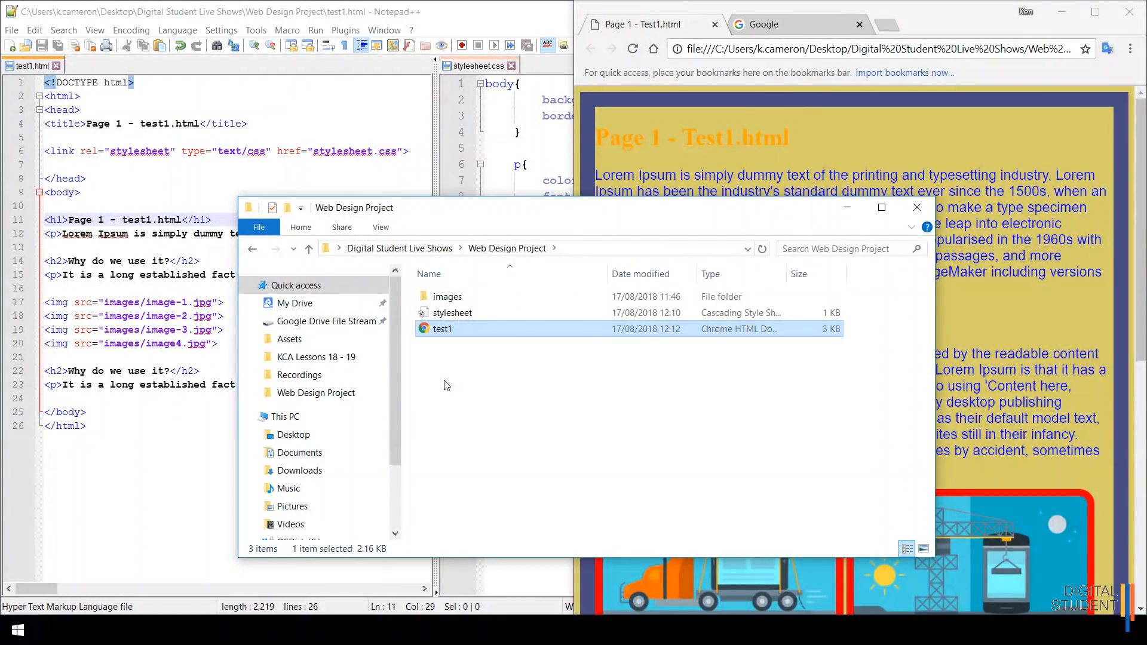
mouse_move(524, 219)
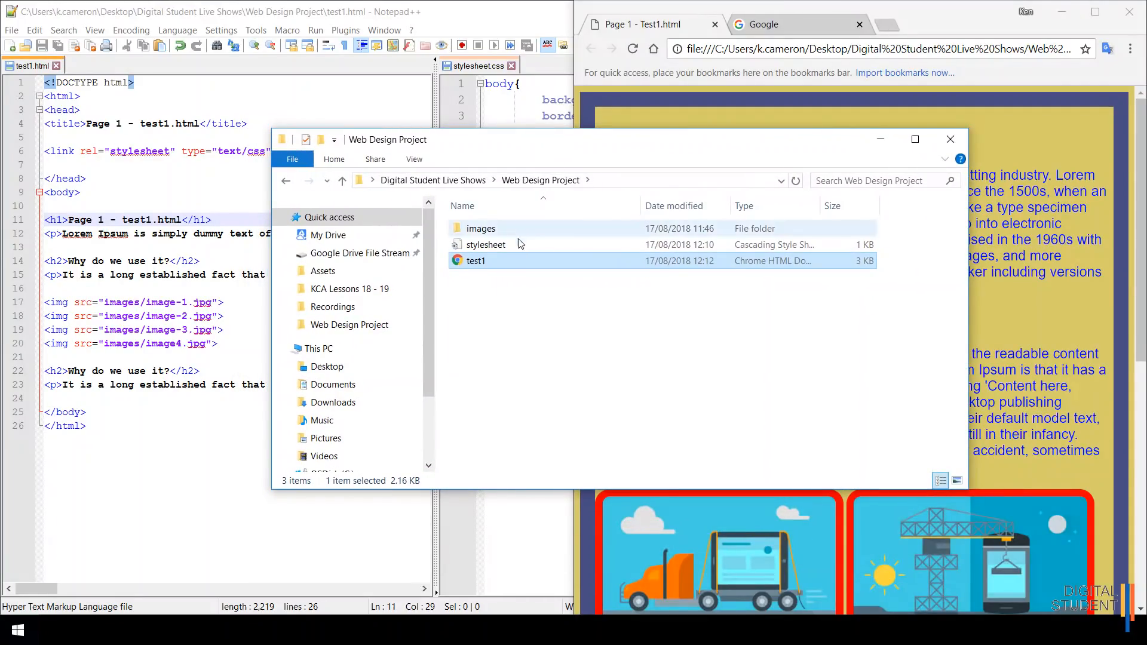
mouse_move(487, 245)
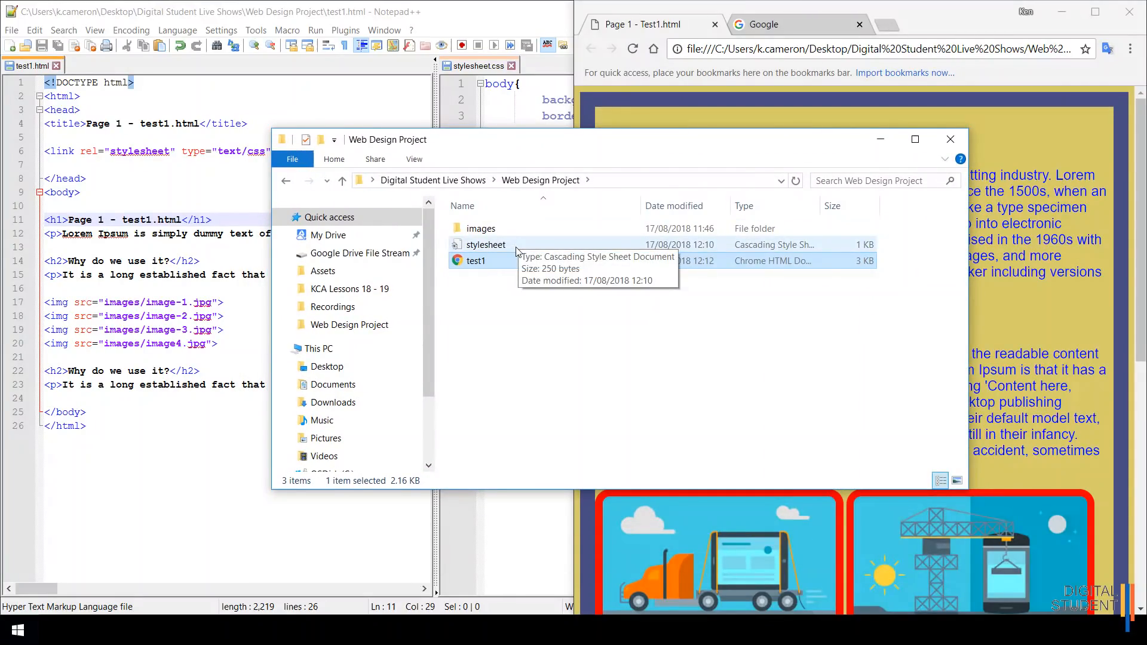
mouse_move(486, 245)
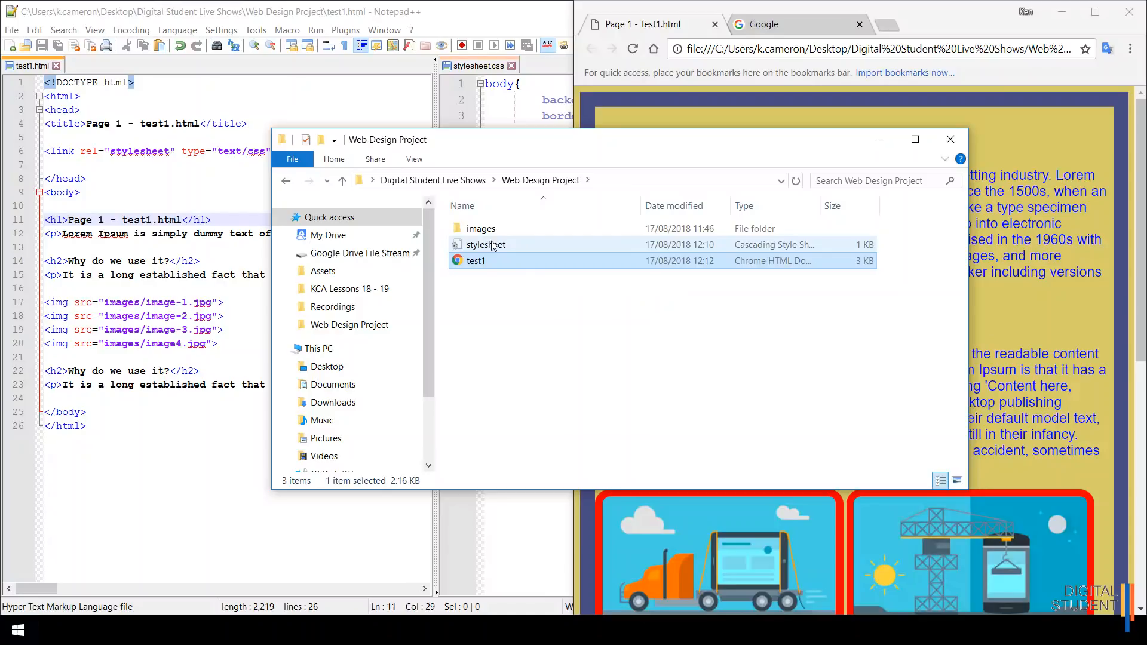
mouse_move(486, 244)
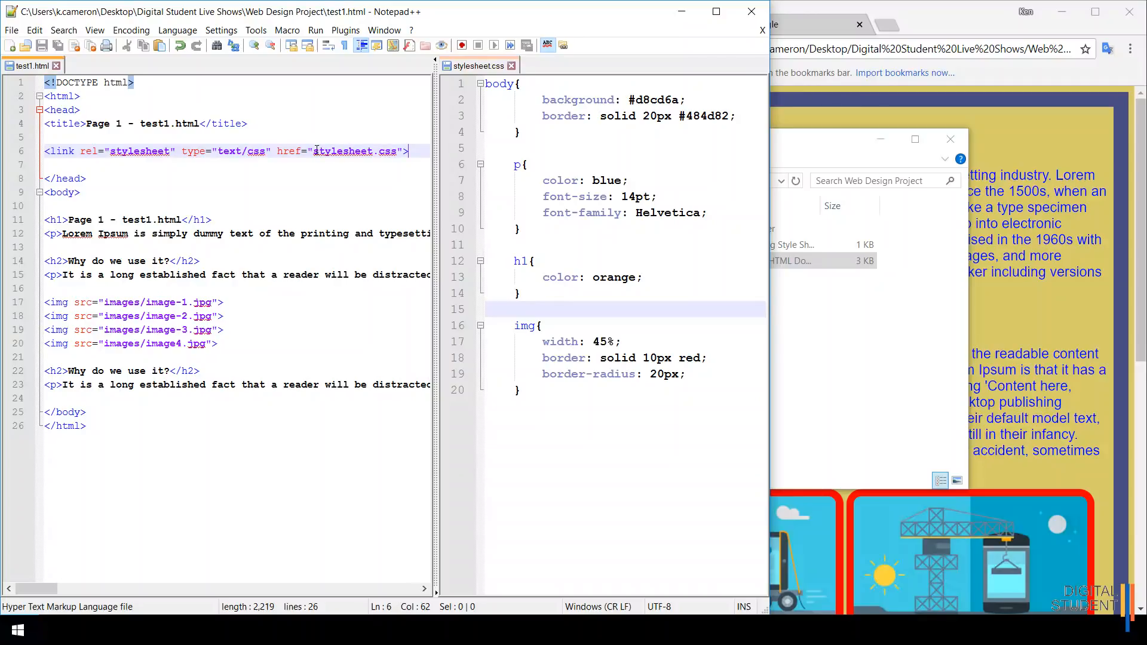
mouse_move(325, 168)
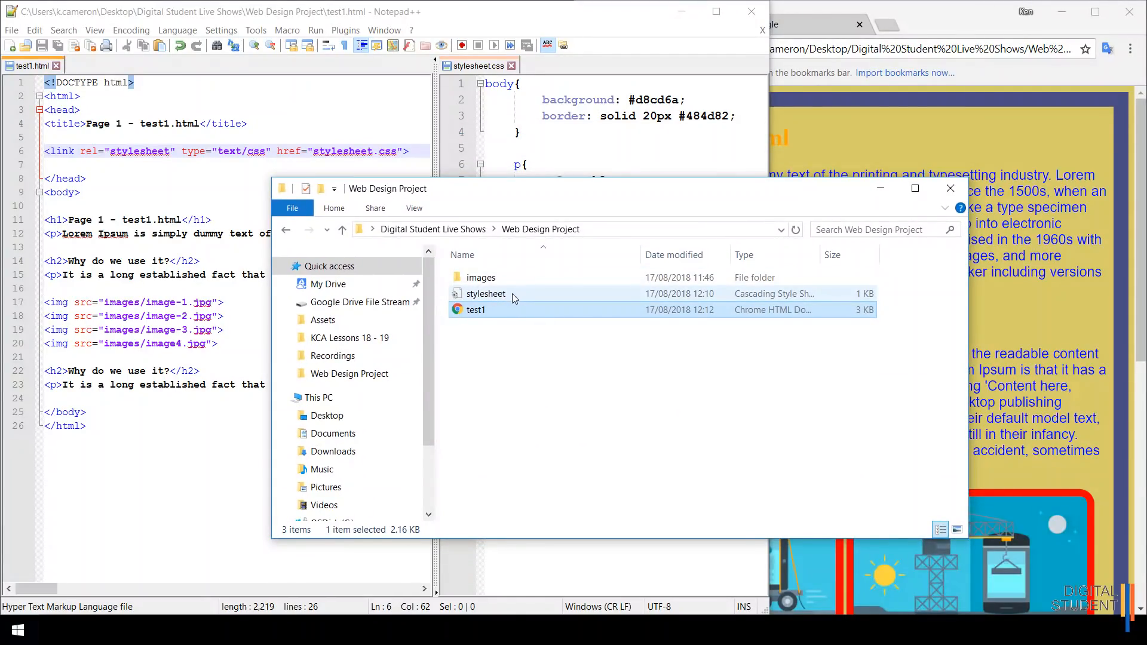
mouse_move(500, 295)
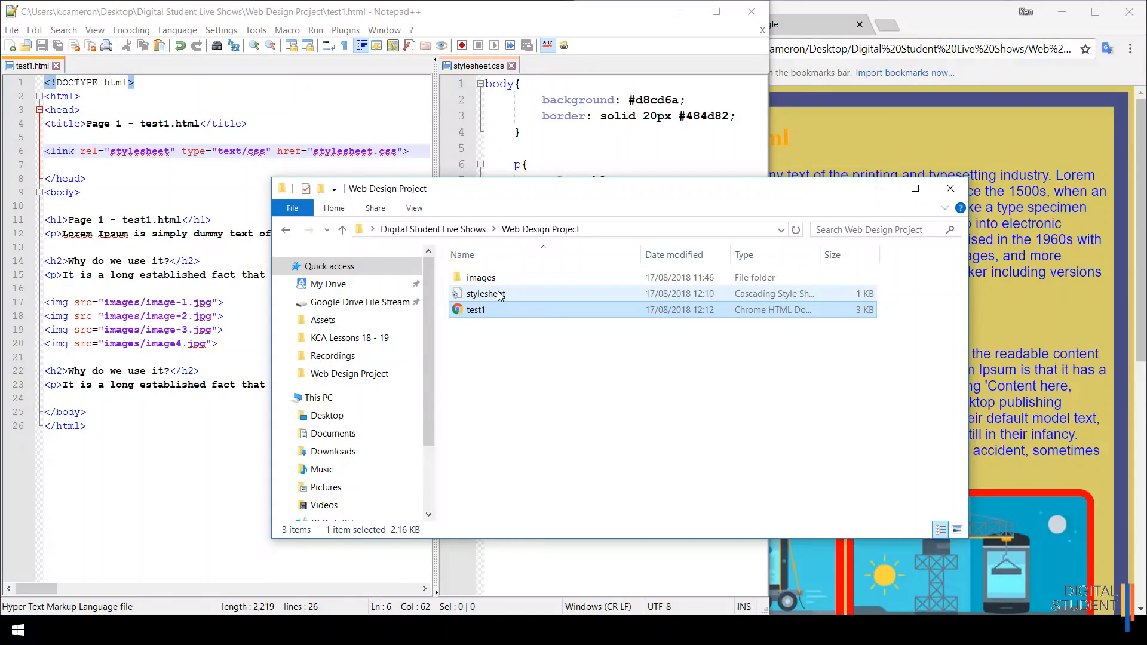
Step: Bring Notepad++ with test1.html and stylesheet.css back in front of the folder window
click(476, 309)
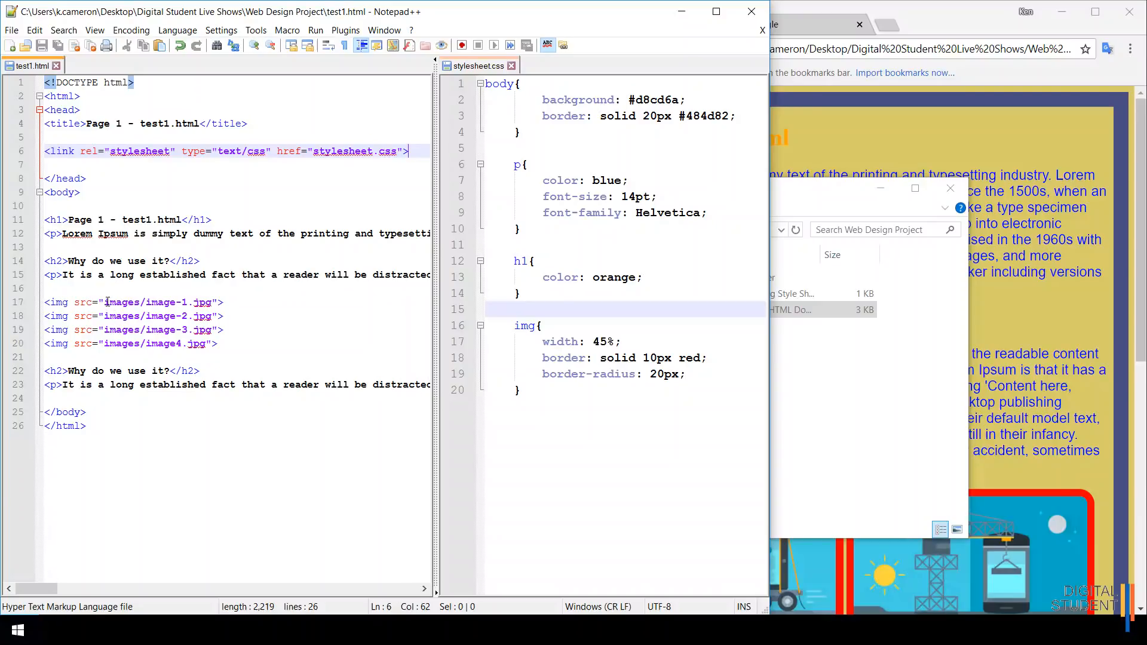
Step: Point out the images folder and file name in the first img src path on line 17
click(104, 302)
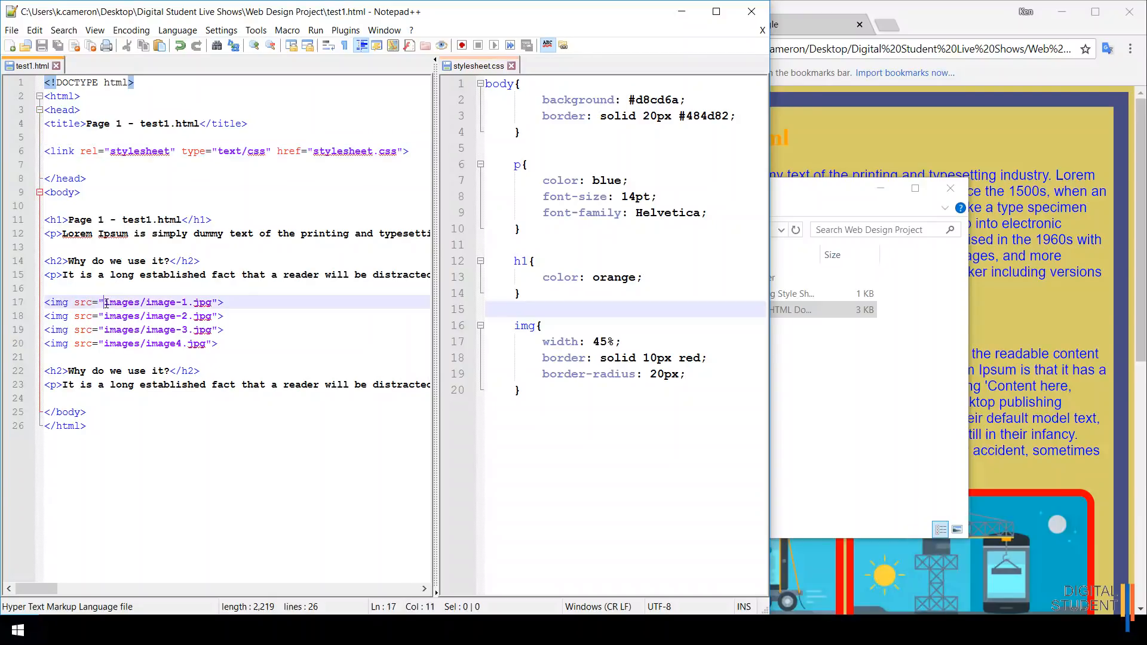
double_click(122, 303)
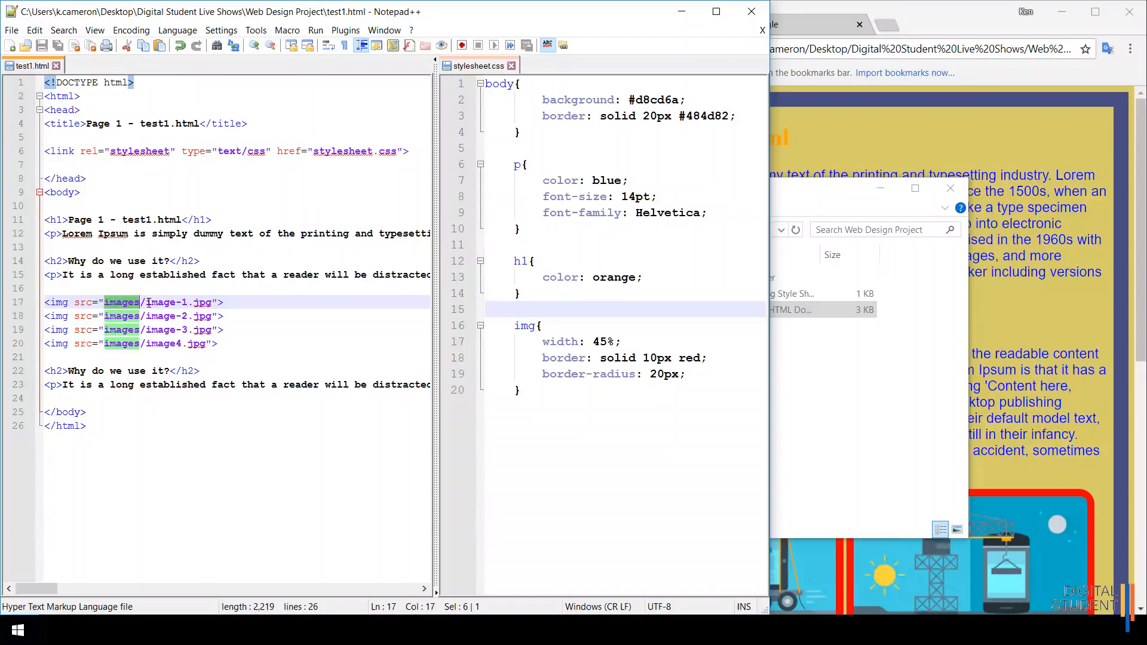
click(145, 303)
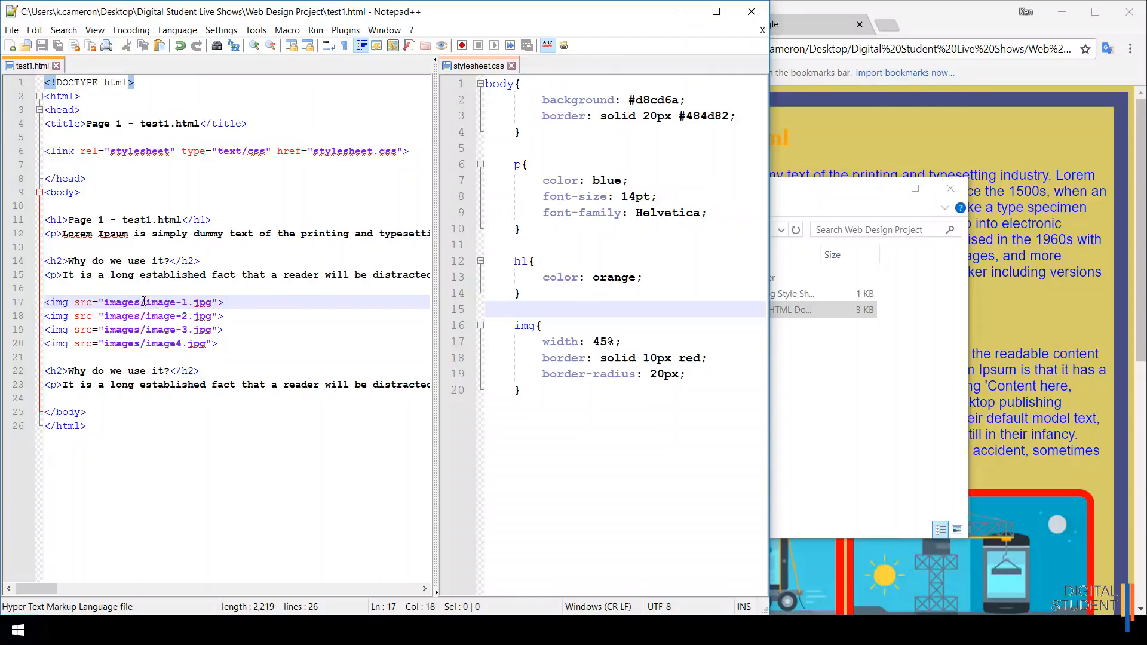
double_click(165, 301)
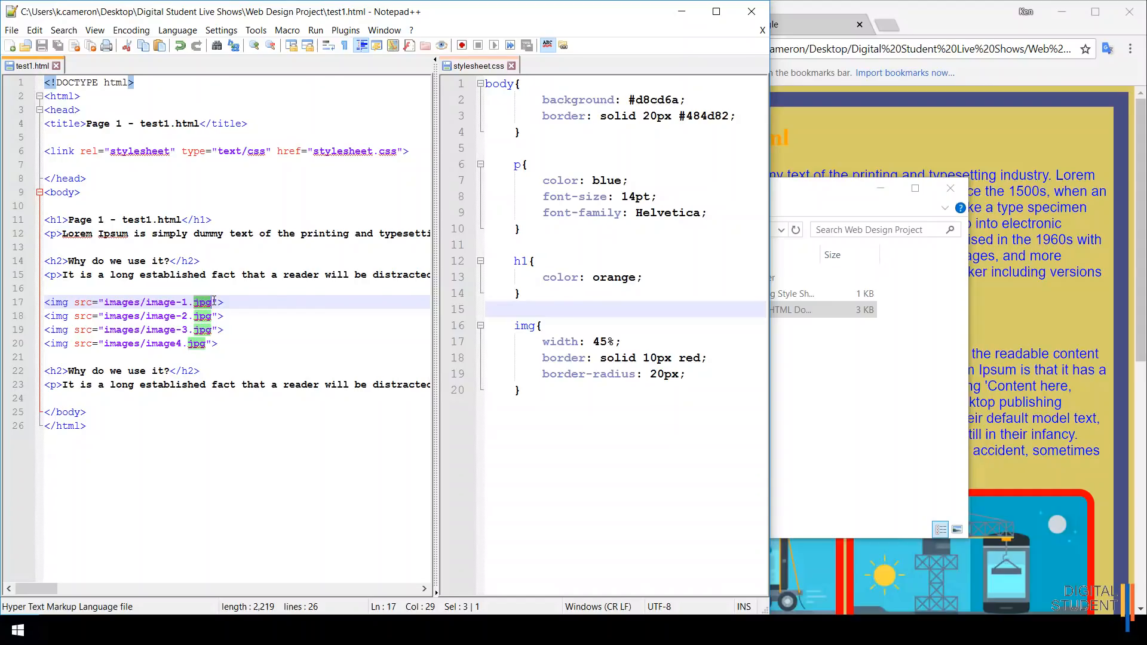
mouse_move(302, 323)
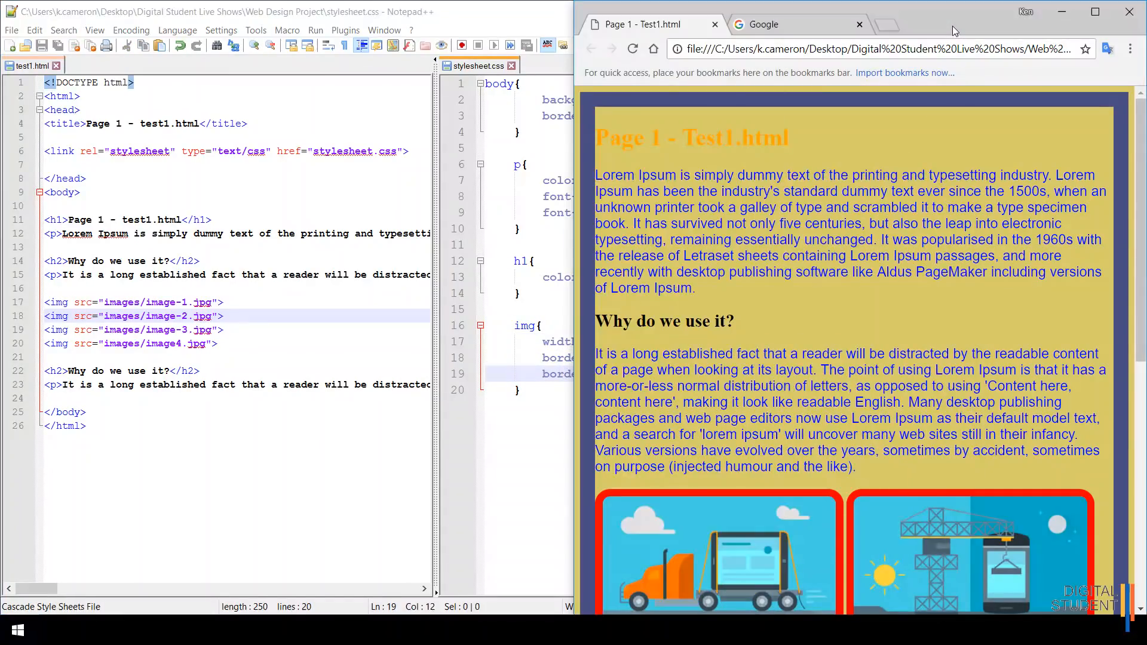
Step: Scroll the Chrome preview down to the four red-bordered images
scroll(down, 3)
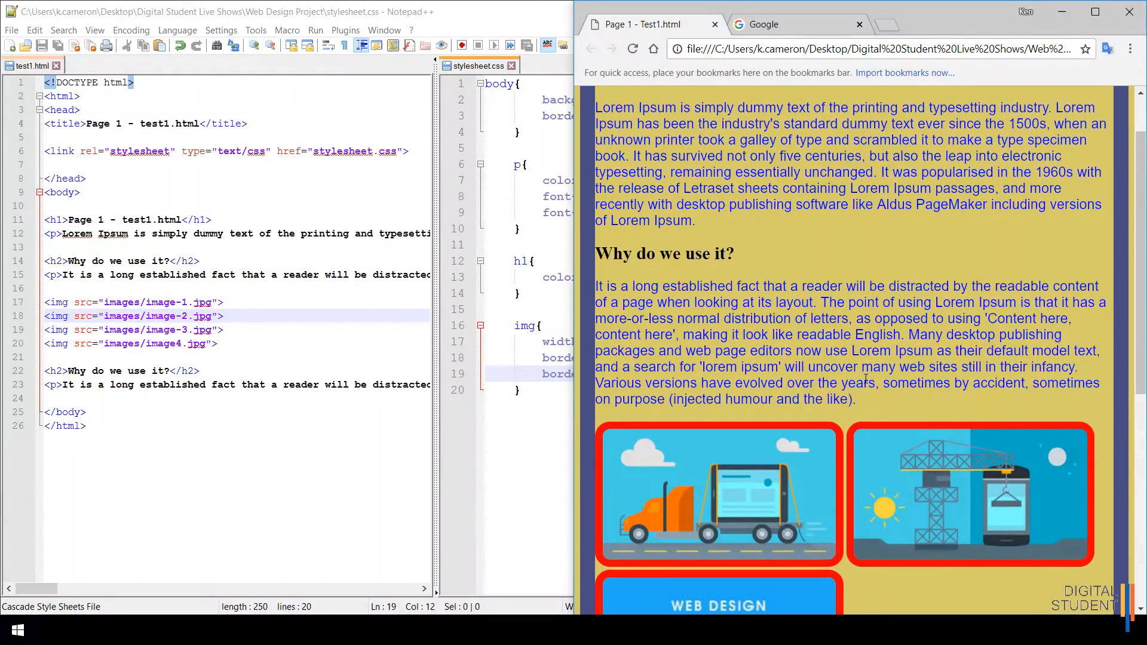
scroll(down, 3)
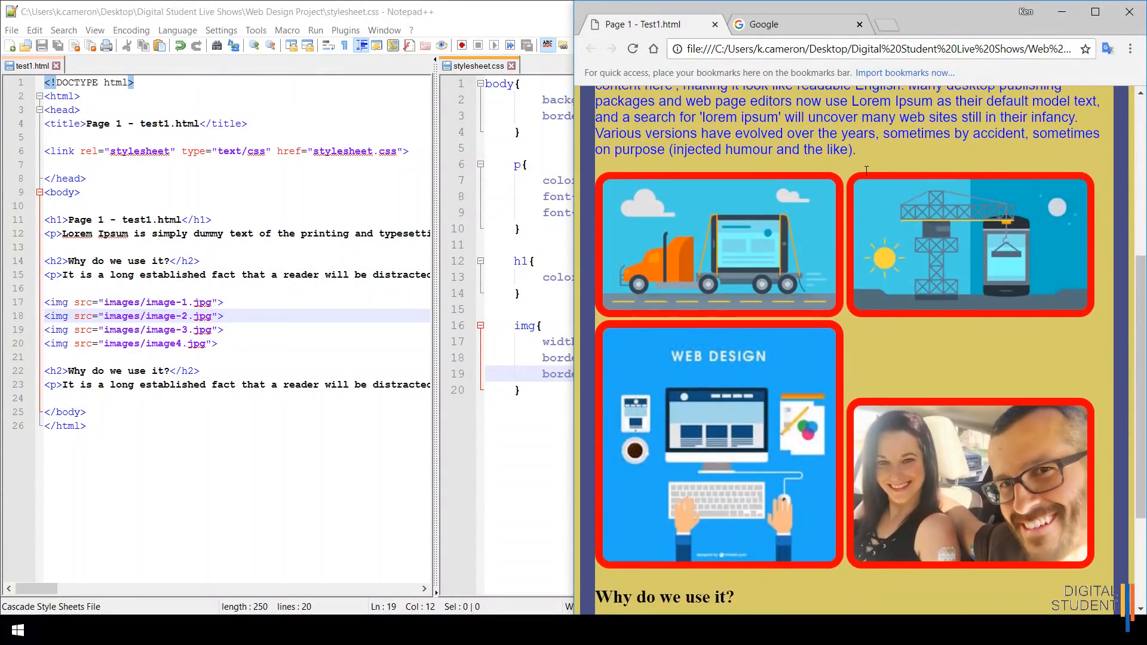
scroll(down, 3)
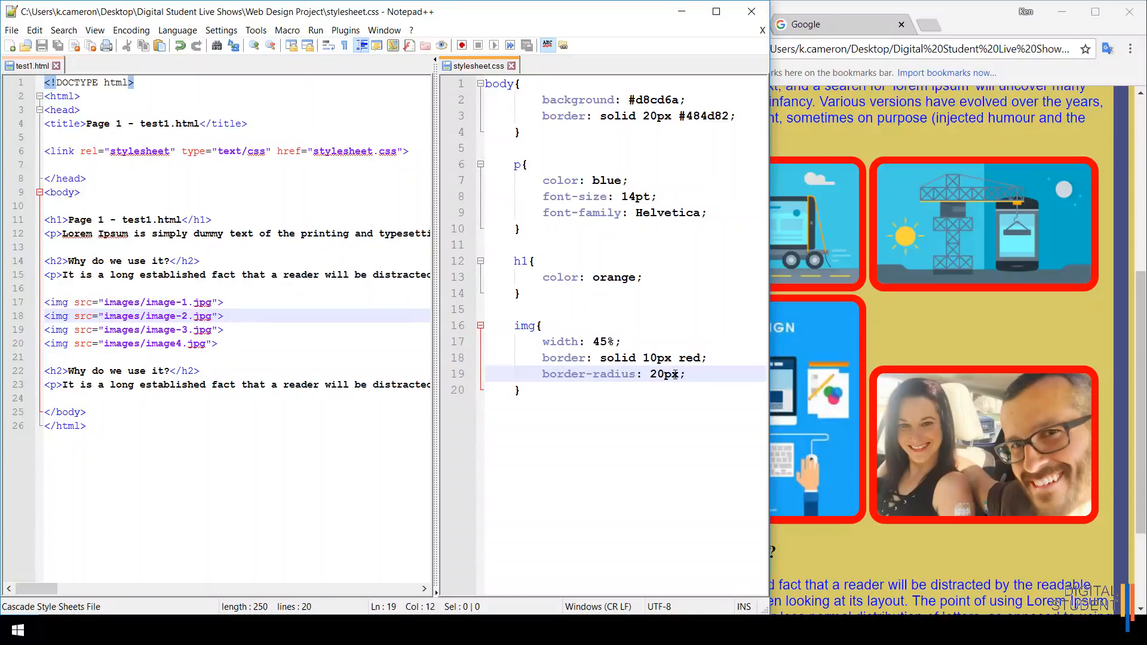
mouse_move(808, 251)
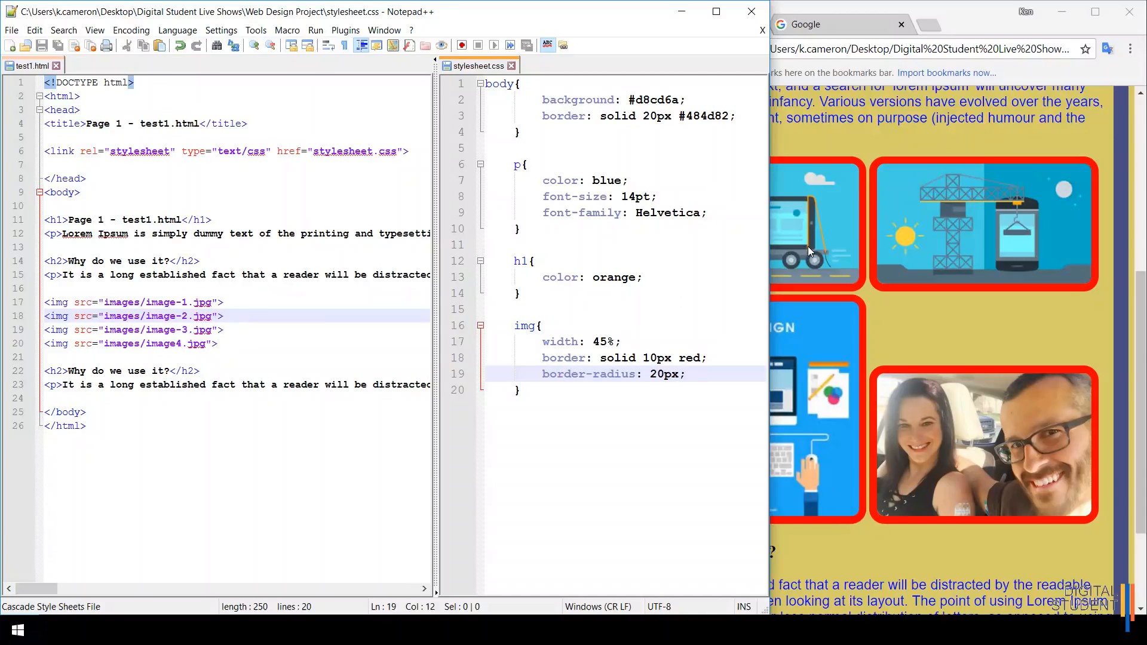
mouse_move(856, 269)
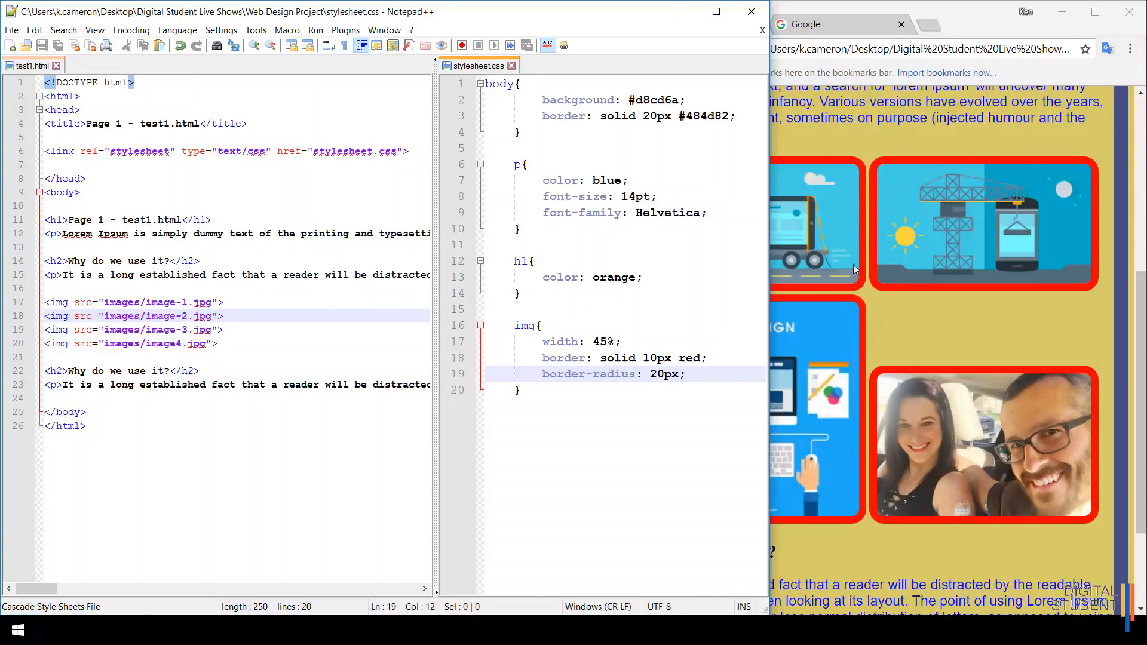
mouse_move(912, 251)
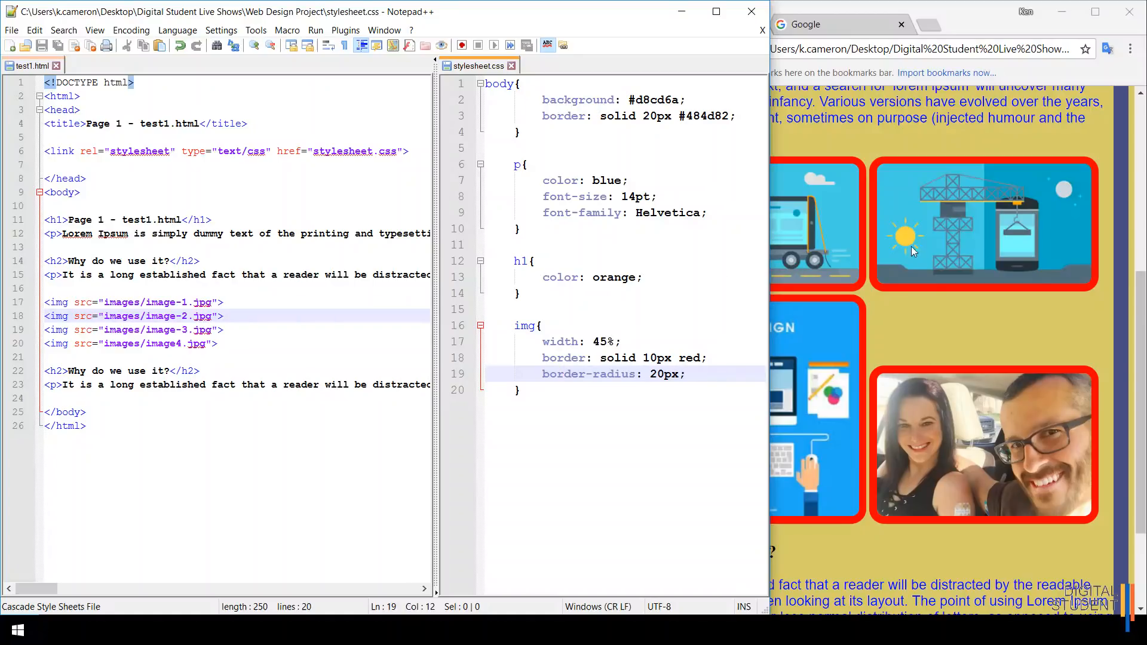
mouse_move(861, 320)
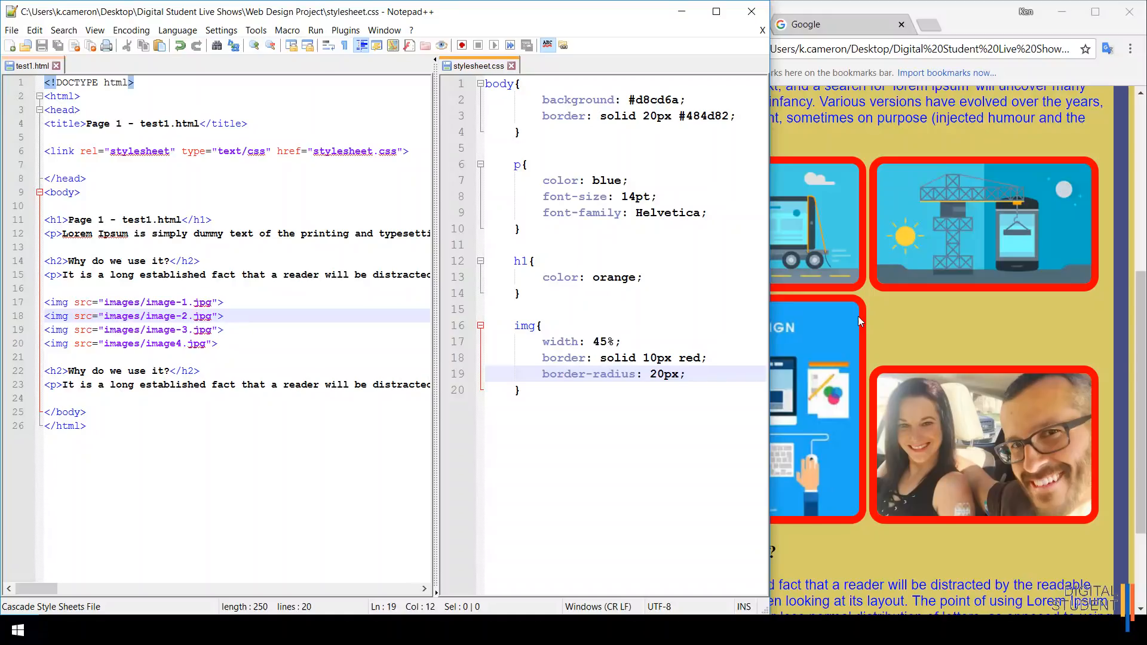
mouse_move(943, 322)
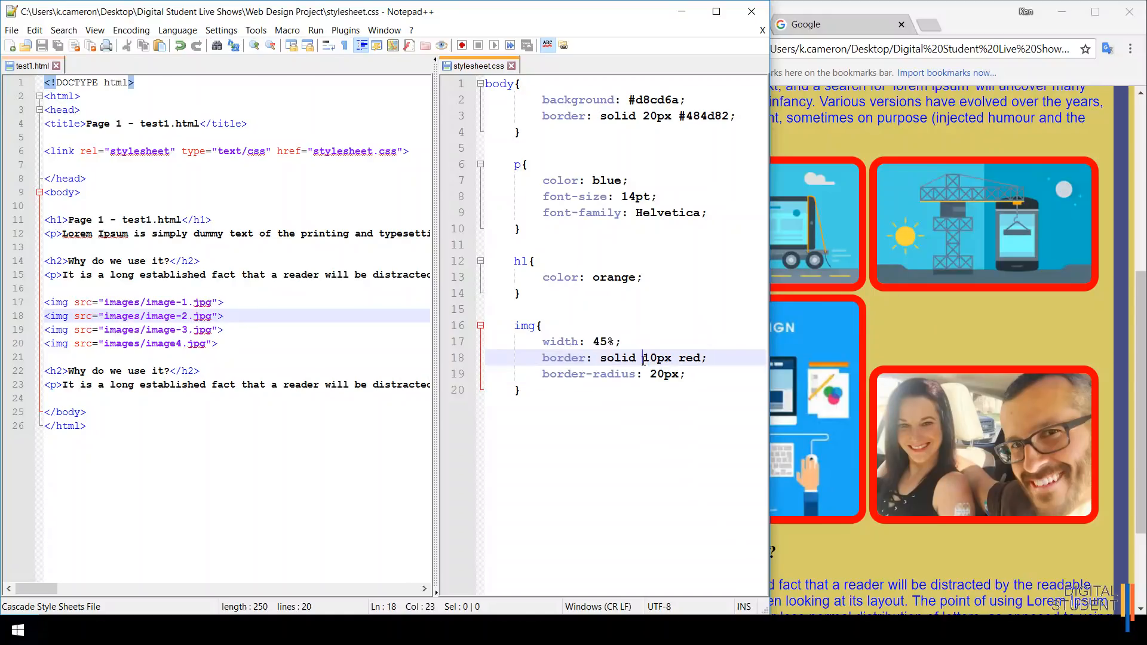
Step: Highlight the 10px border width value in the stylesheet's img rule
double_click(656, 357)
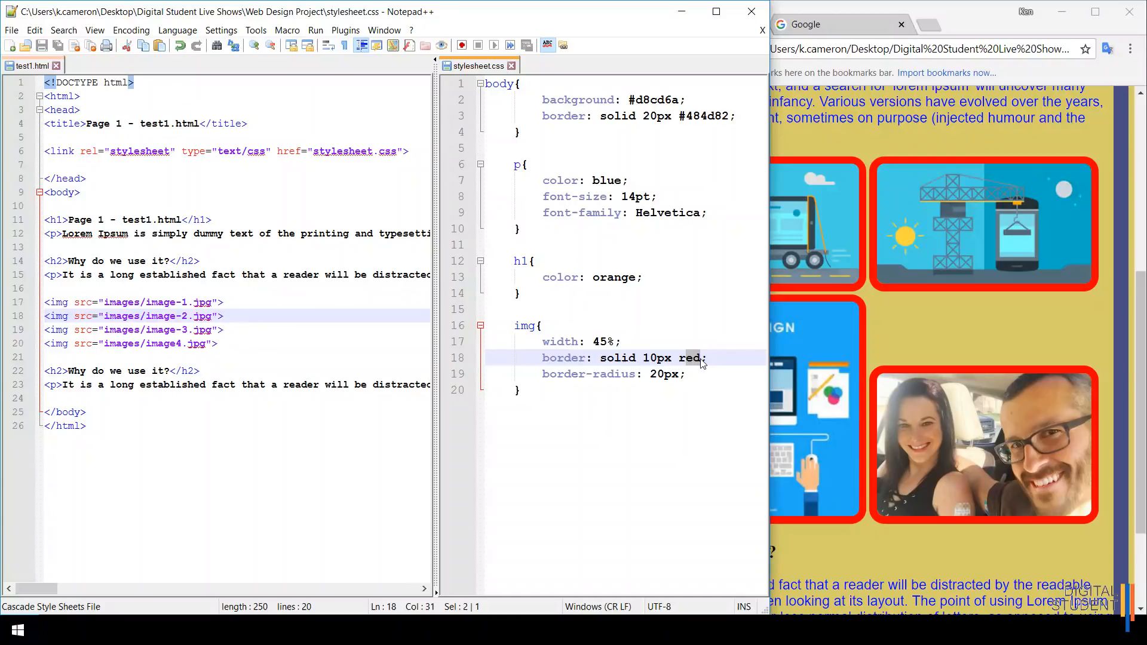
mouse_move(701, 374)
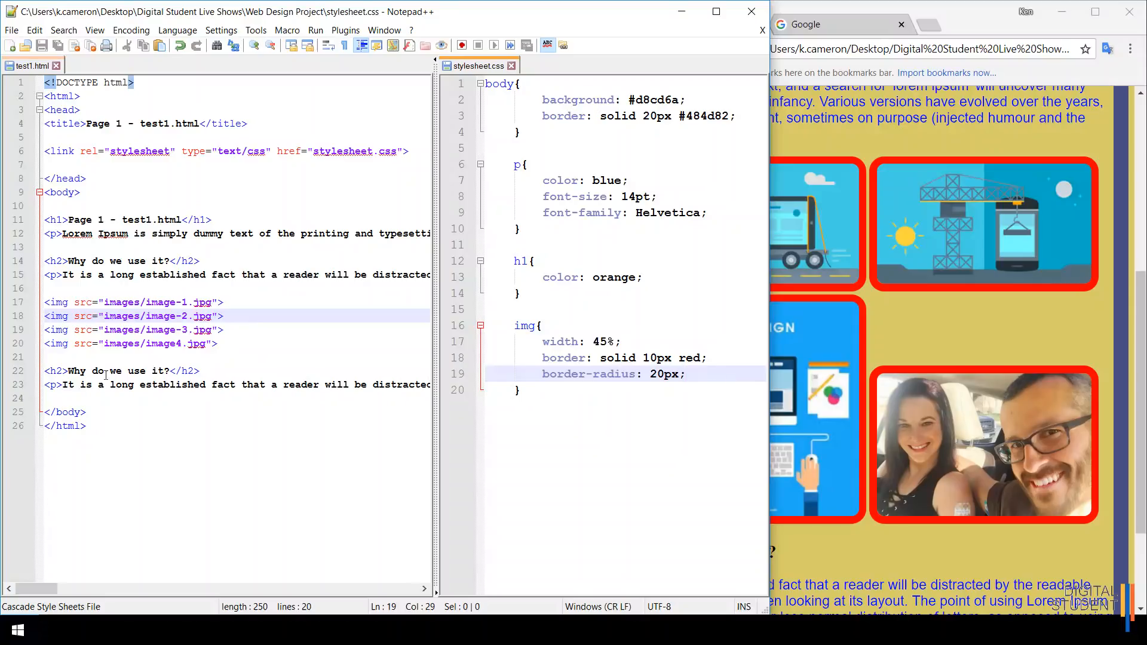
mouse_move(29, 66)
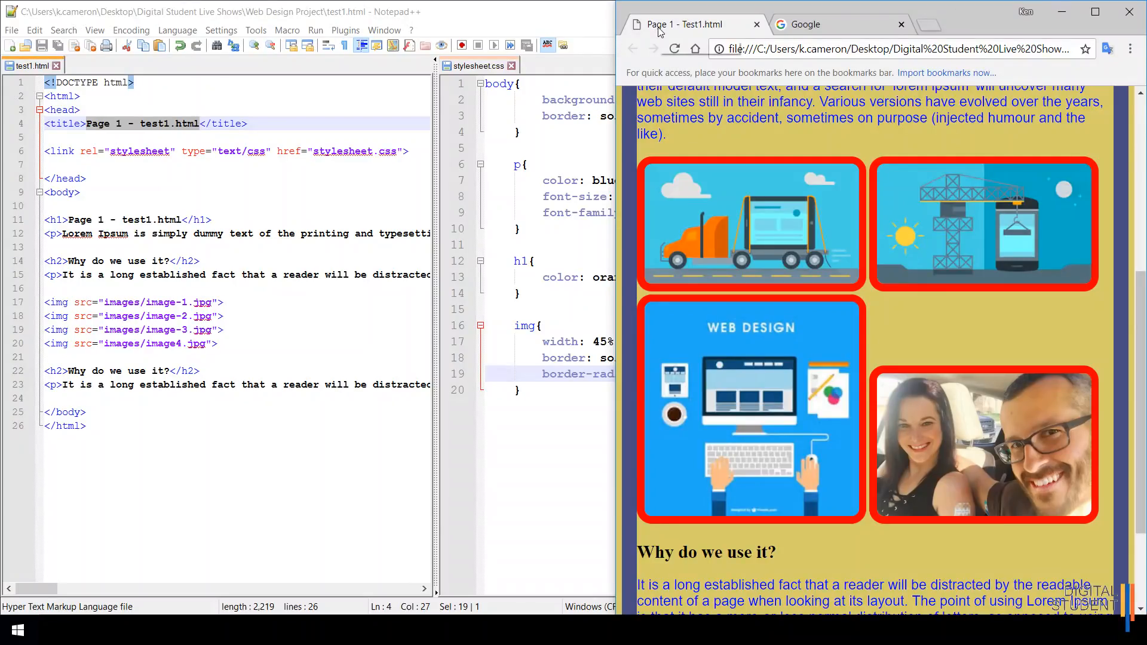
mouse_move(754, 214)
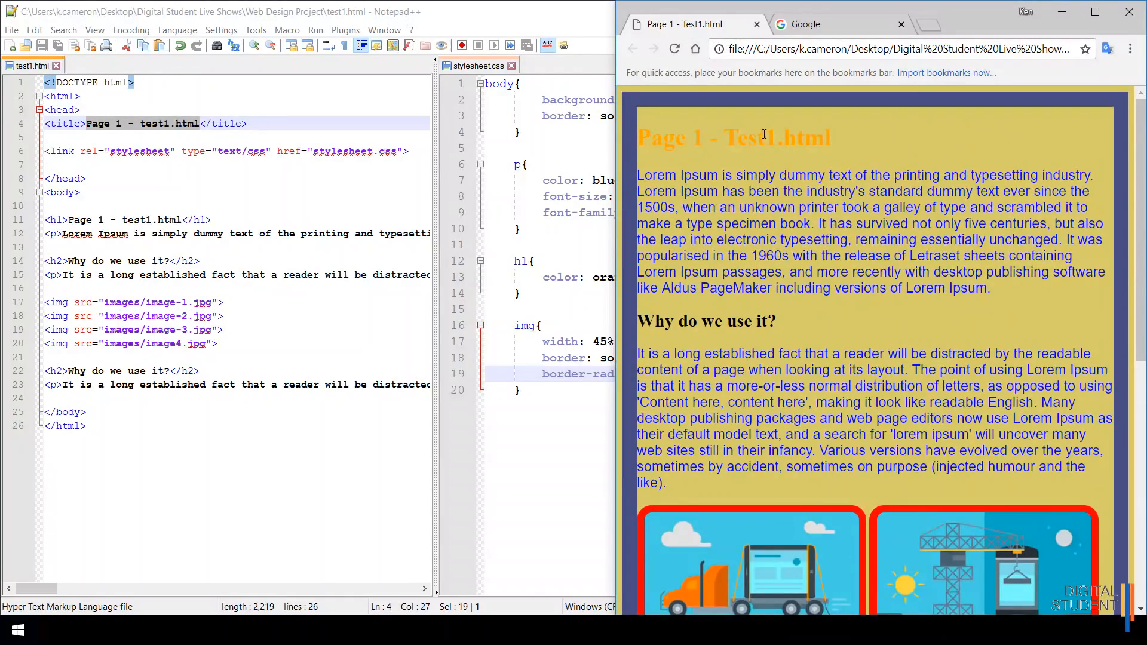
mouse_move(781, 142)
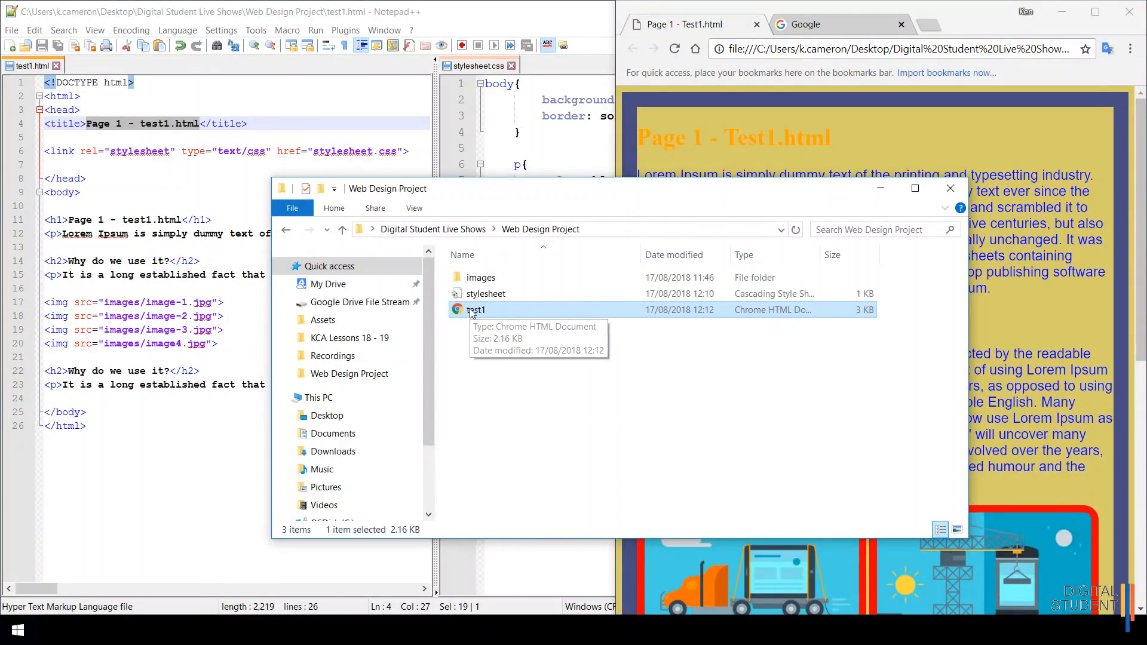
Step: Rename the copied 'test1 - Copy' file to test2 in the project folder
right_click(476, 309)
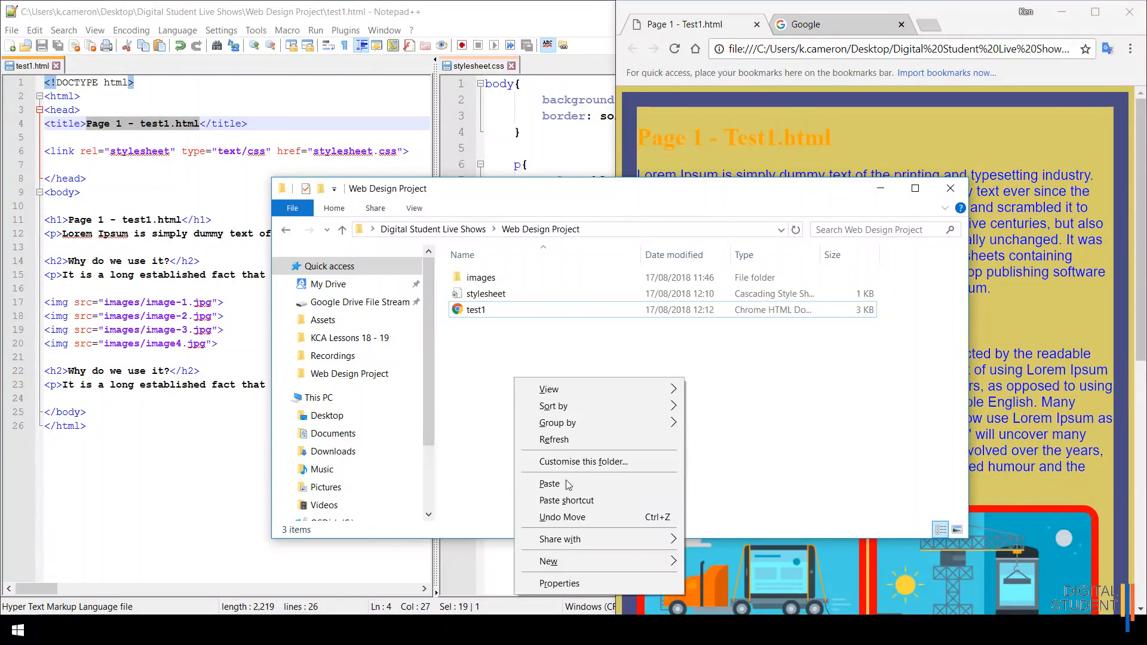
click(548, 484)
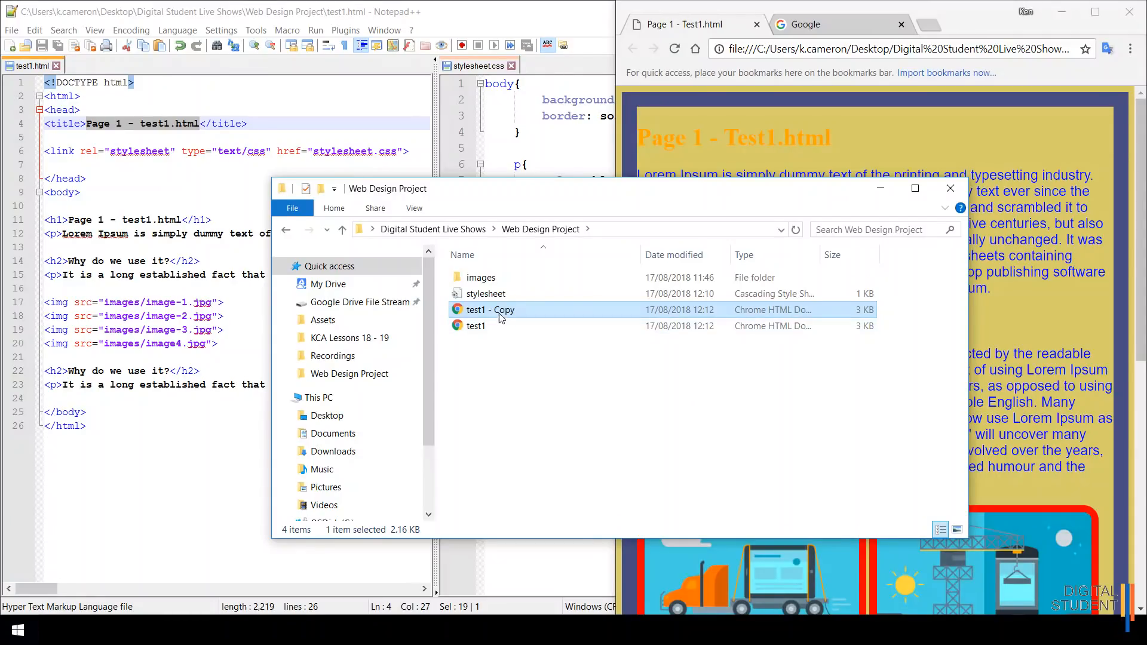
click(489, 309)
text(test2)
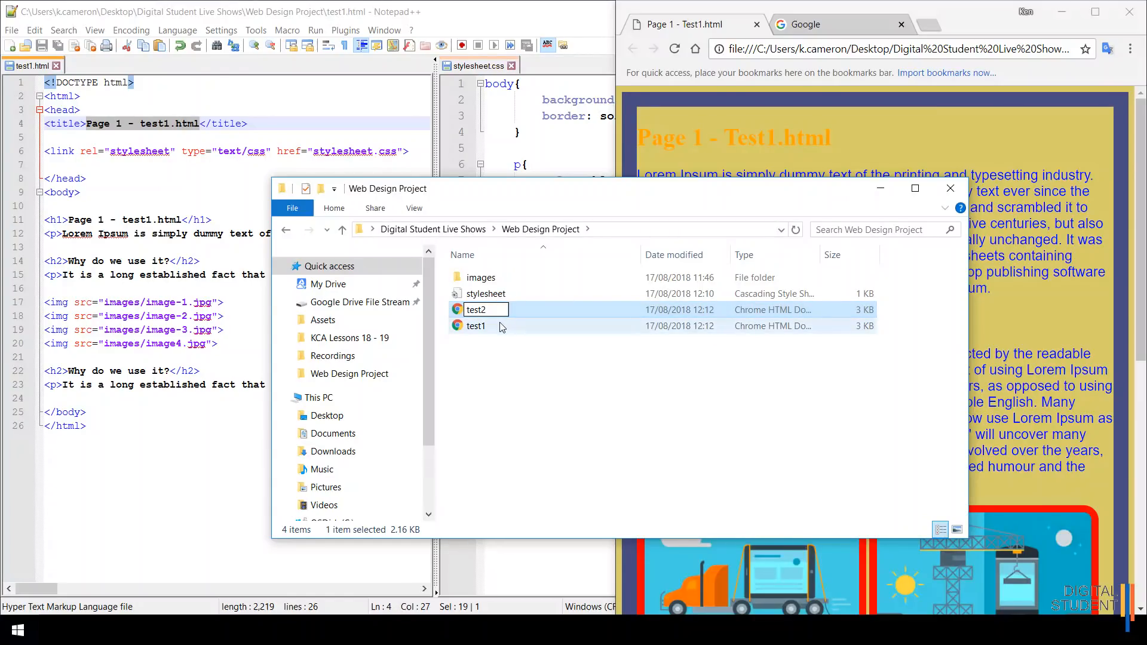
click(486, 309)
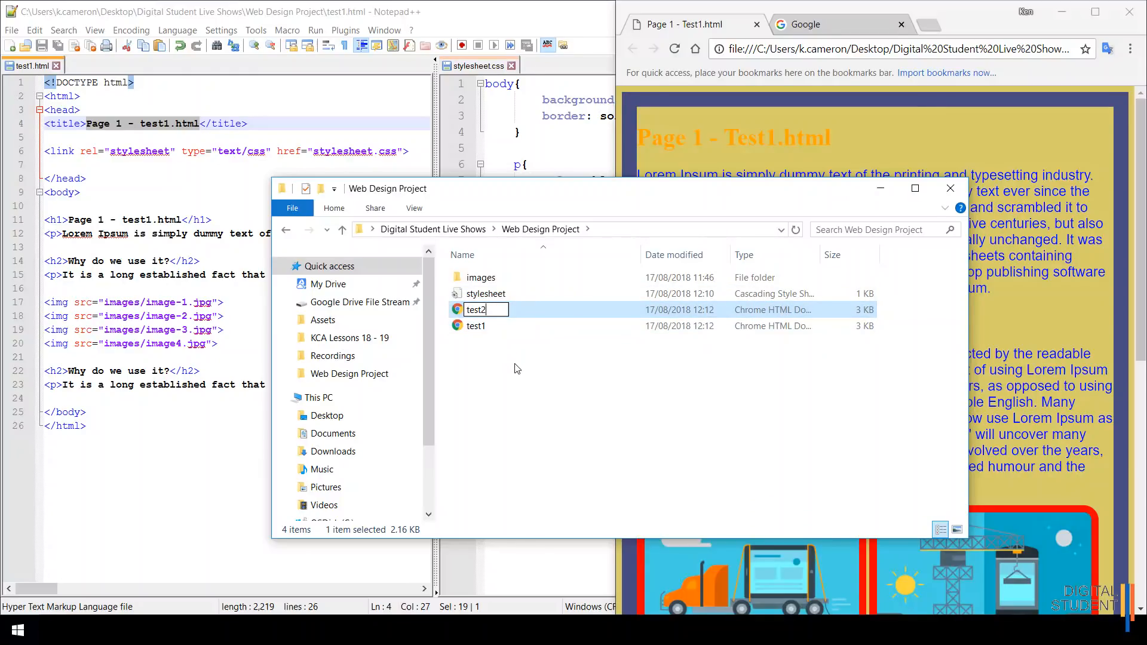
key(enter)
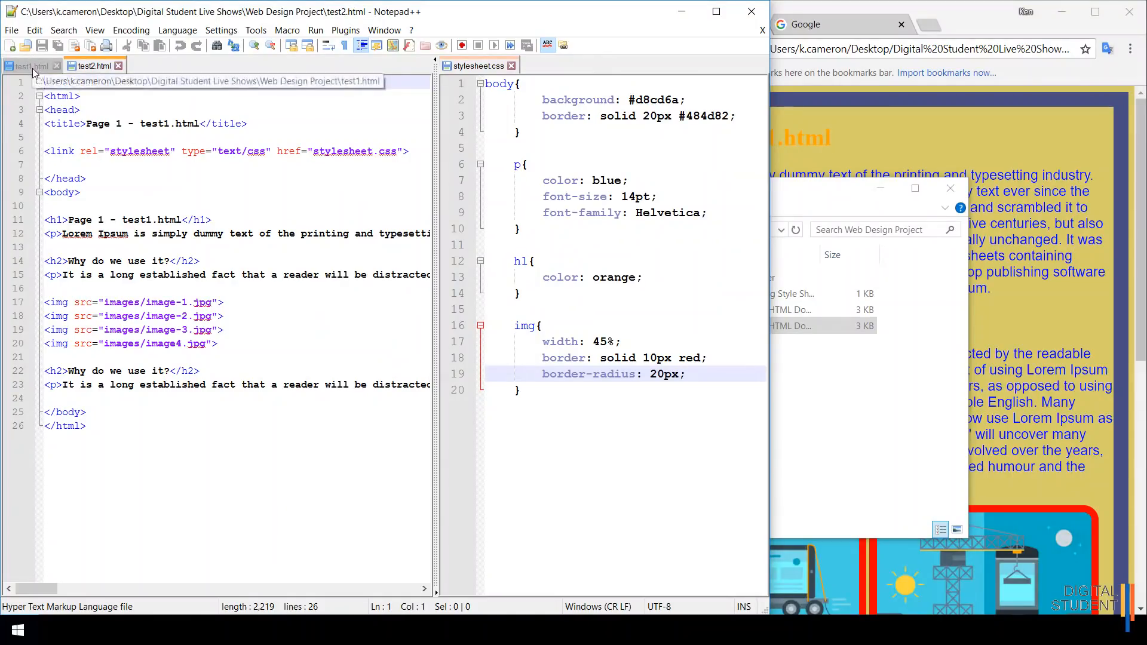
Step: Change test2.html's title and h1 to 'Page 2 - test2.html' and save the file
click(27, 65)
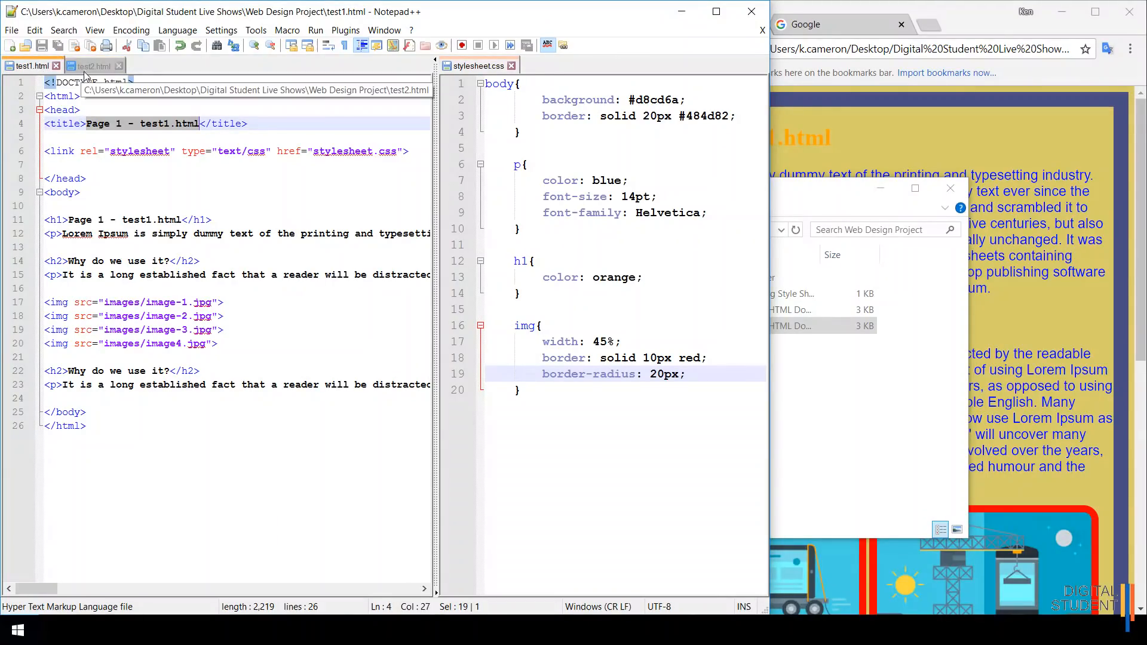
click(93, 66)
text(2)
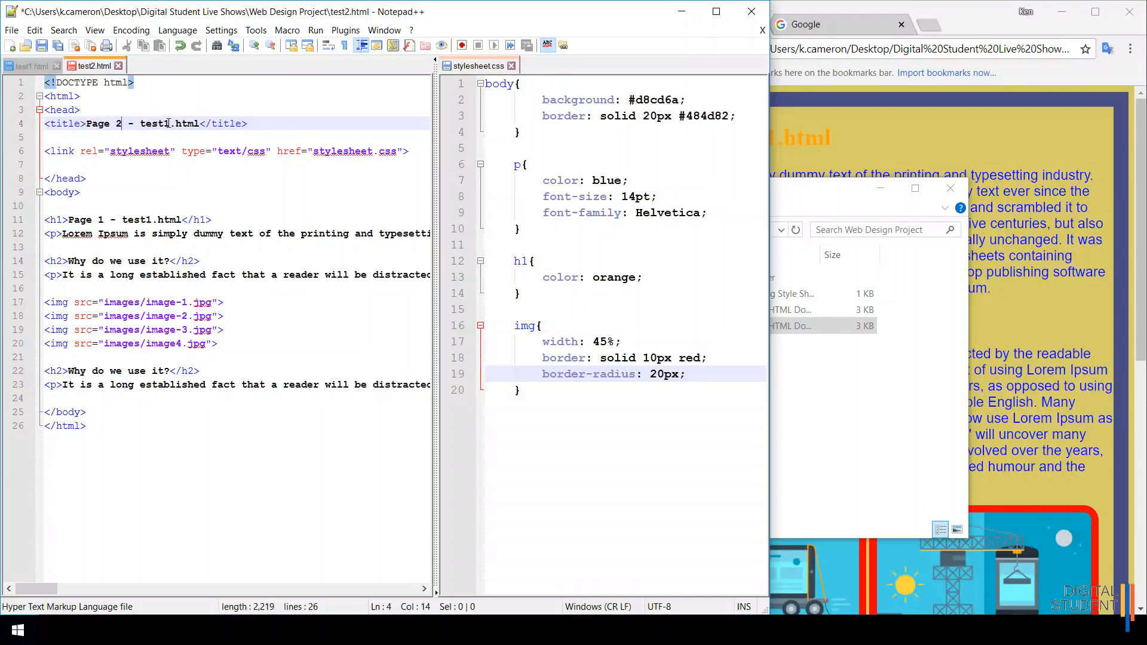
text(test2.html)
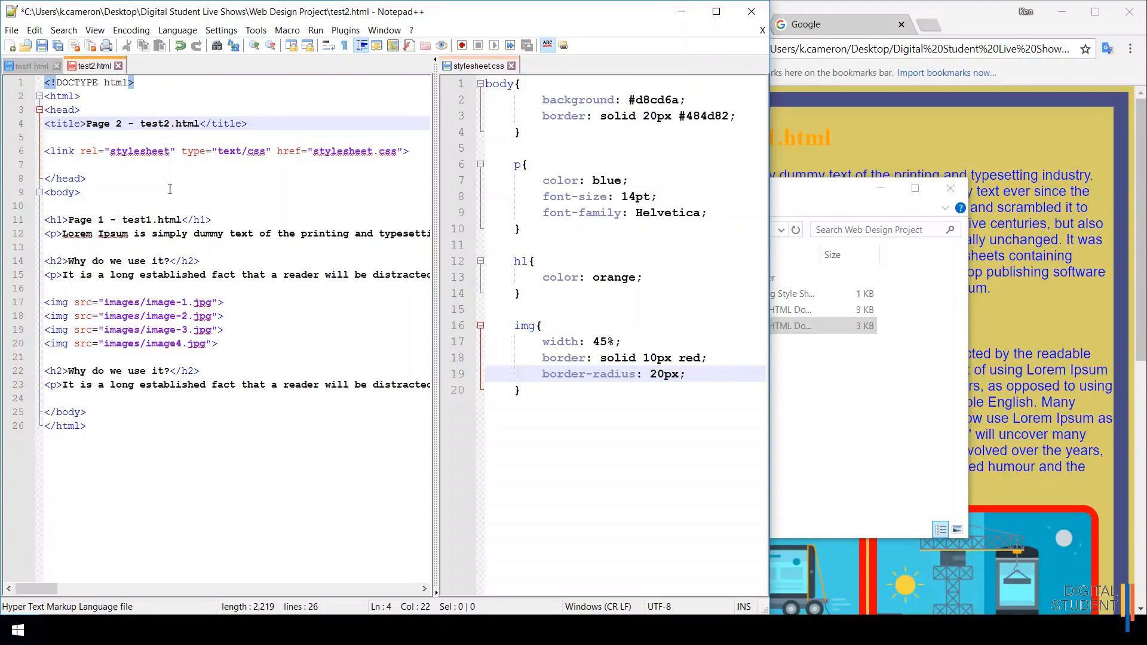
click(104, 219)
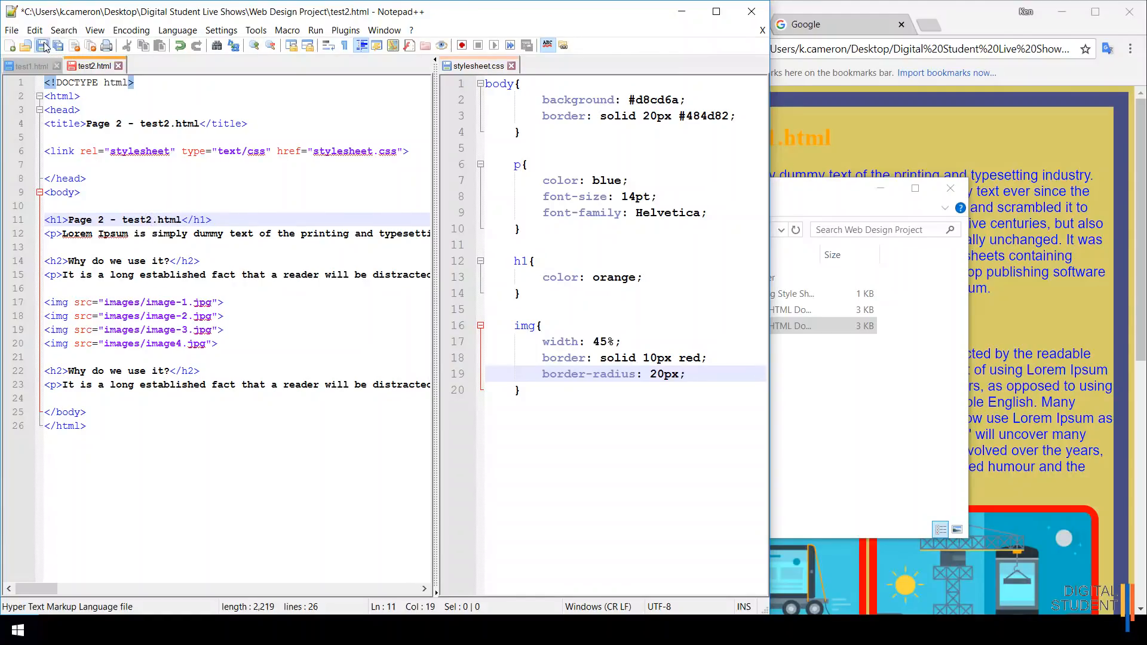
click(42, 45)
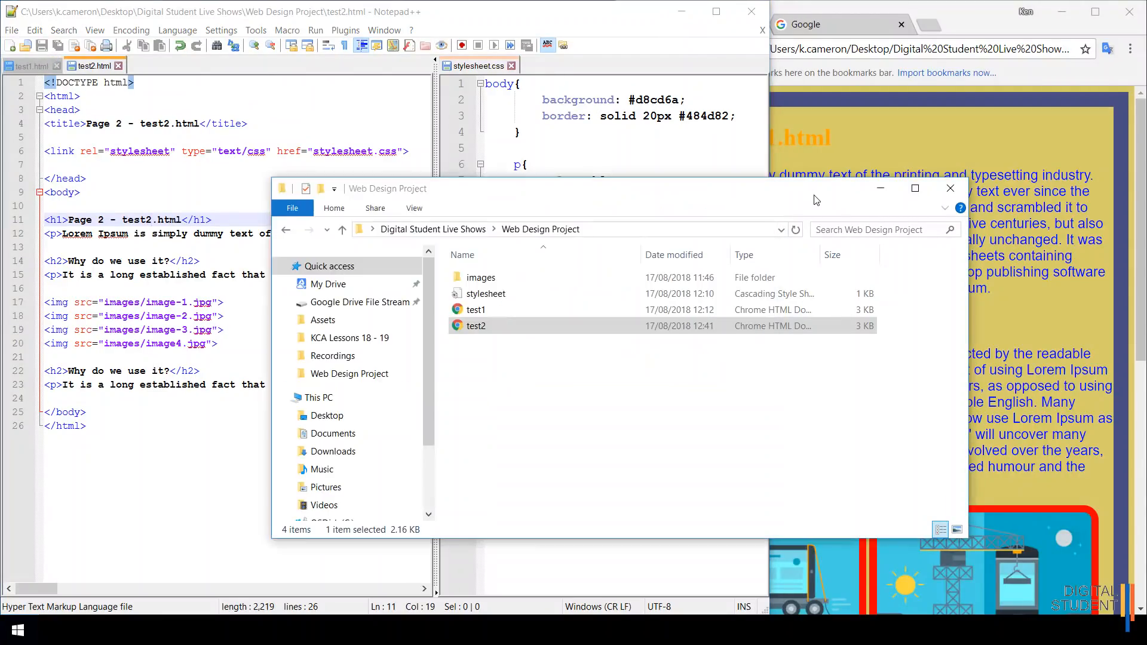
click(476, 326)
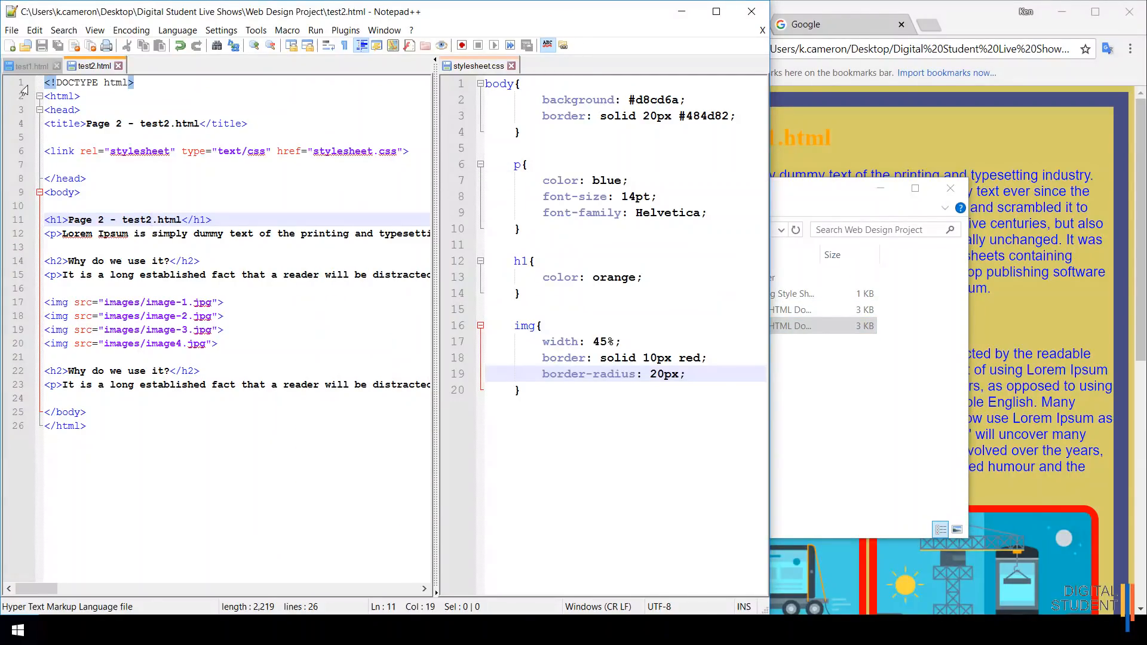
Step: Add an empty <a></a> link element below the last paragraph of test1.html
click(30, 65)
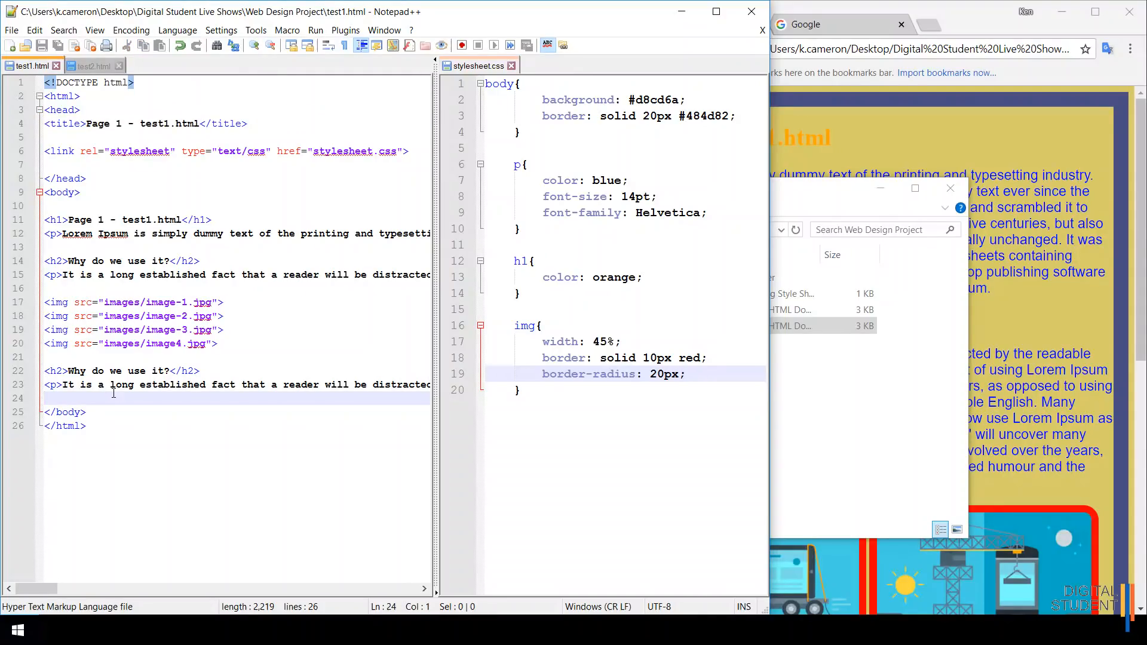
key(Enter)
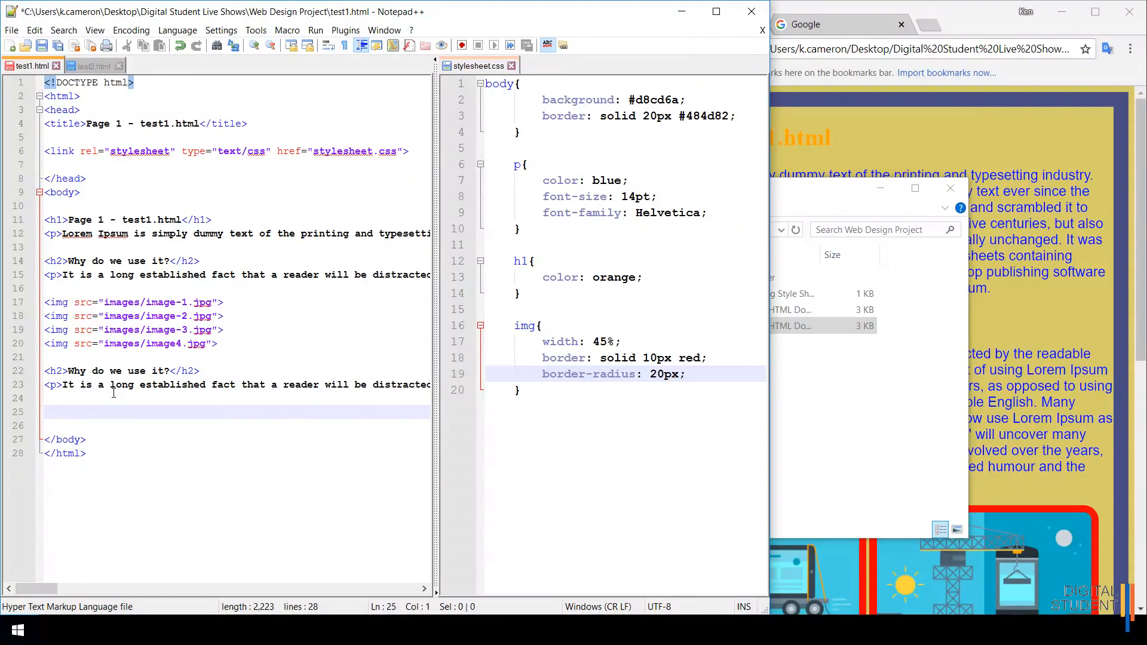
text(<)
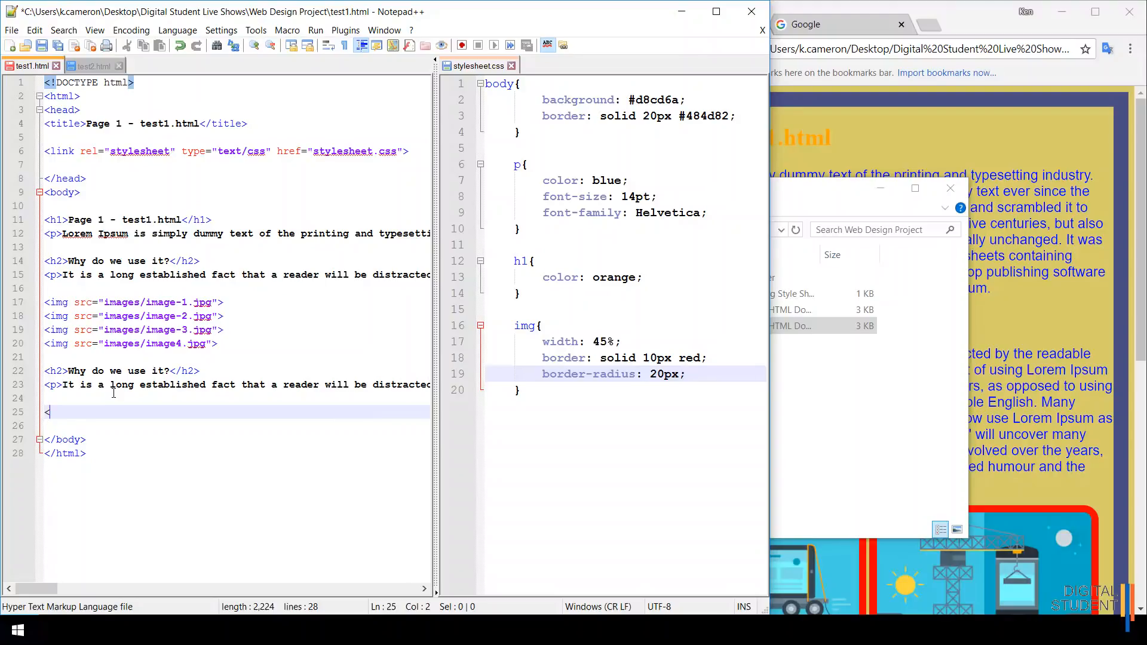
text(a>)
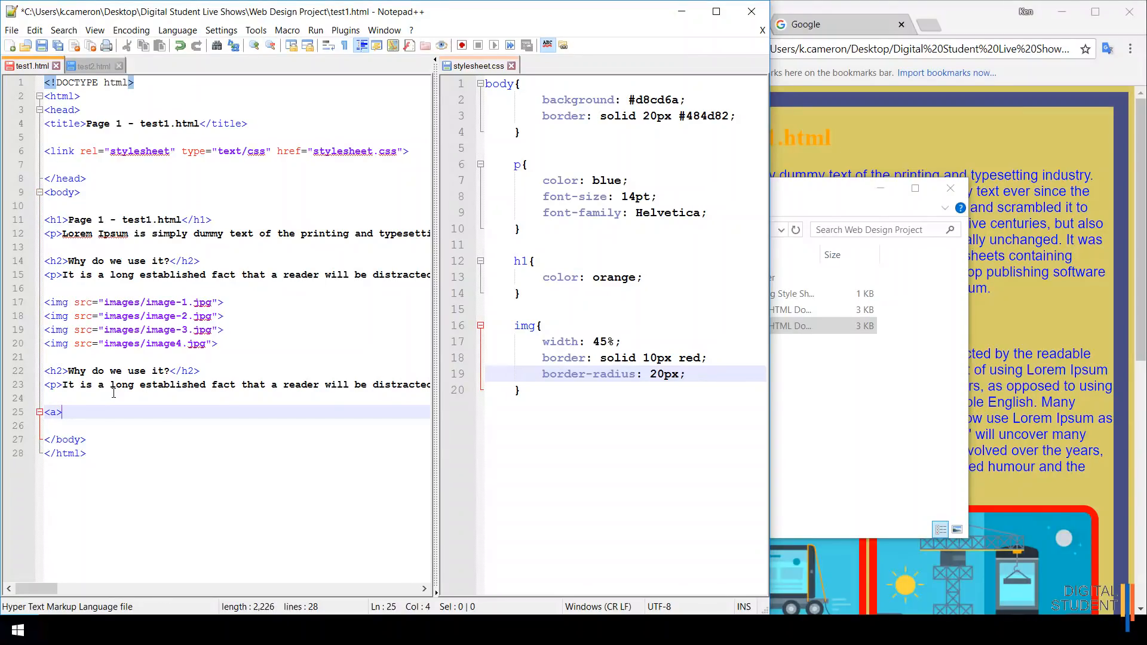
text(</a>)
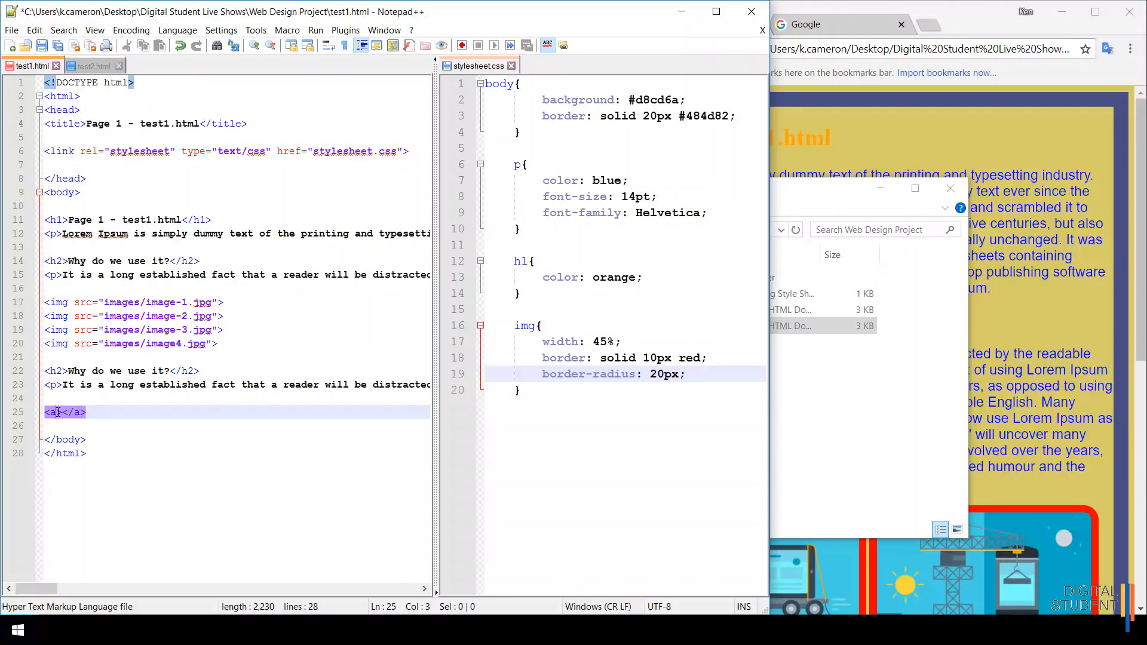
Step: Give the link an href attribute, leaving its address blank for now
click(91, 412)
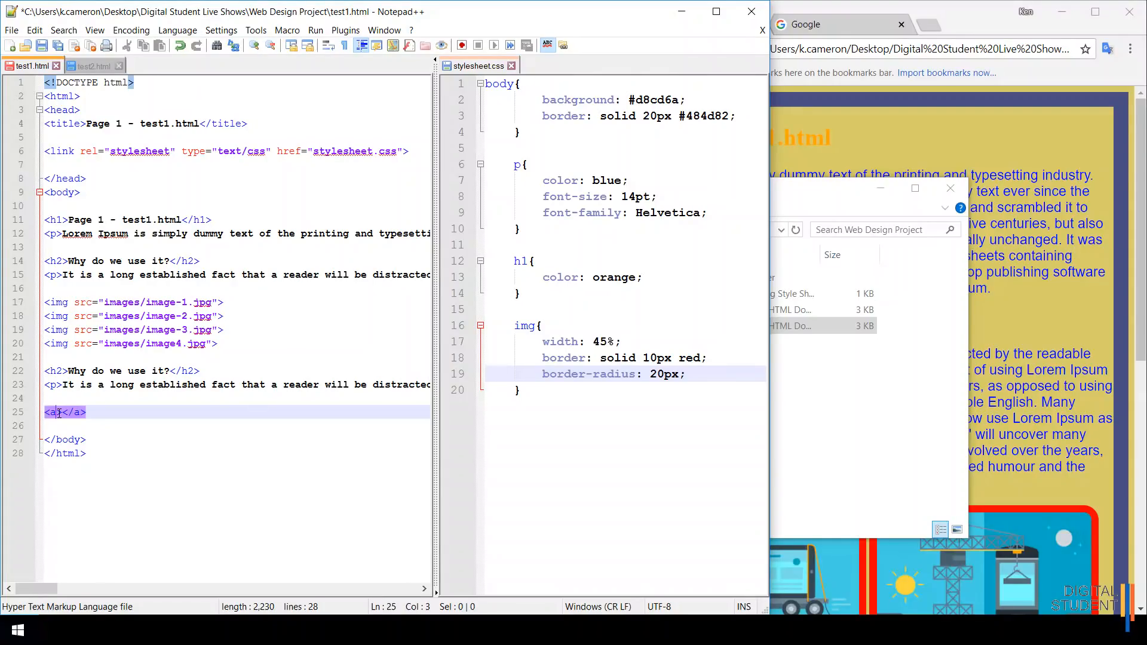
text(h)
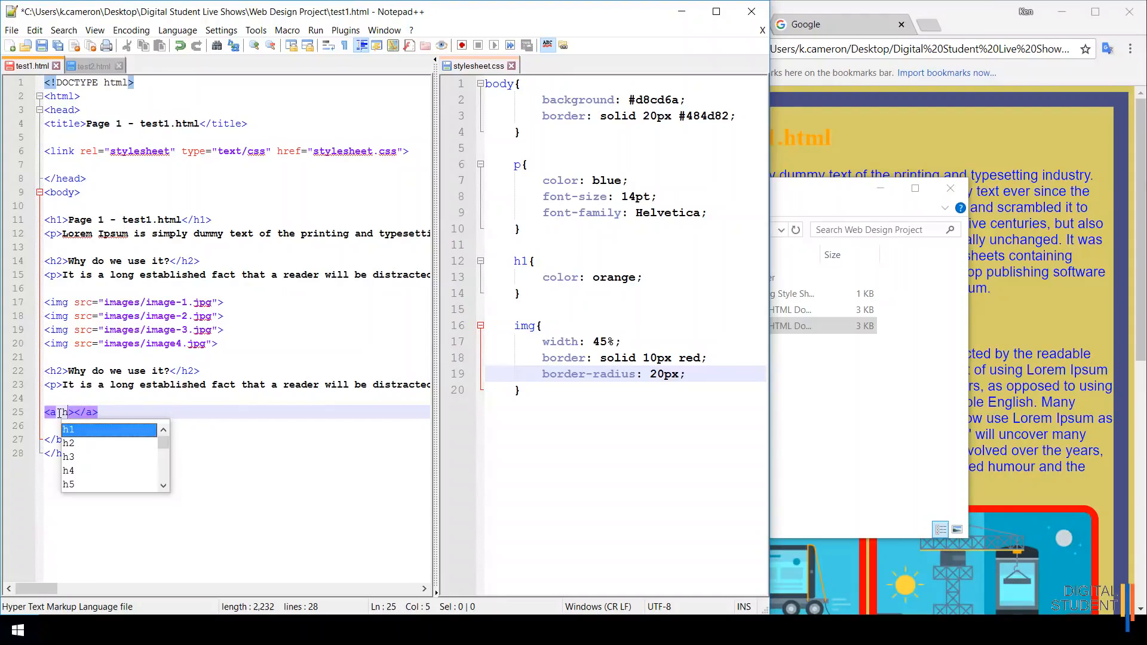
text(ref=")
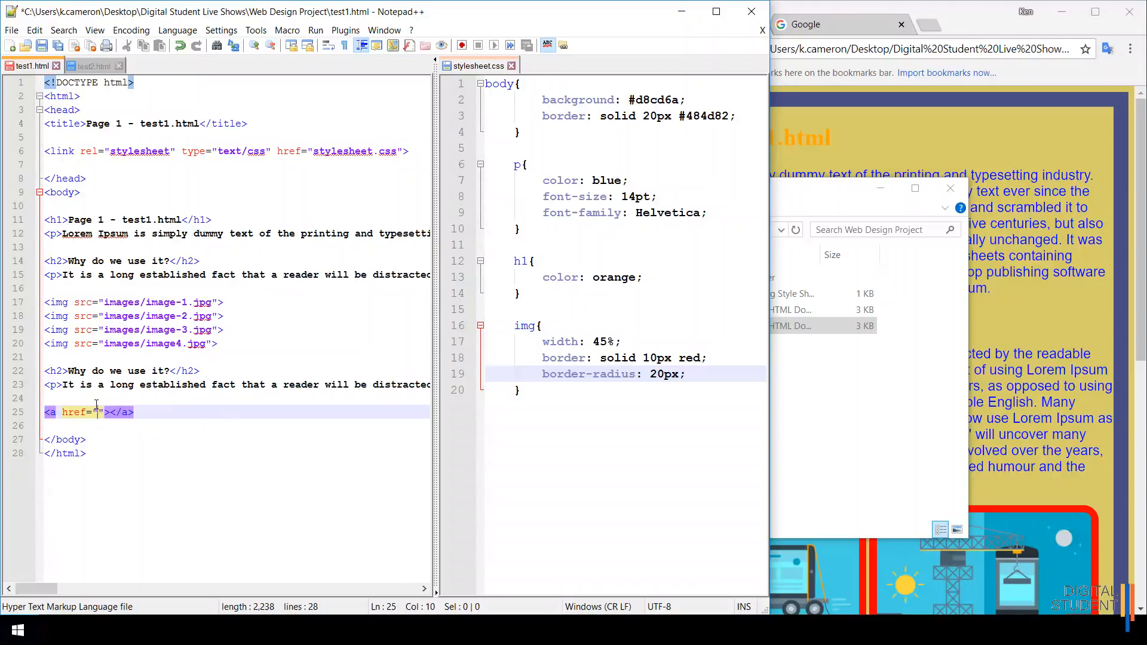
text(test2.h)
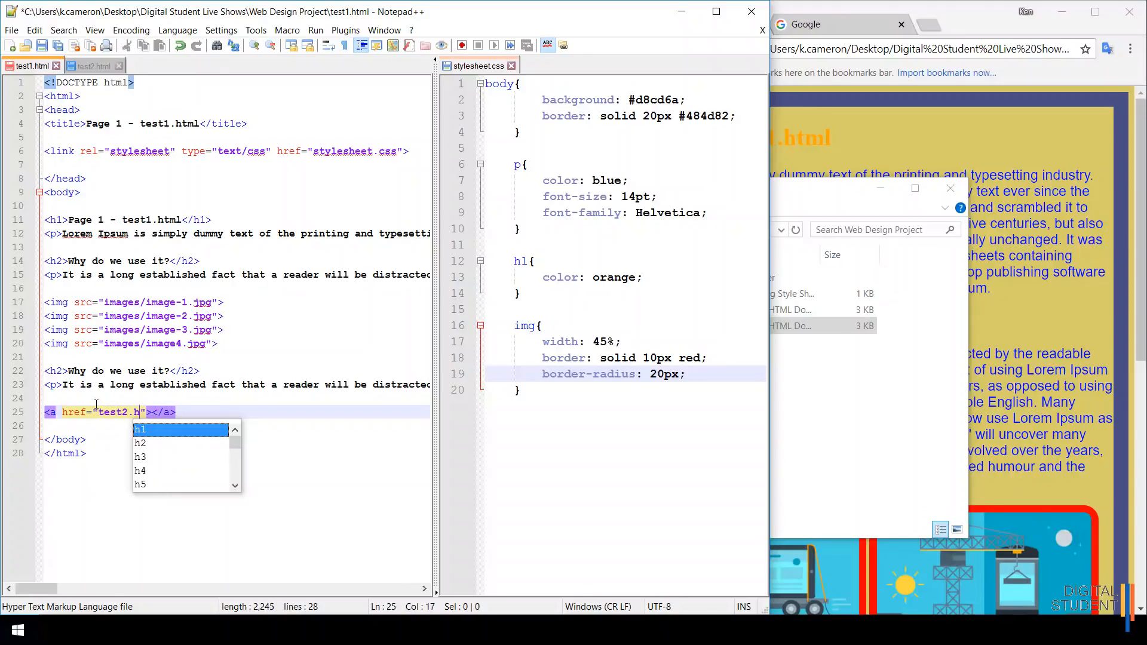
text(tml)
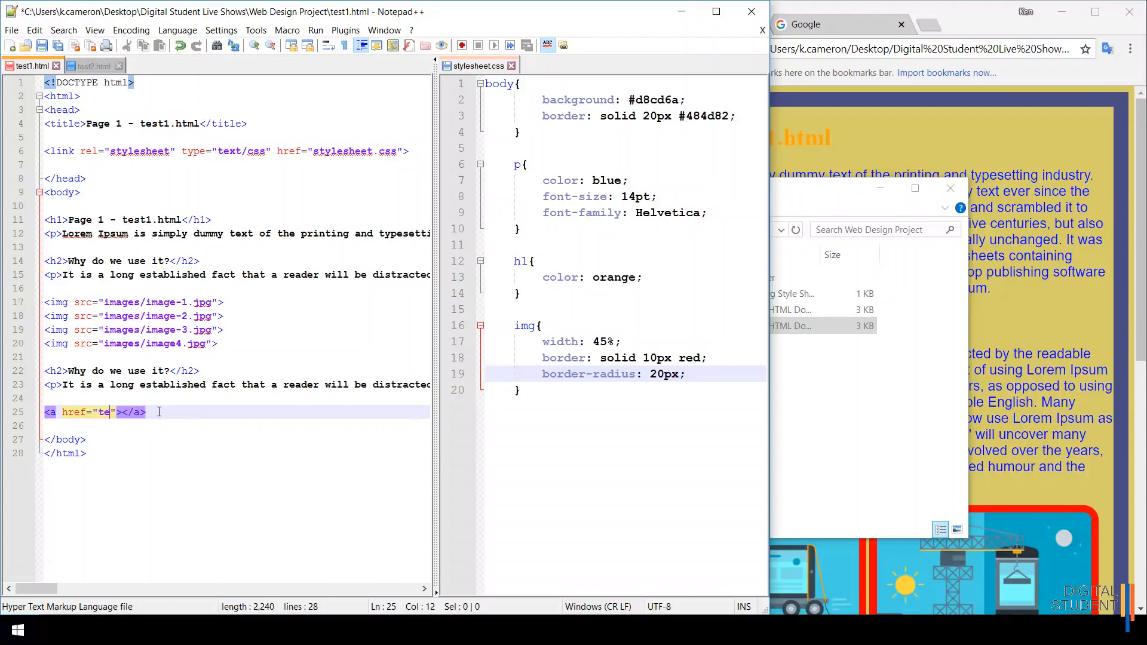
key(Backspace)
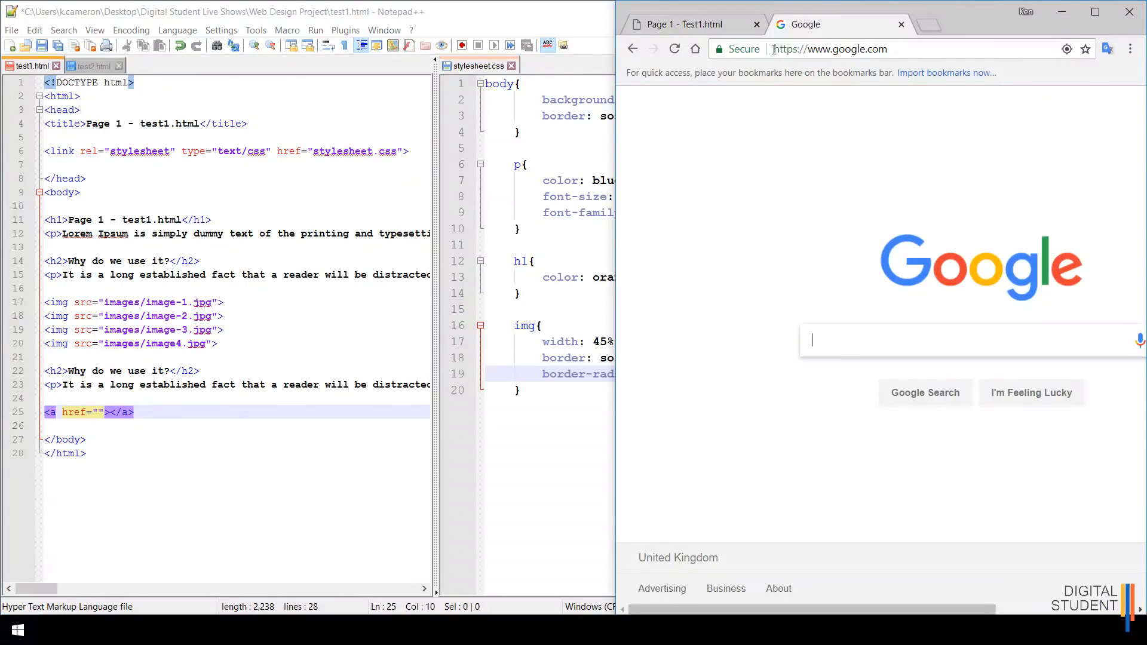
click(848, 49)
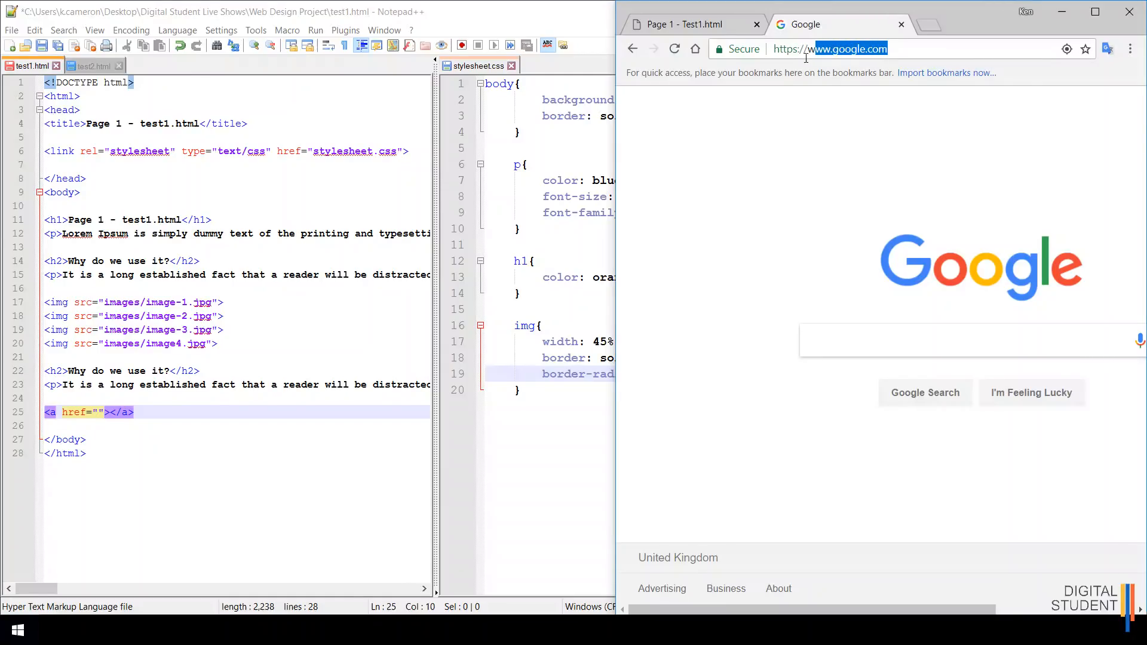
click(830, 49)
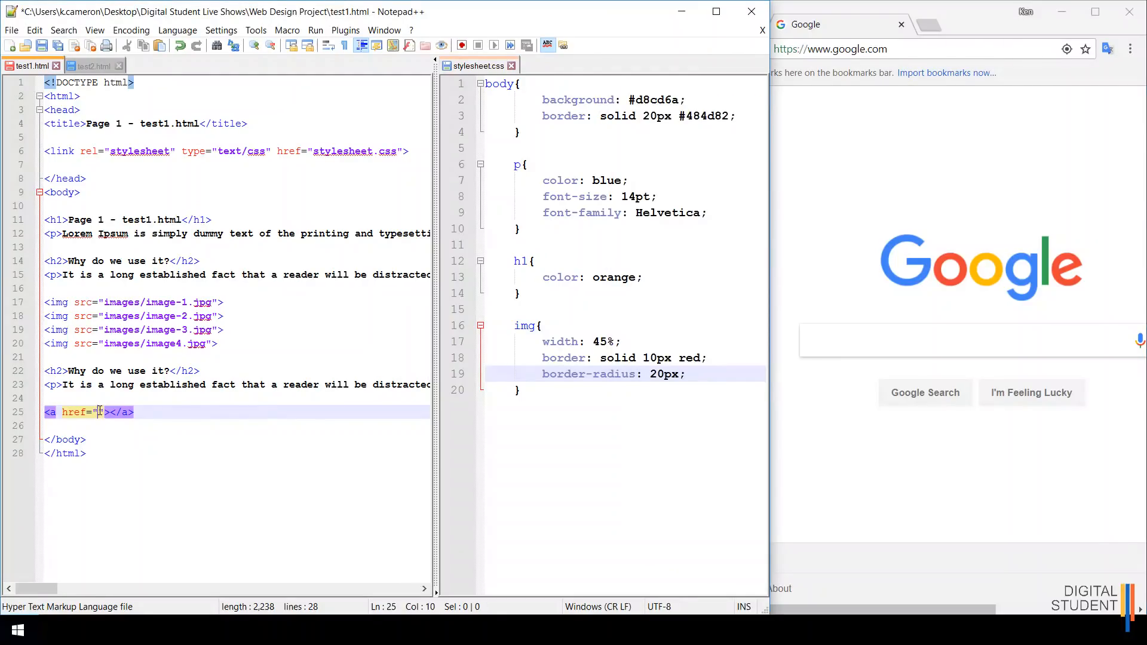
text(https://www.google.com/)
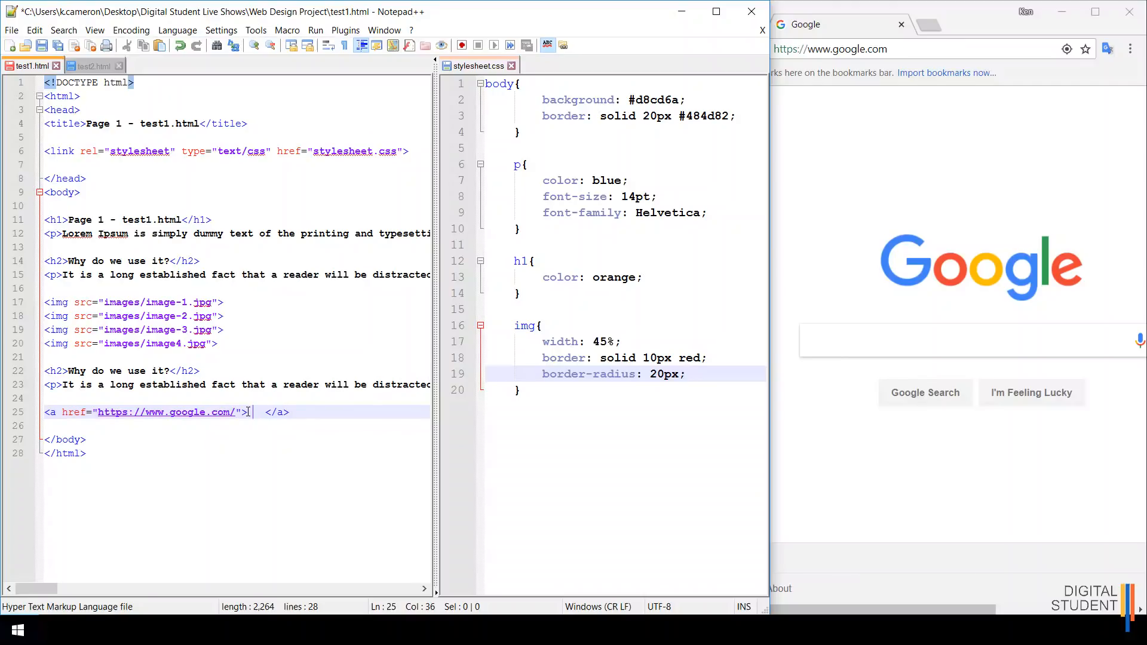
key(Backspace)
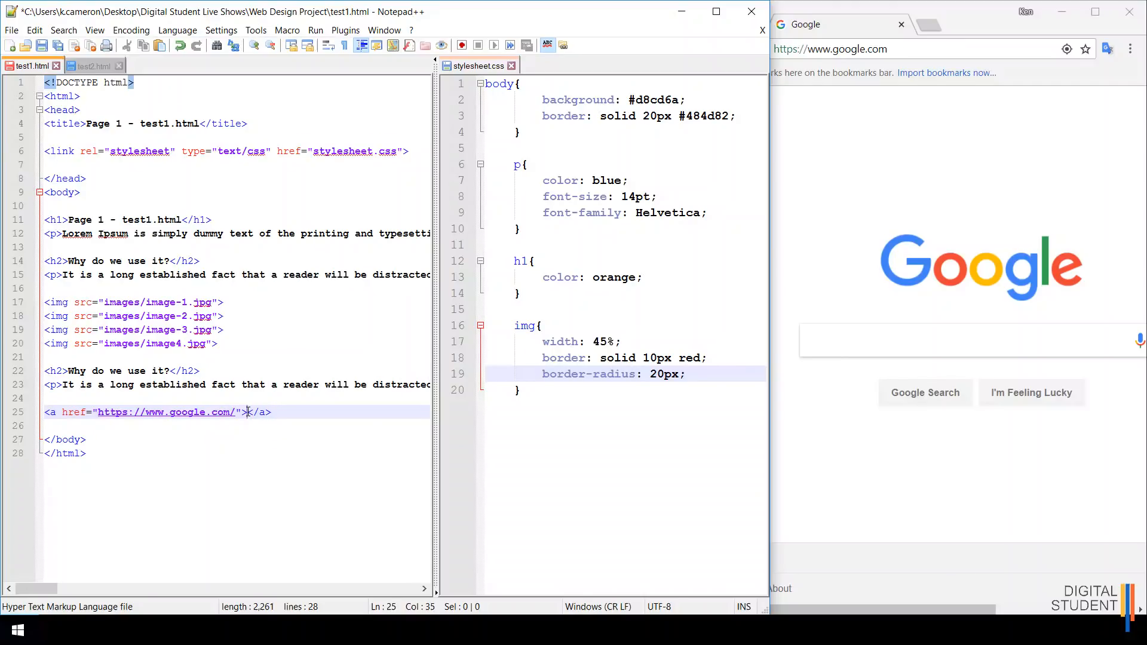
text(Go to G)
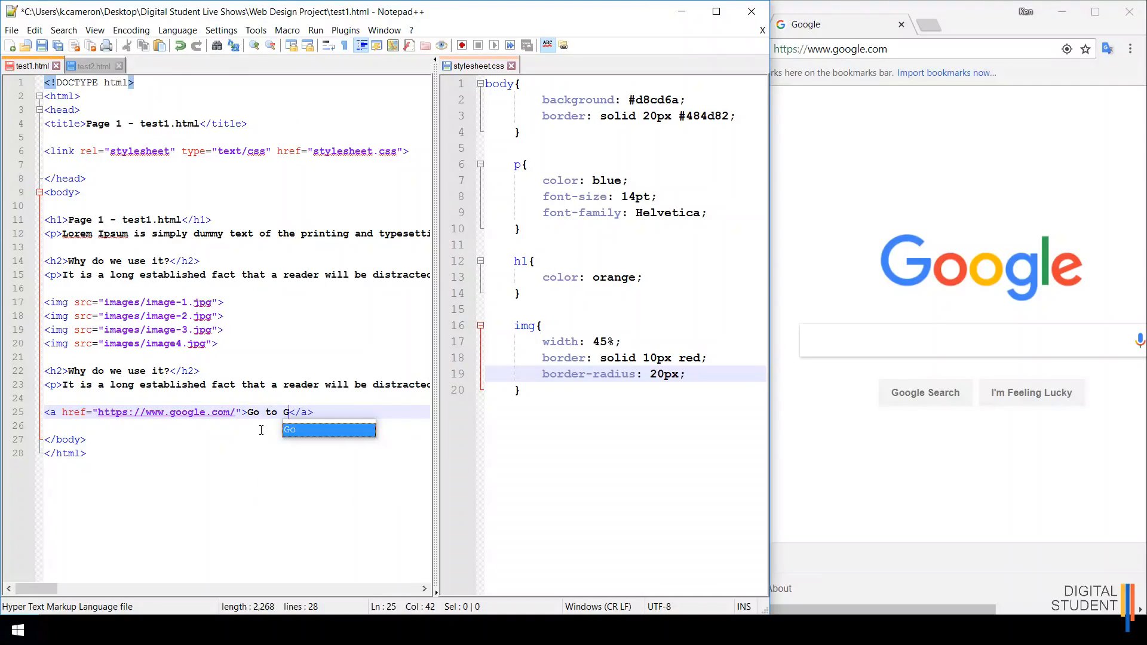
text(OOGLE)
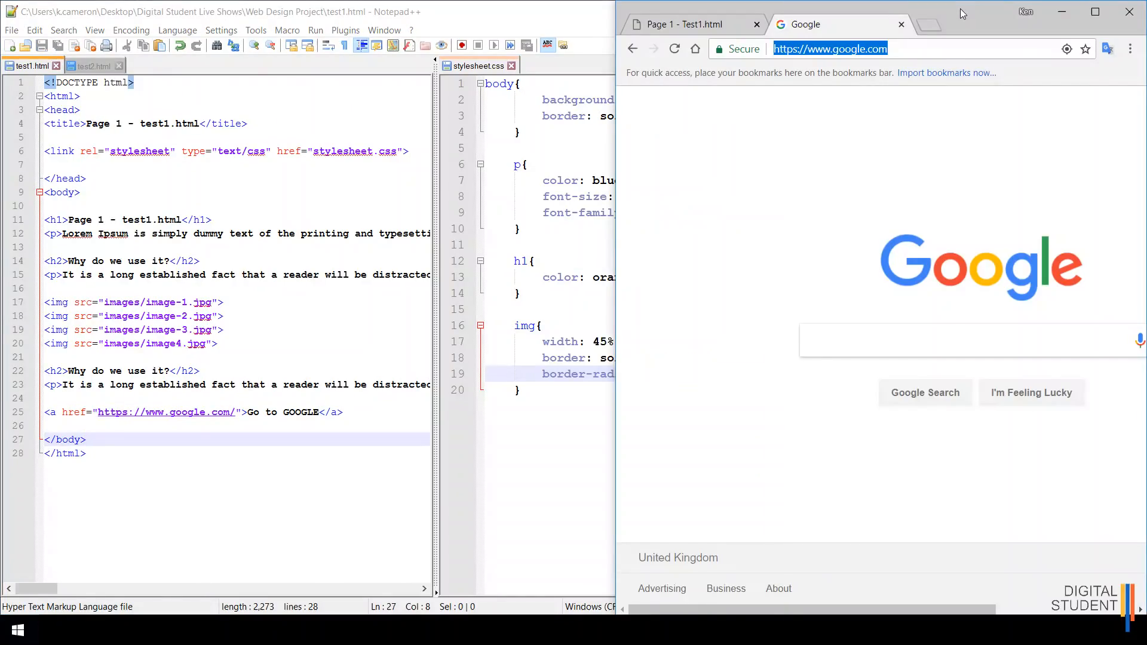
Step: Reload Page 1 in Chrome, follow the Go to GOOGLE link, then return to Page 1
click(688, 24)
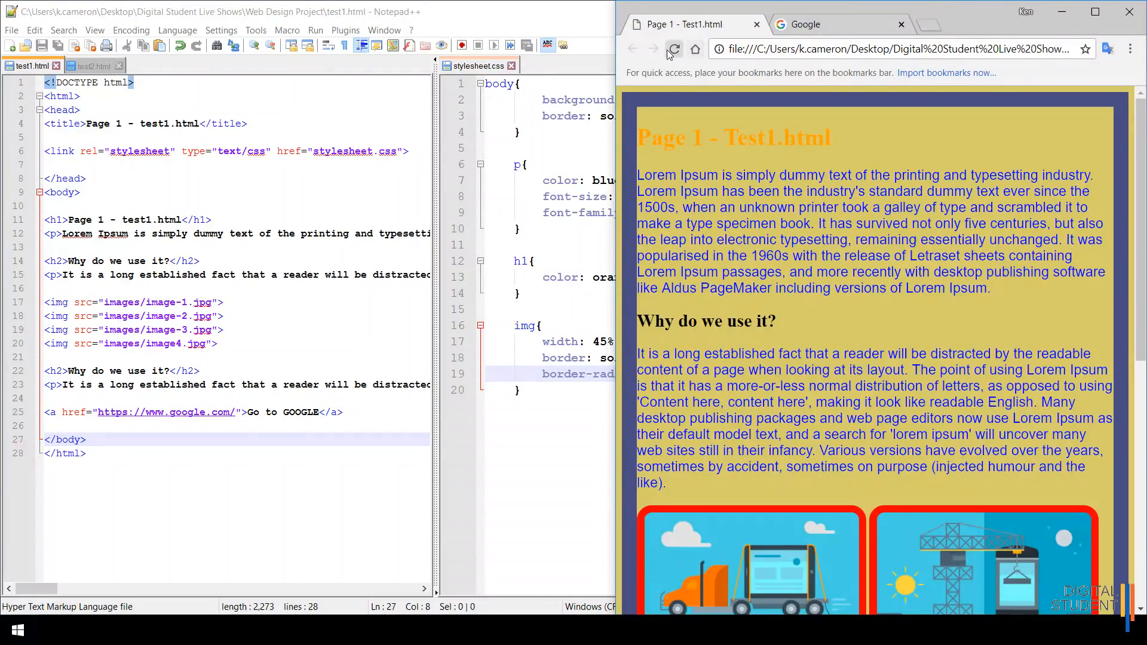
click(673, 49)
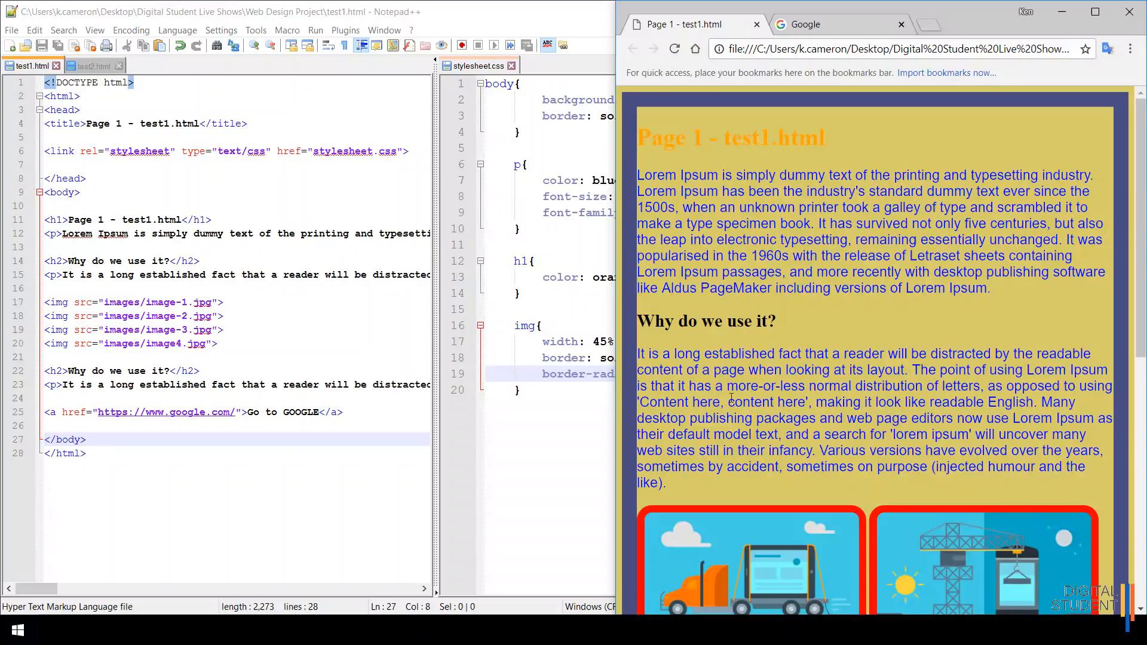
scroll(down, 3)
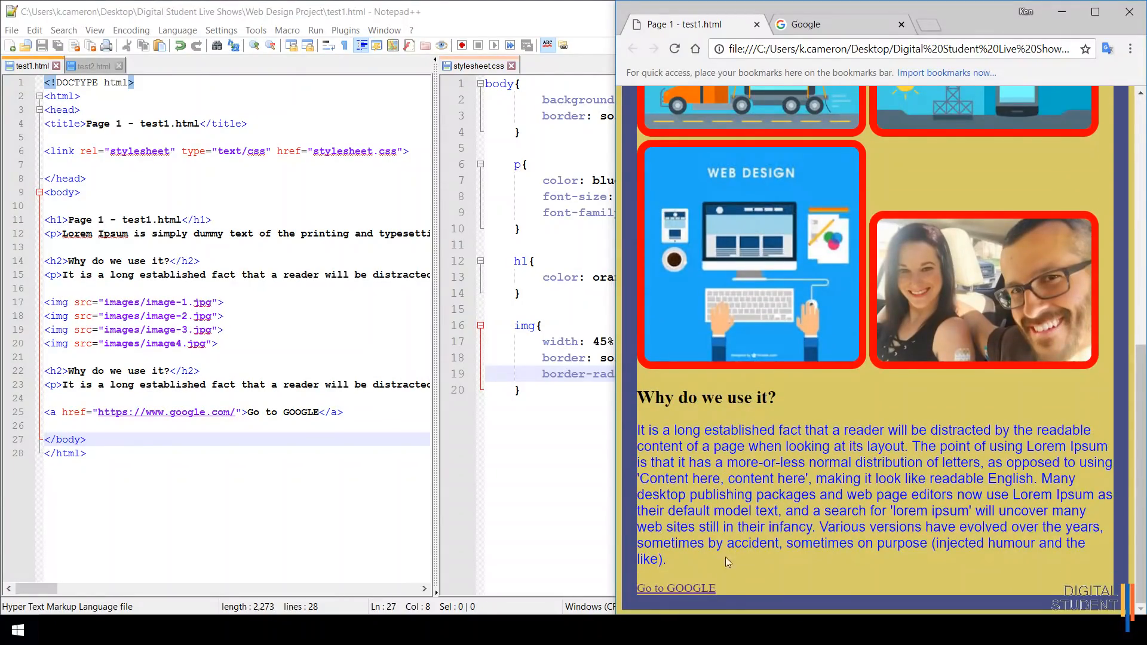
click(675, 588)
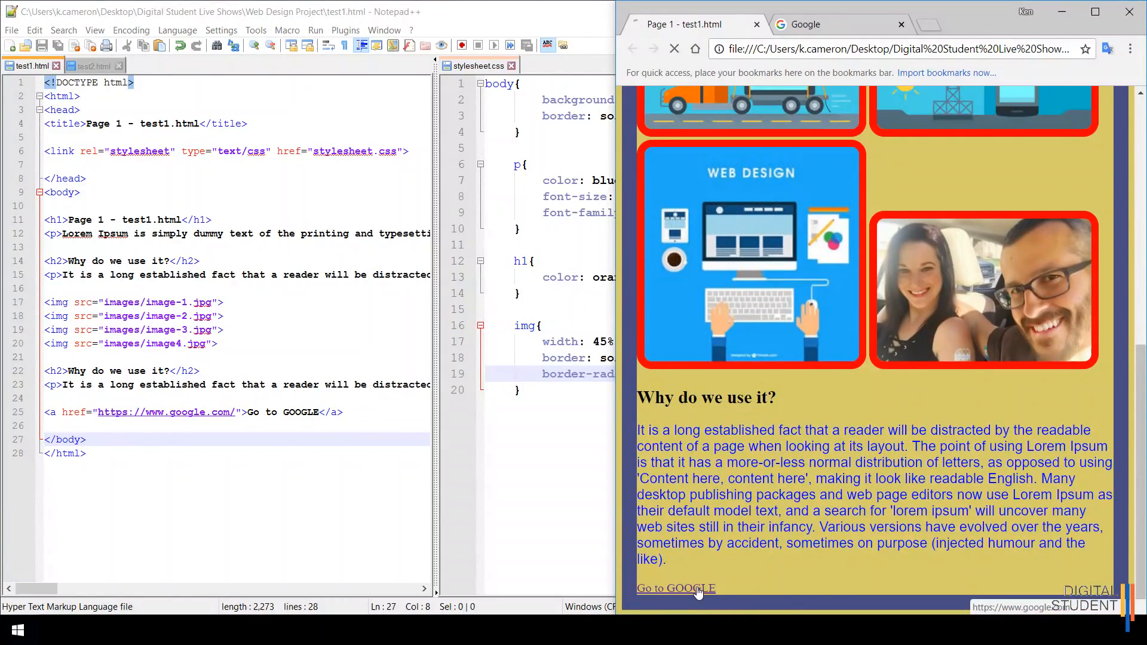
click(675, 588)
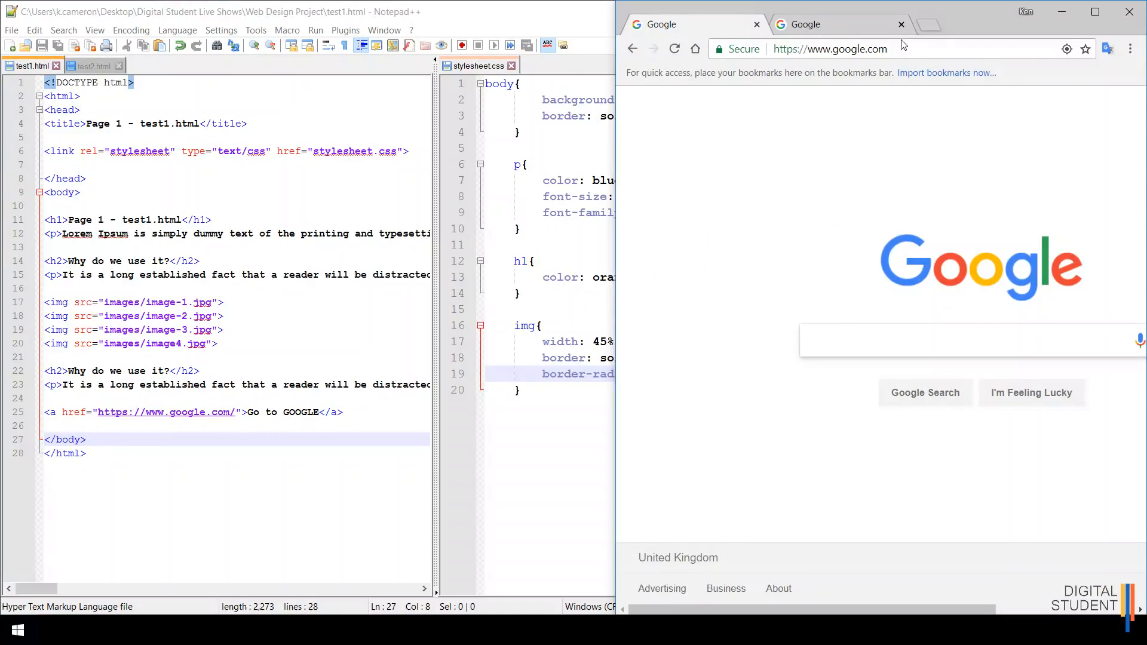
click(901, 24)
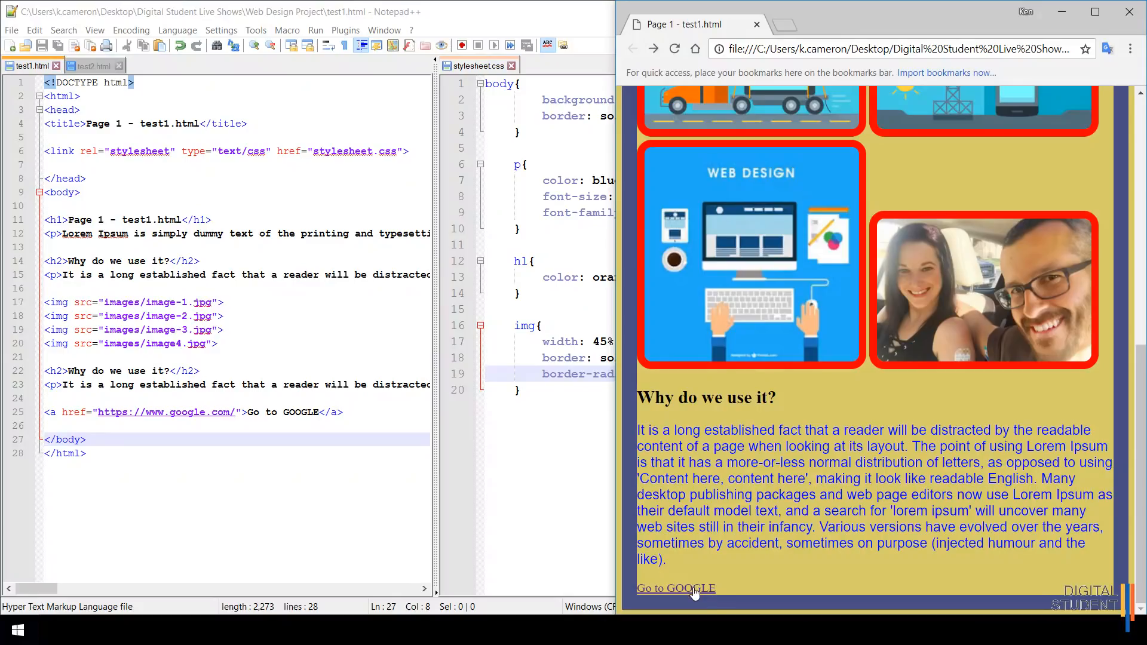
click(674, 588)
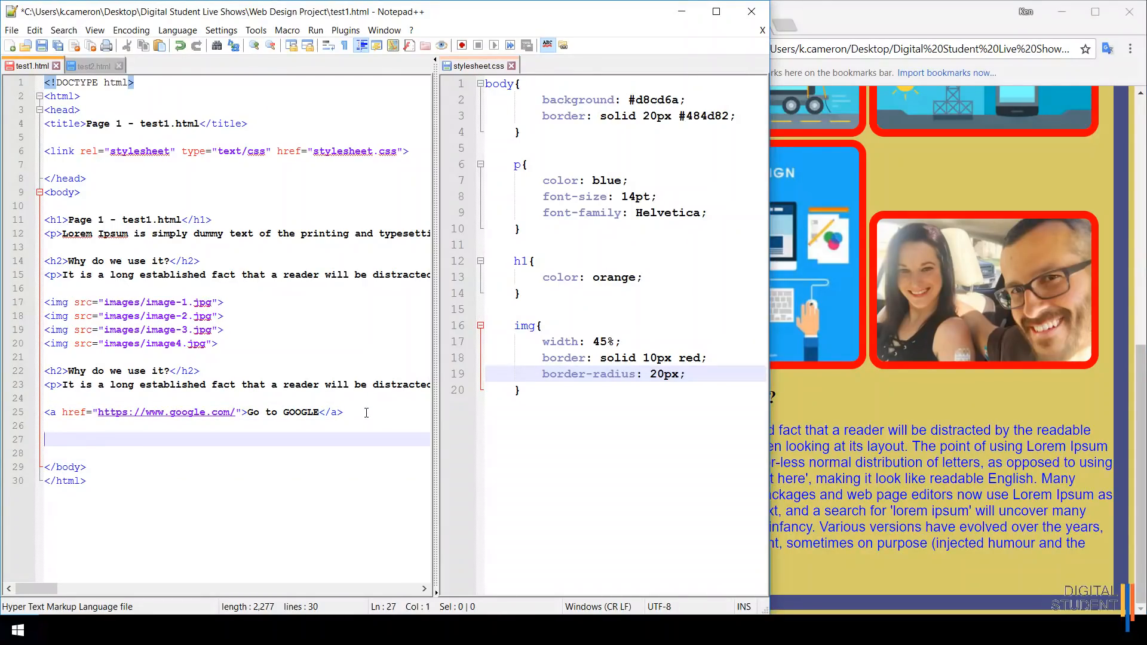
Step: Add a 'Go to Page 1' link to test1.html below the Google link
text(<a>Go to Page 1</a>)
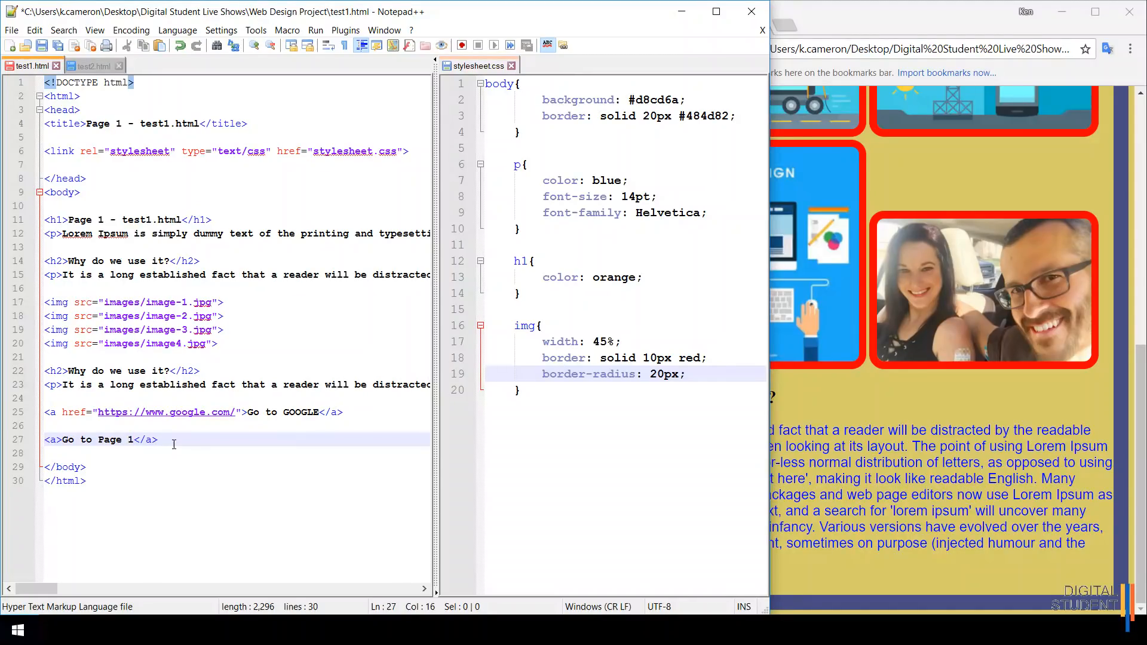
click(54, 440)
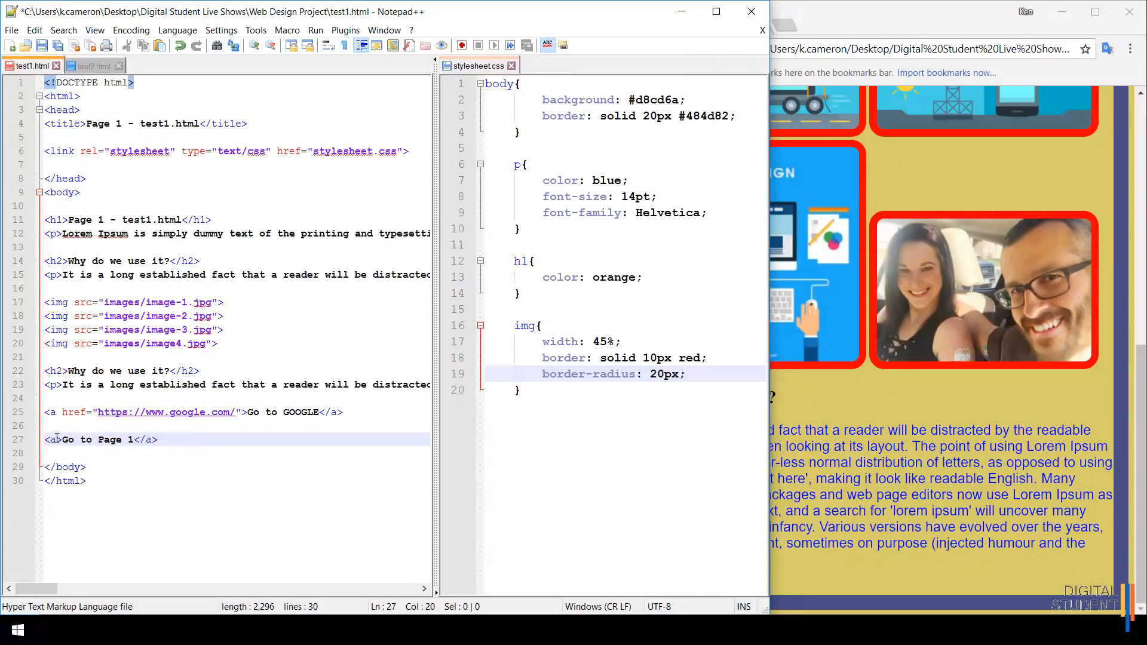
text(href=")
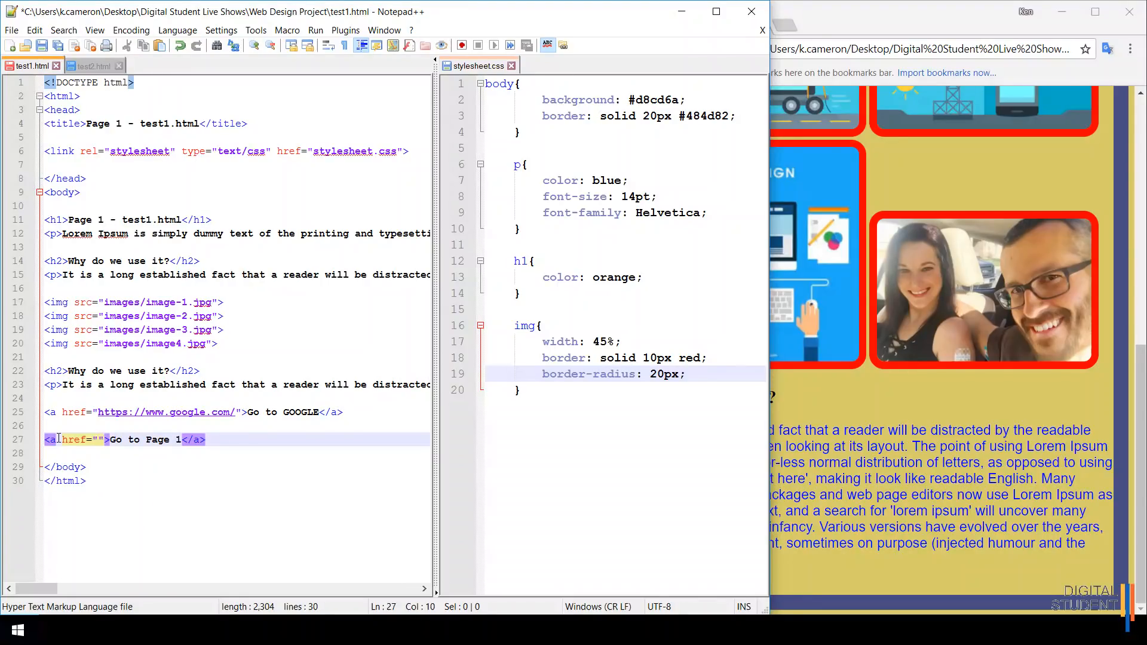
text(test1.html)
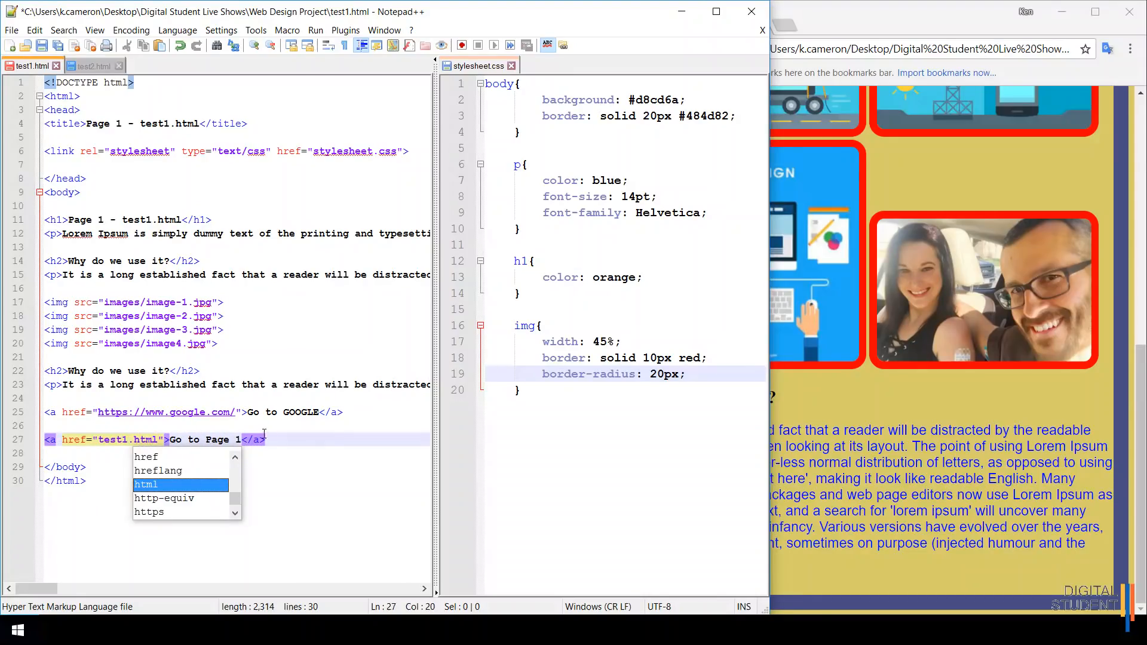
key(enter)
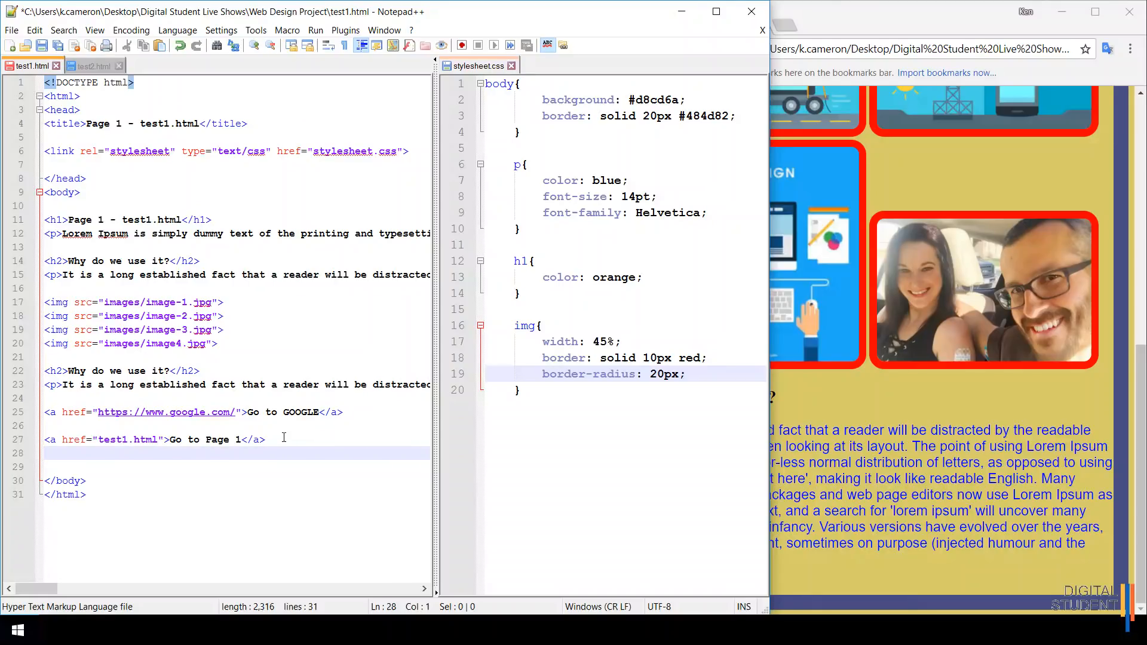
Step: Write an <a href="test2.html">Go to Page 2</a> link beneath the Page 1 link in test1.html
text(<)
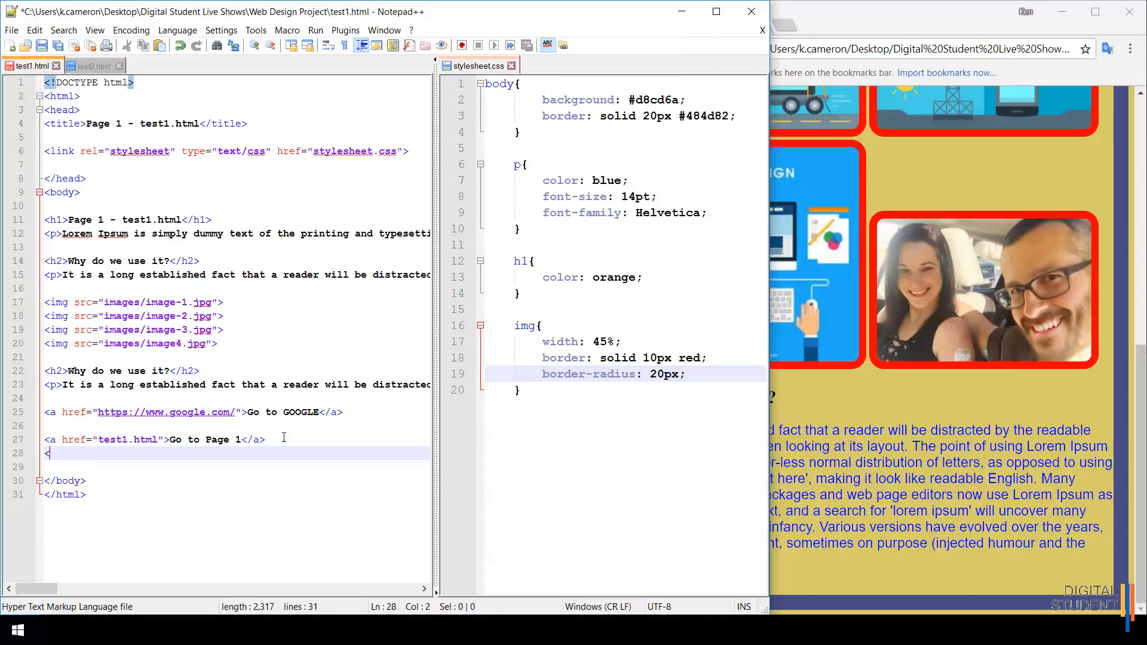
text(a>)
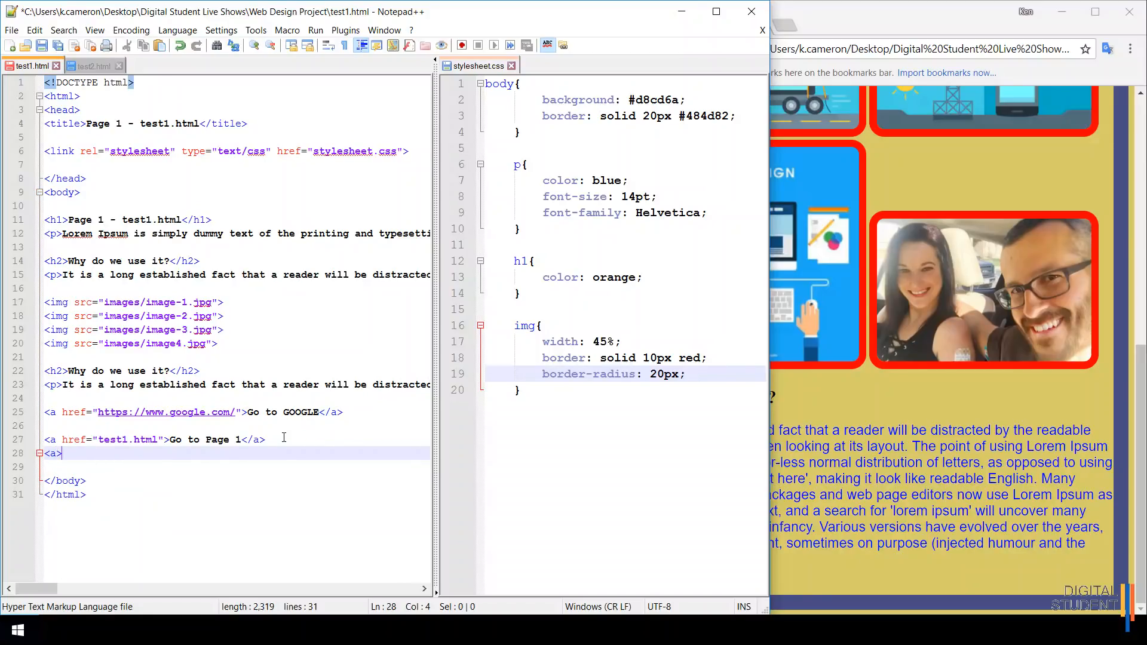
text(</a>)
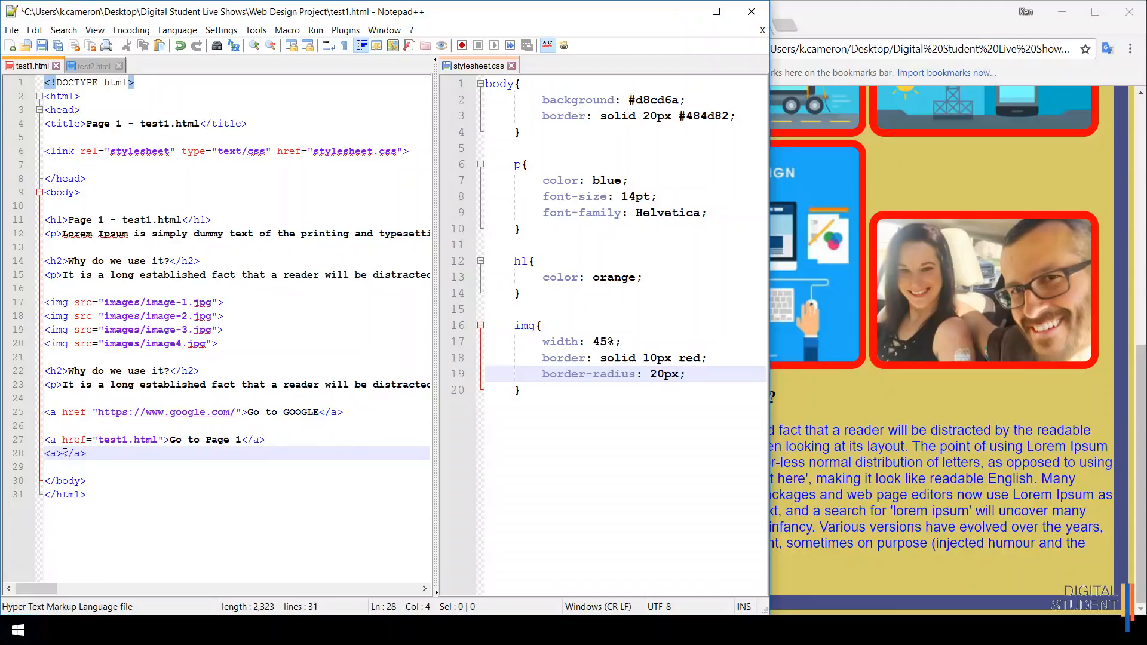
text(Go to)
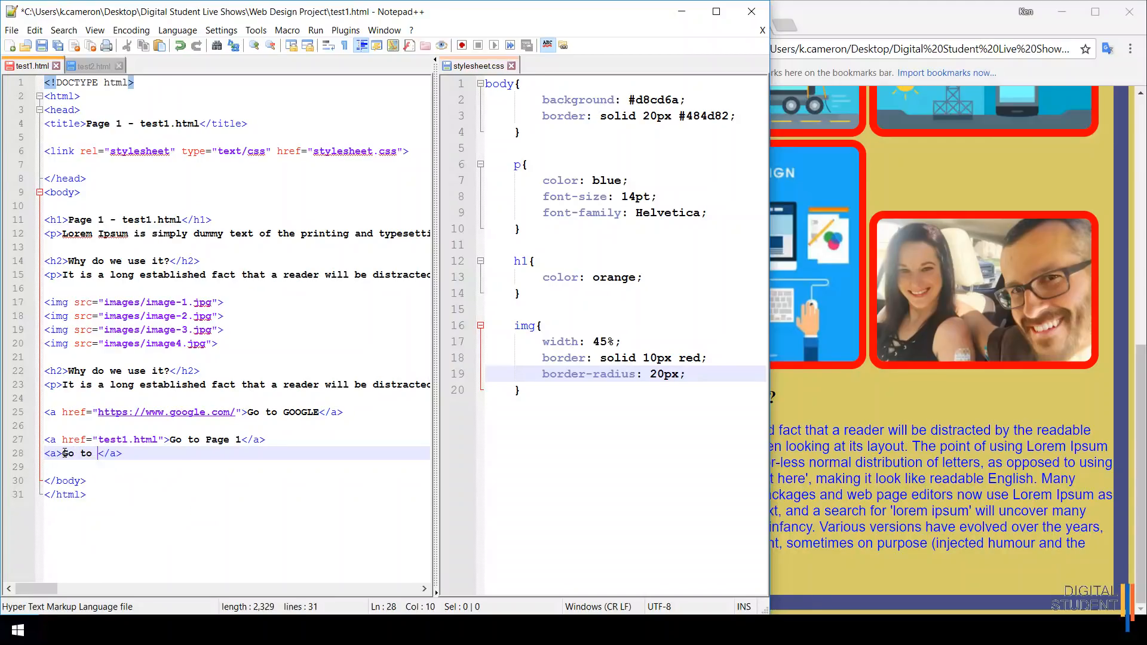
text(Page 2)
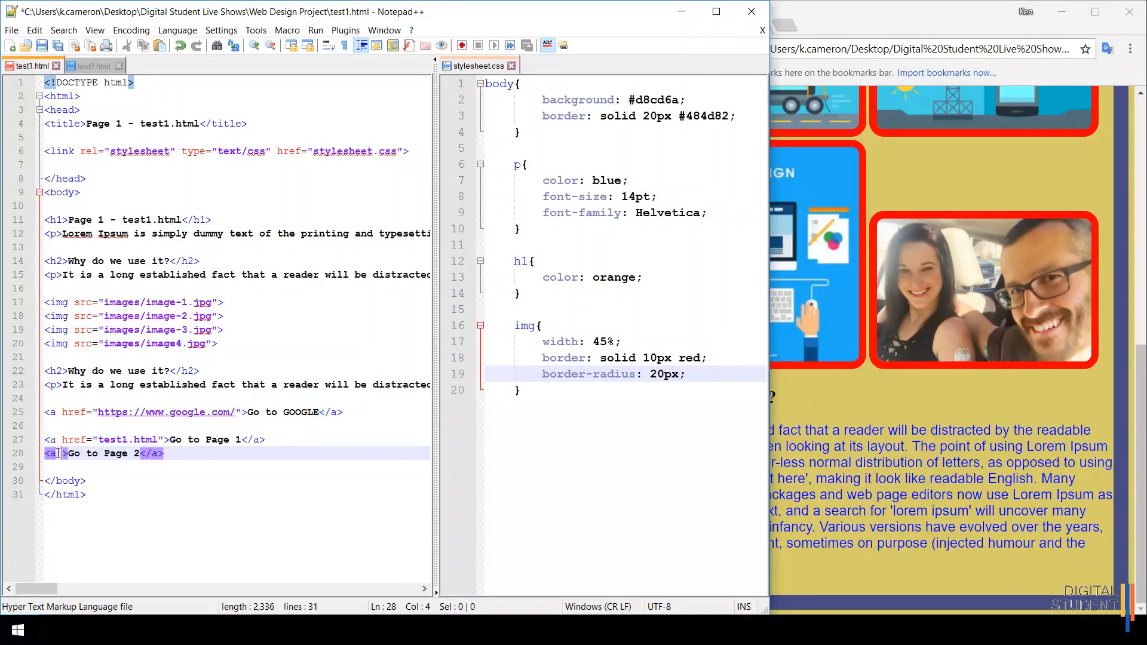
text(href=)
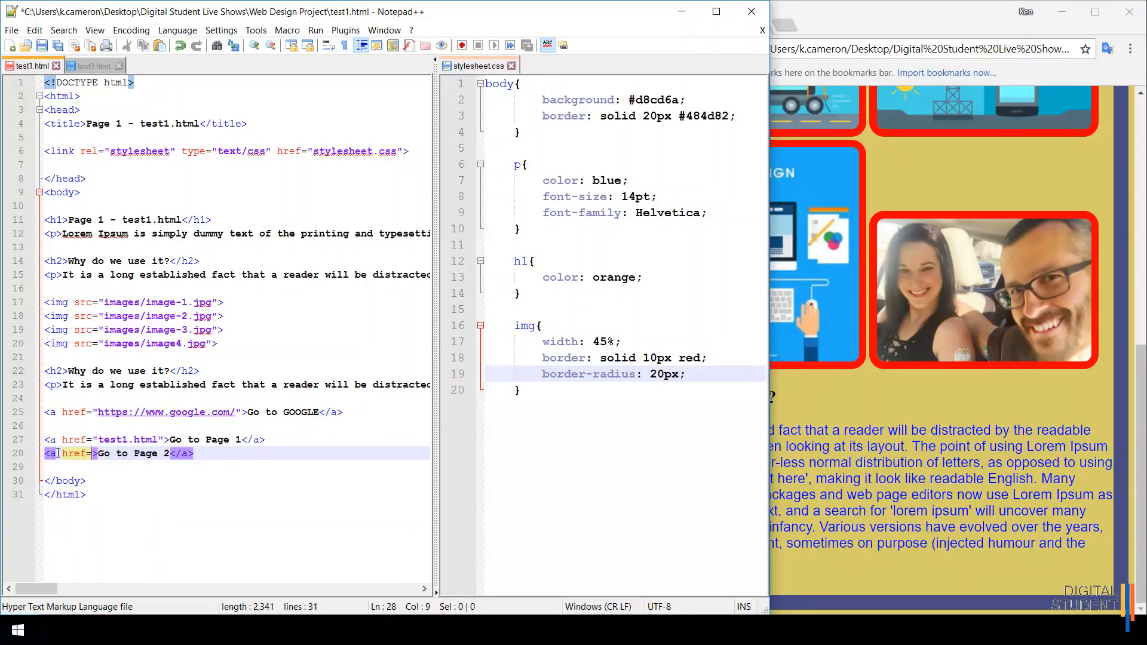
text("")
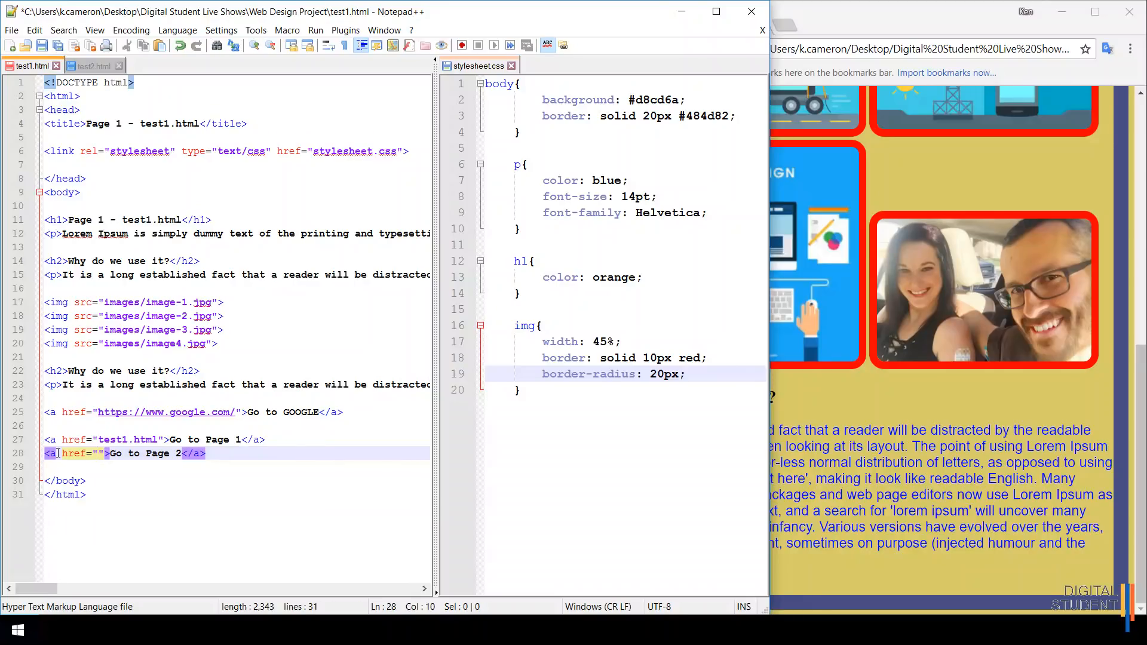
text(test2)
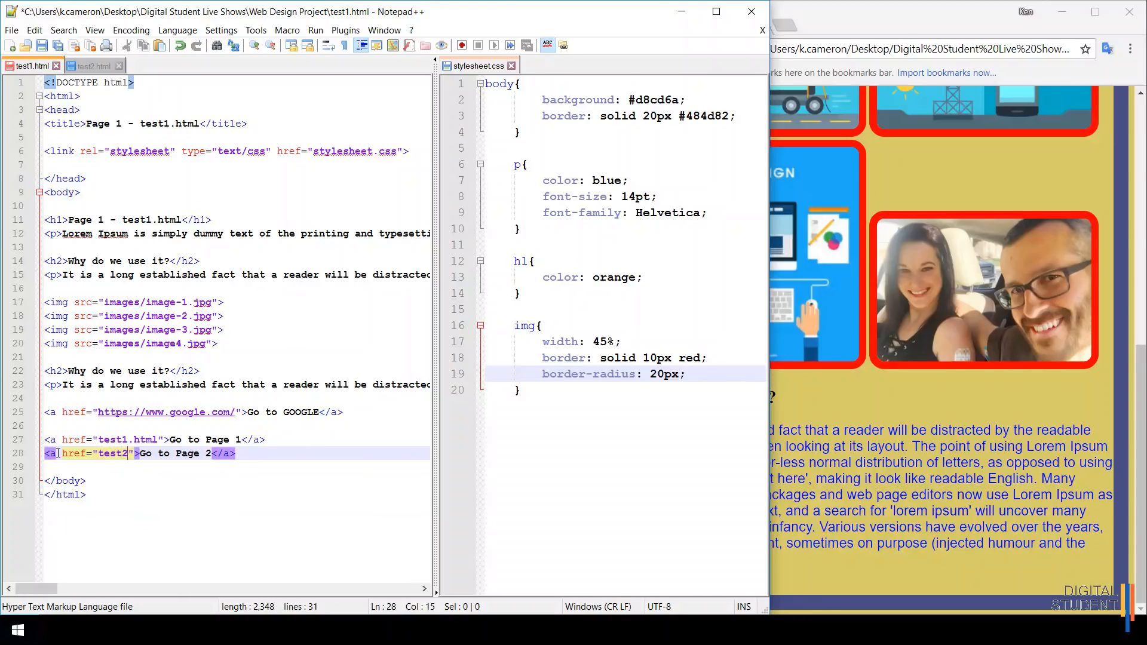
text(.html)
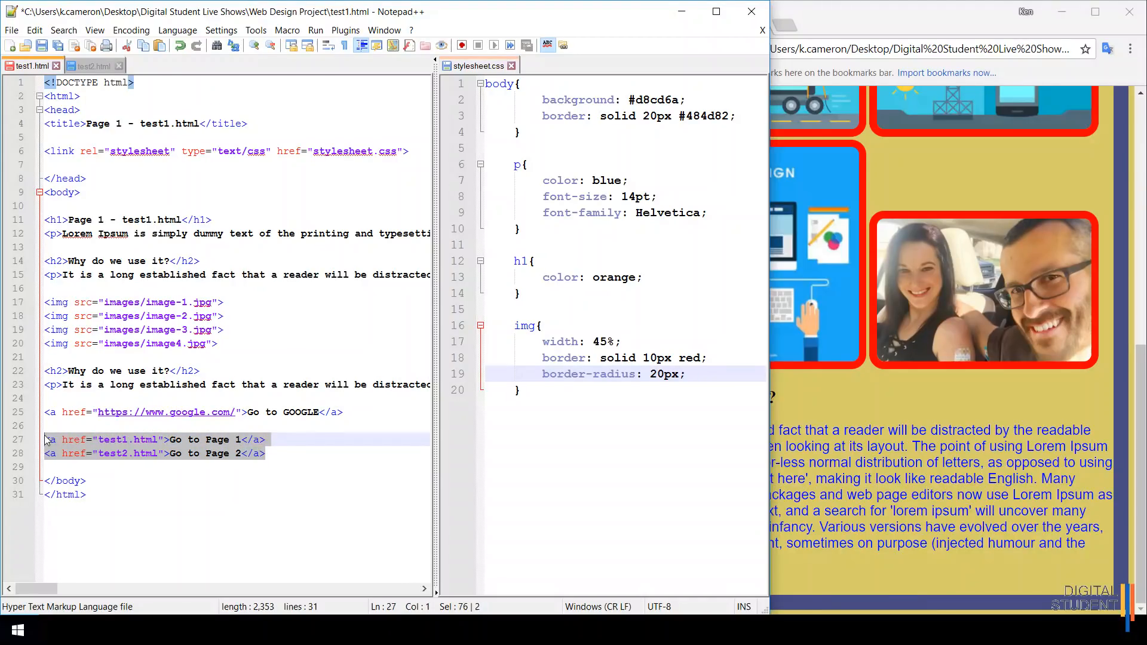
Step: Add the Go to Page 1 and Go to Page 2 links to test2.html and return to the browser
click(94, 66)
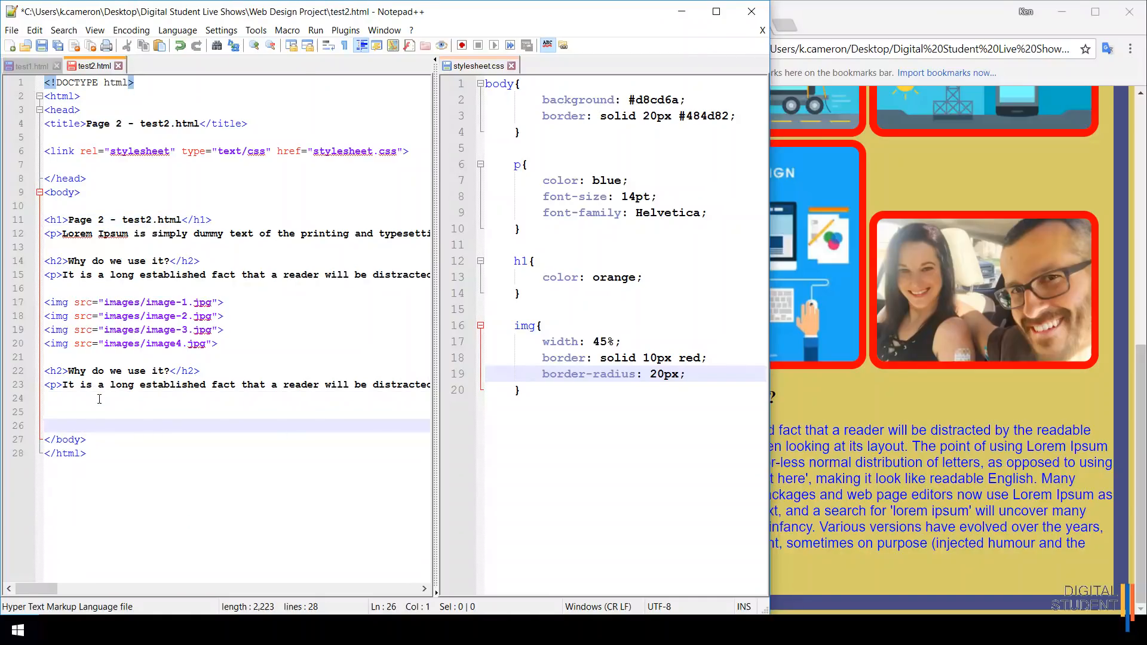
text(<a href="test1.html">Go to Page 1</a>)
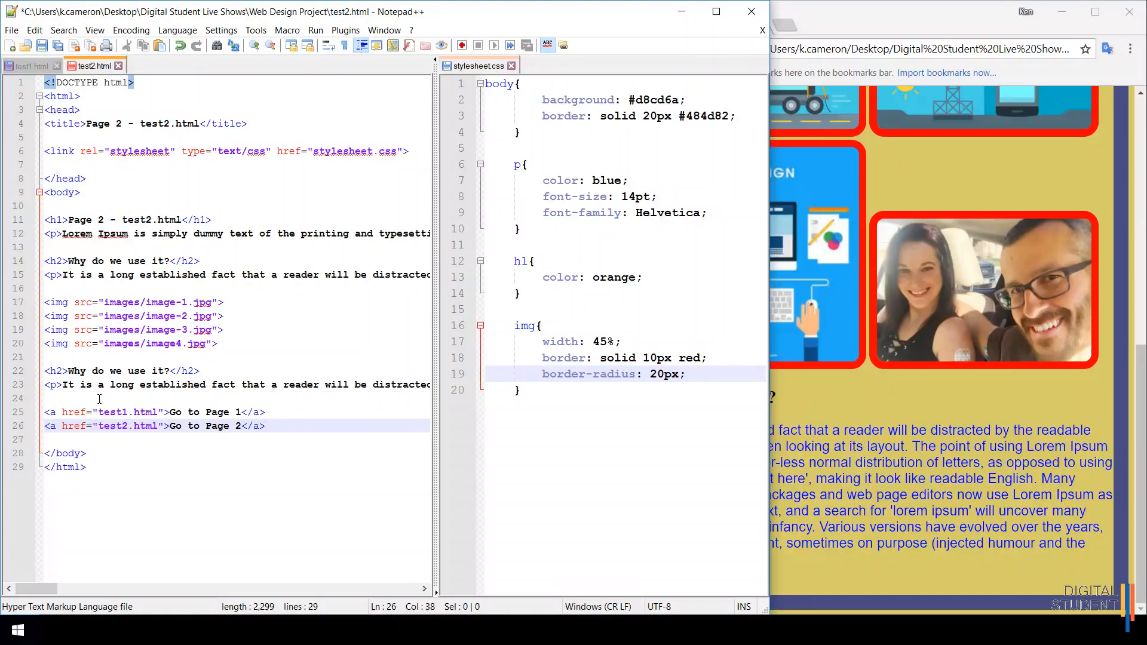
click(42, 46)
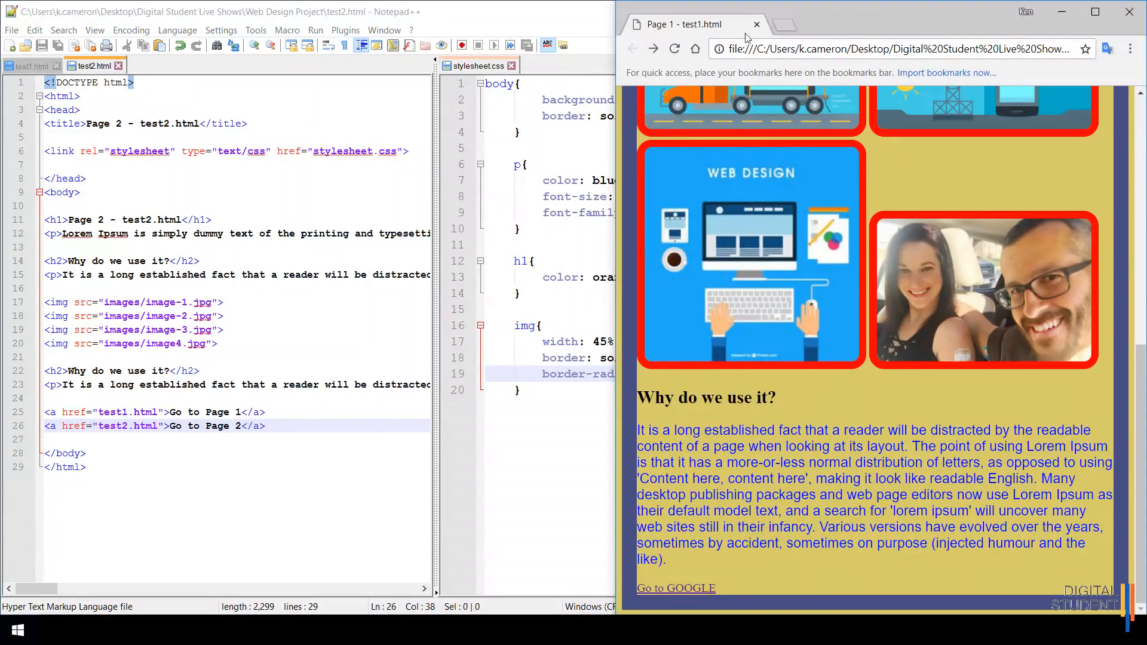
Step: Reload Page 1 in Chrome and follow its new Go to Page 2 link
click(674, 49)
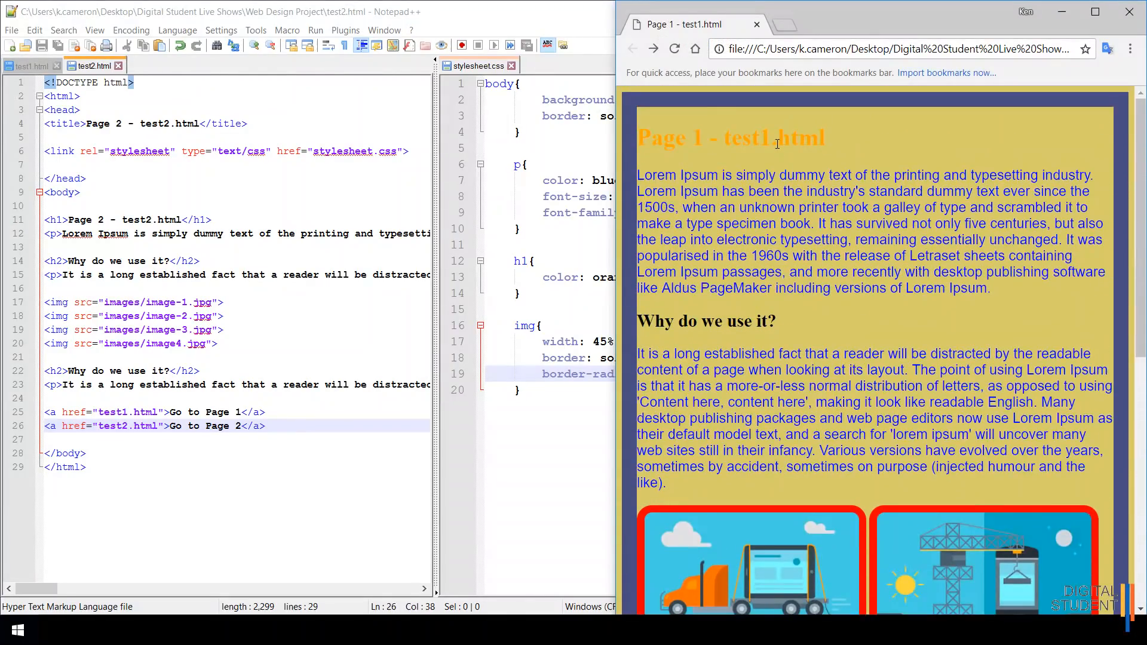
scroll(down, 3)
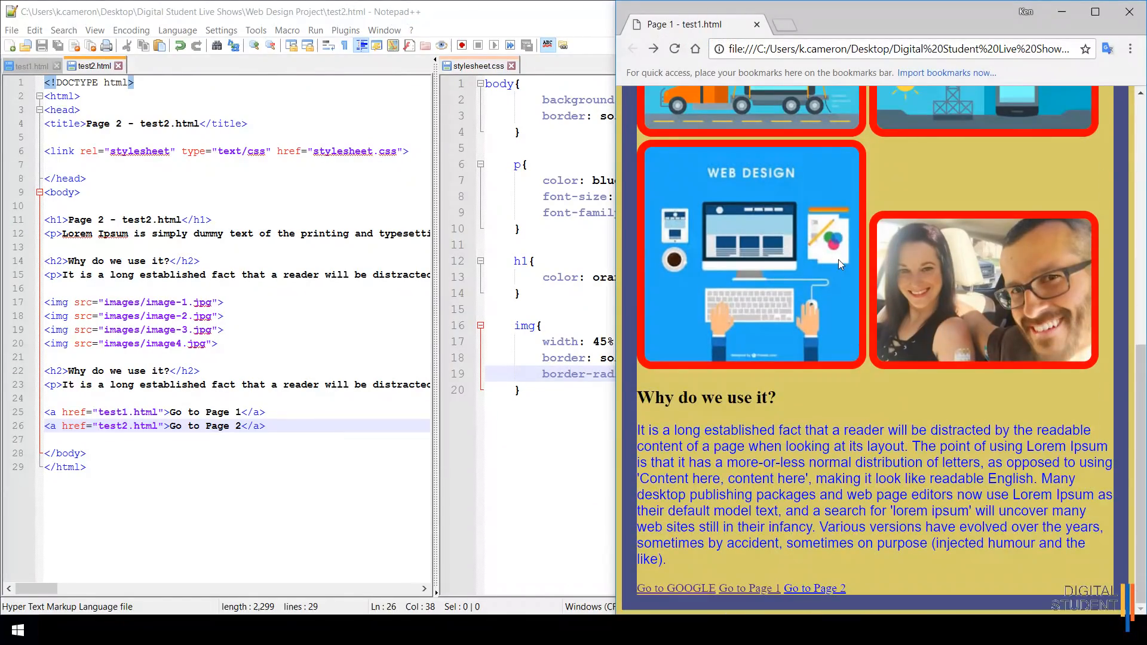
mouse_move(747, 588)
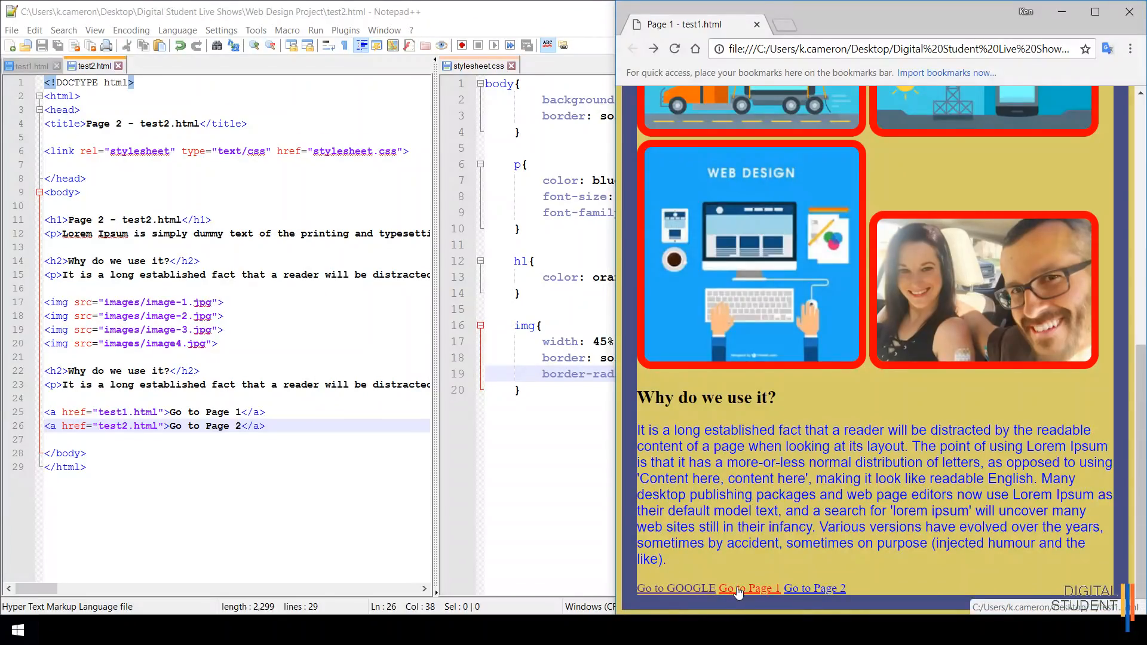
click(747, 587)
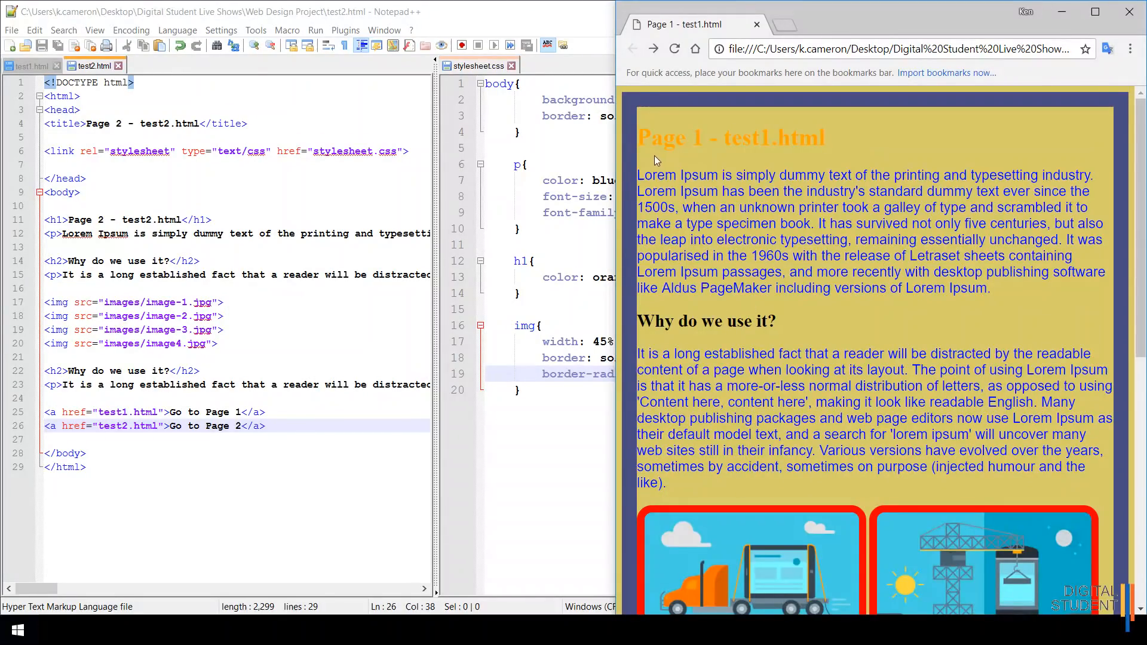
scroll(down, 3)
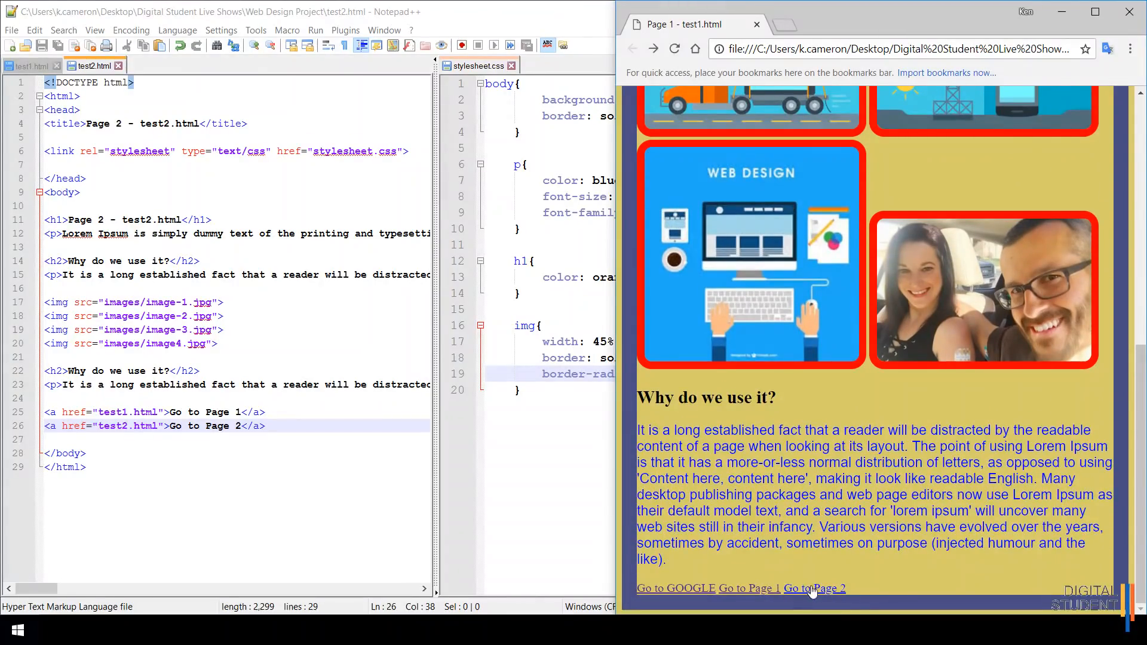
click(814, 588)
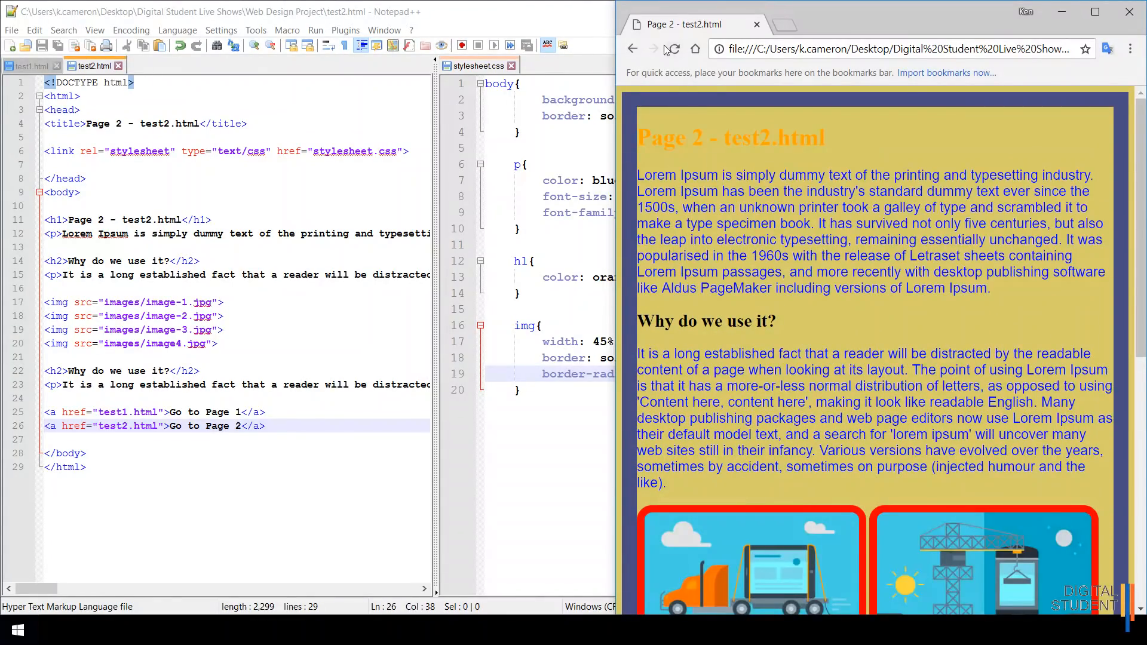
Step: Follow Page 2's Go to Page 1 link back and check the links at the bottom
scroll(down, 3)
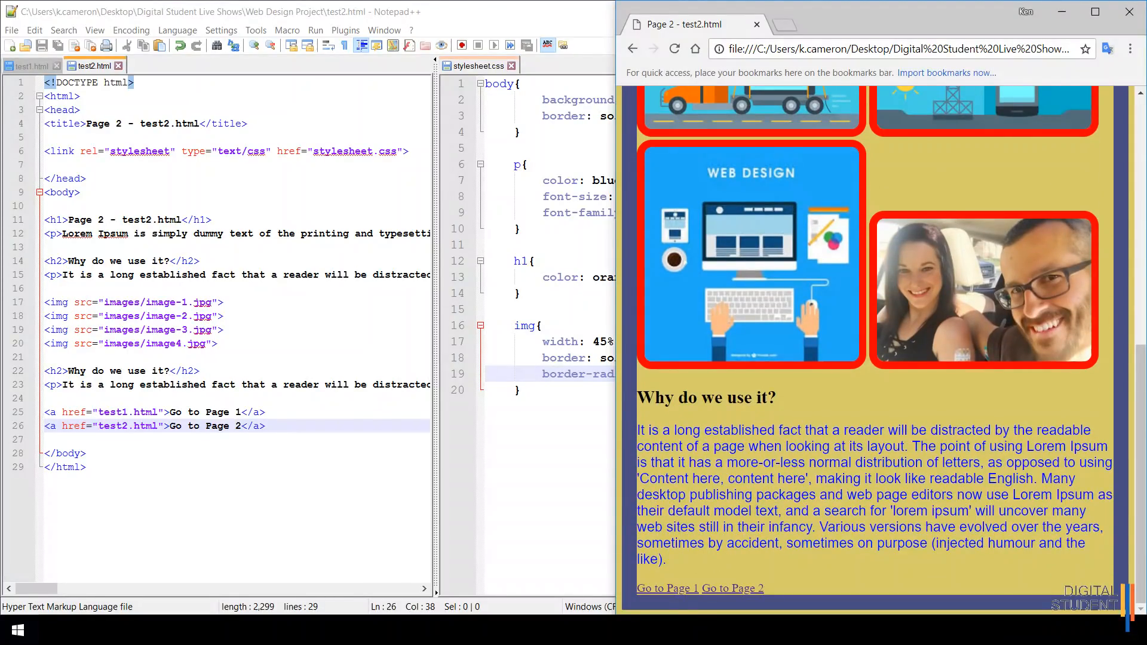
click(666, 588)
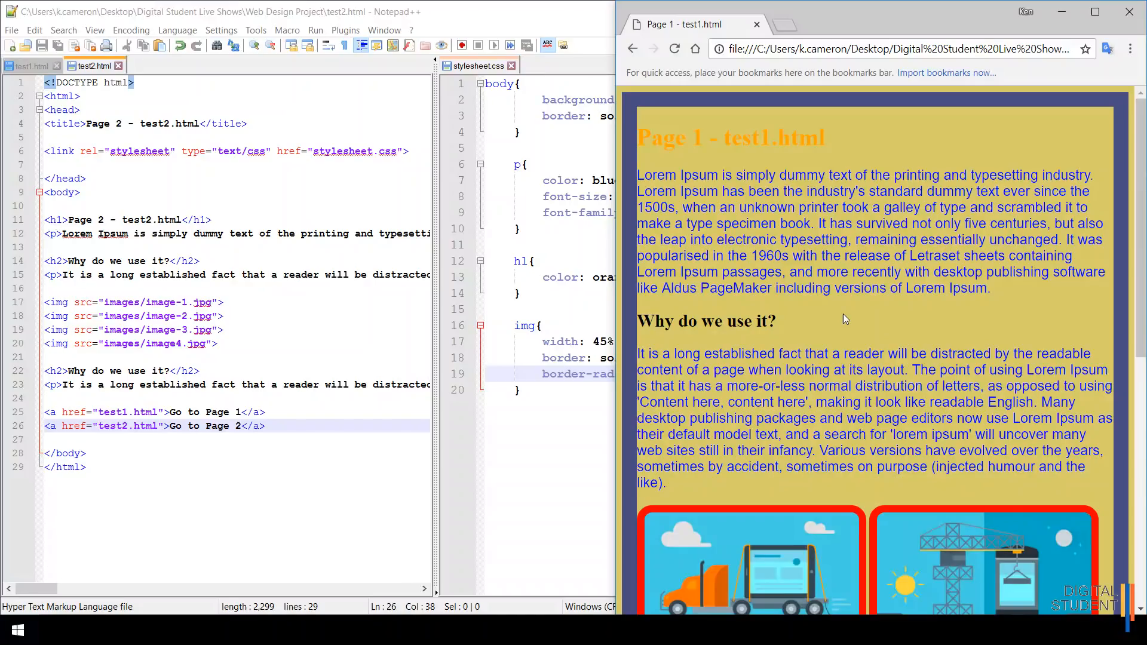
scroll(down, 3)
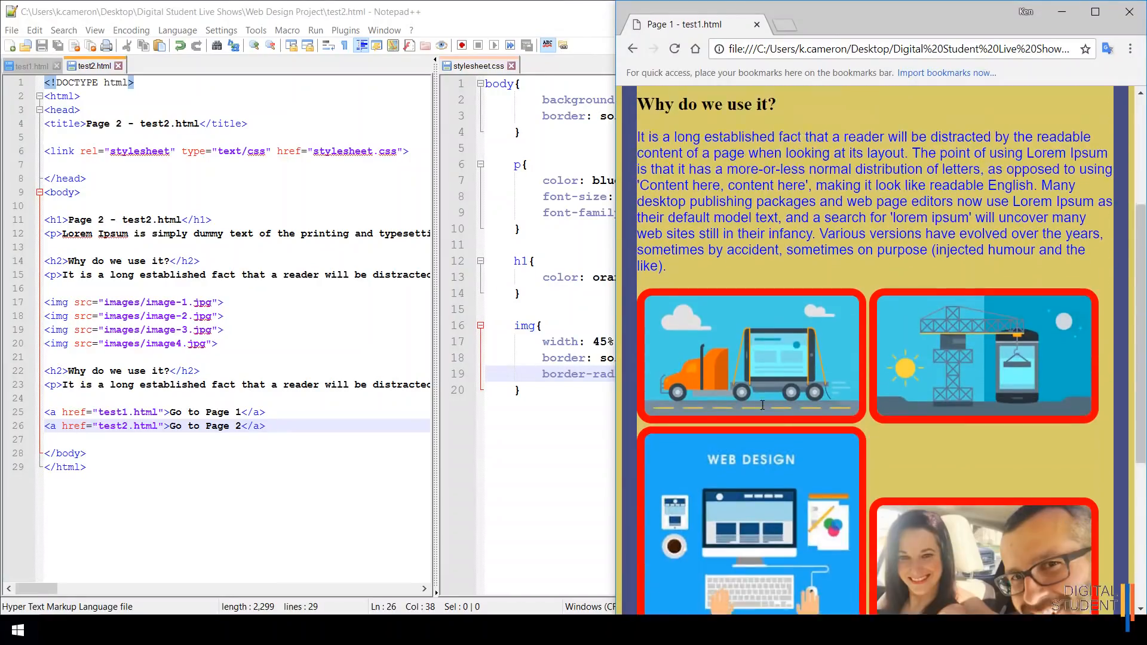
scroll(down, 3)
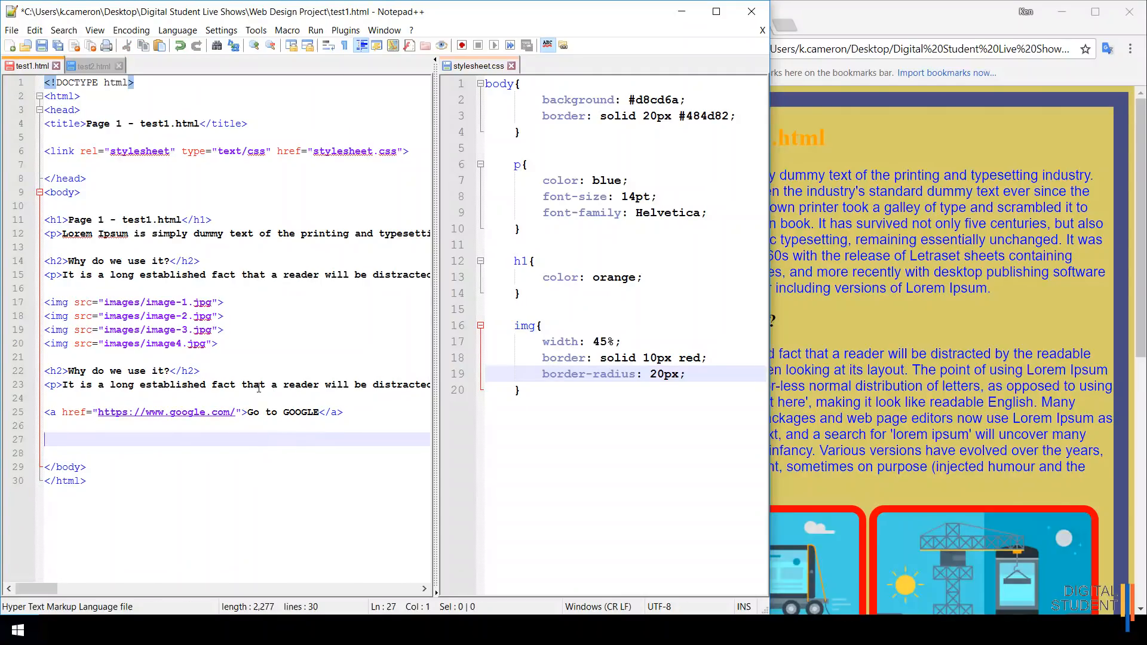
Step: Place the two page links right after the opening <body> tag in test1.html
click(62, 192)
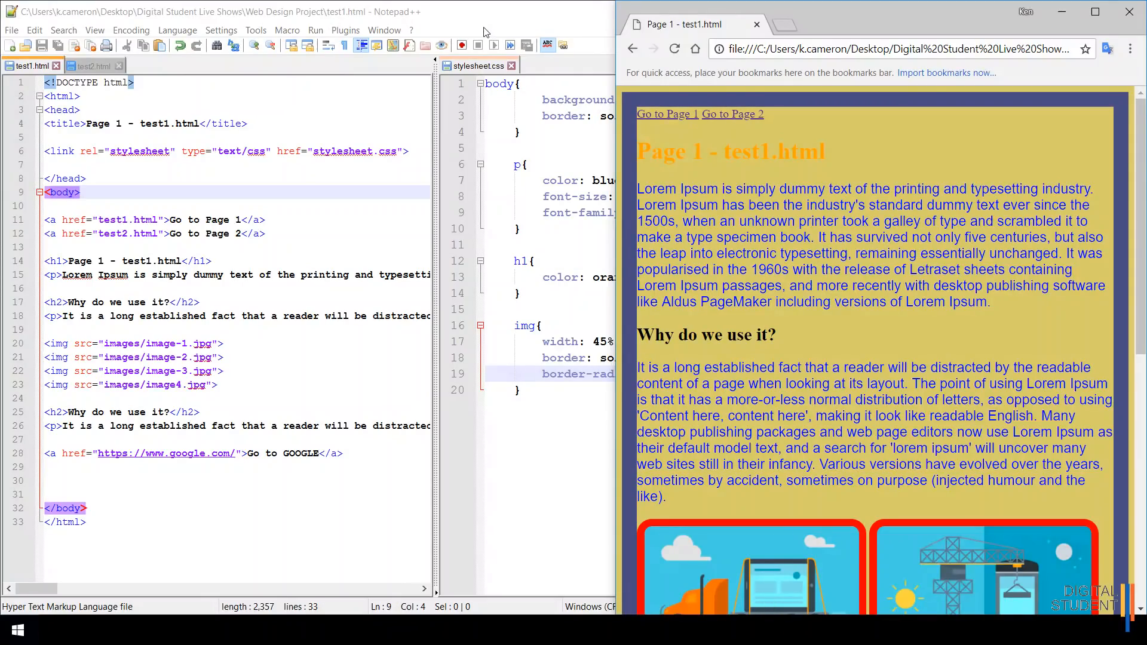
mouse_move(496, 21)
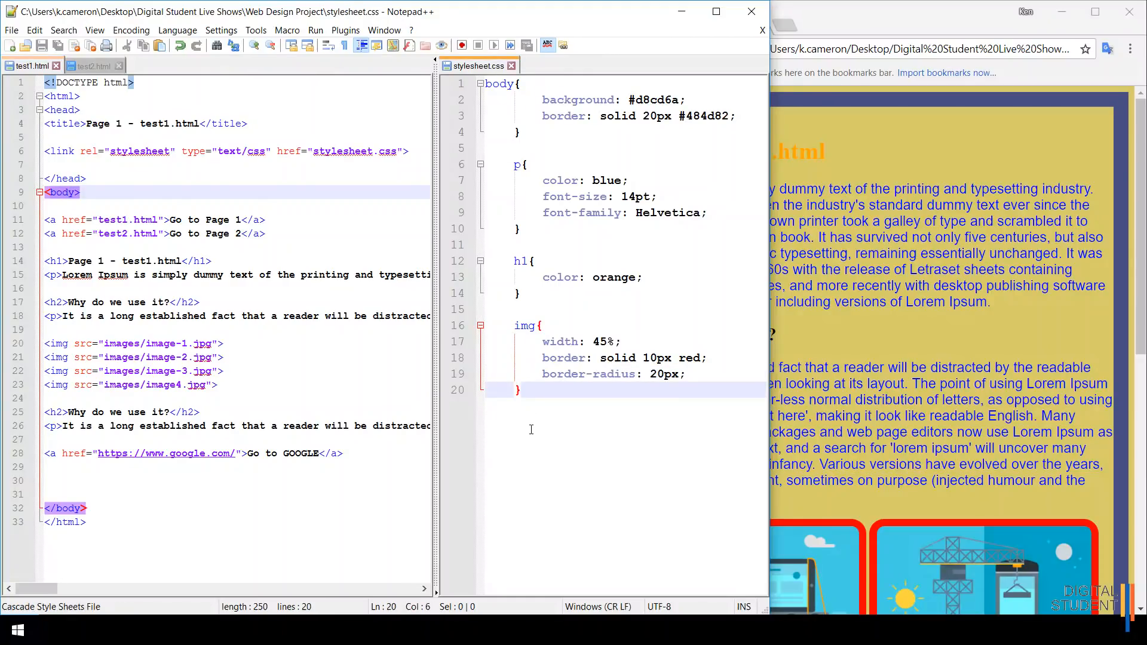
Step: Add an a { text-decoration: none; } rule below the img rule in stylesheet.css
text(a)
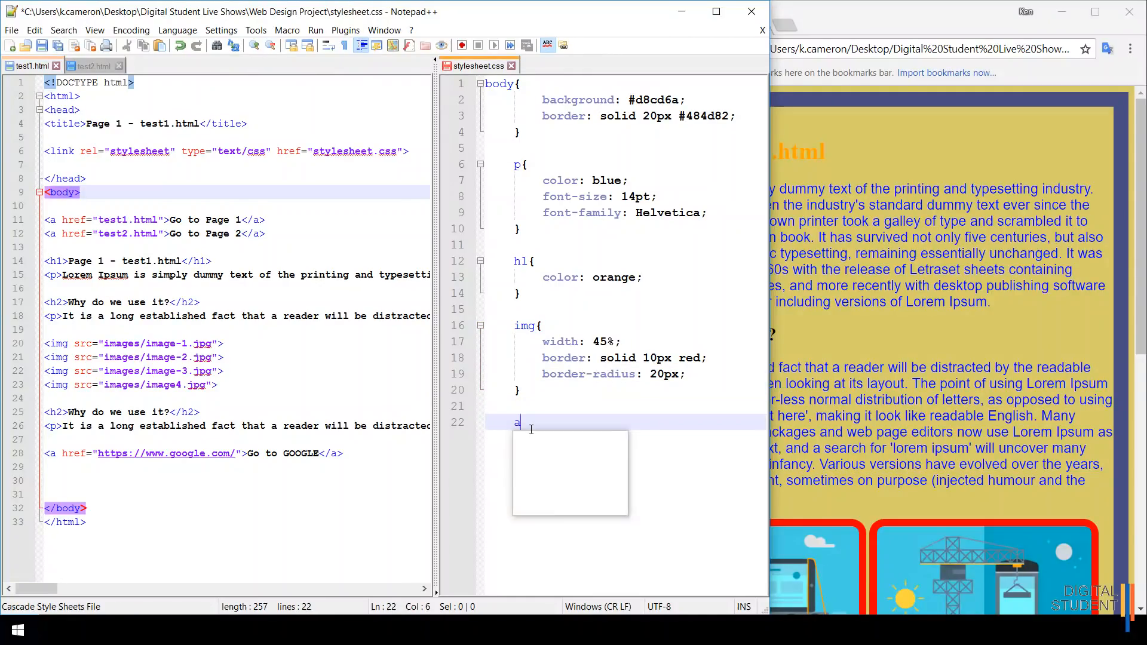
text({)
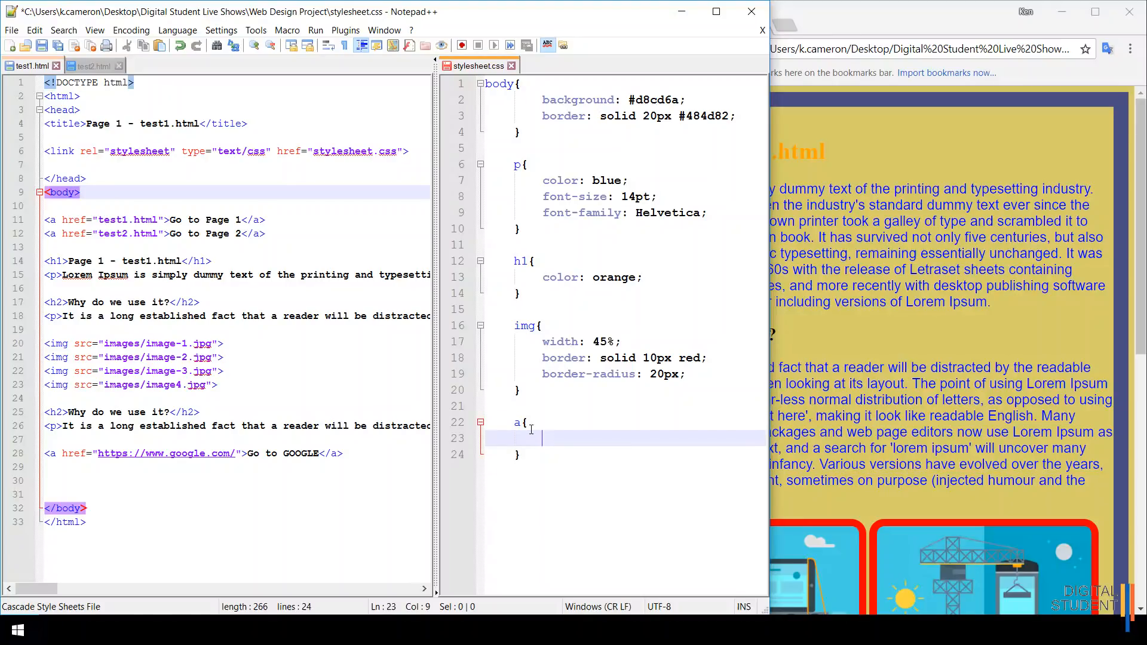
mouse_move(655, 309)
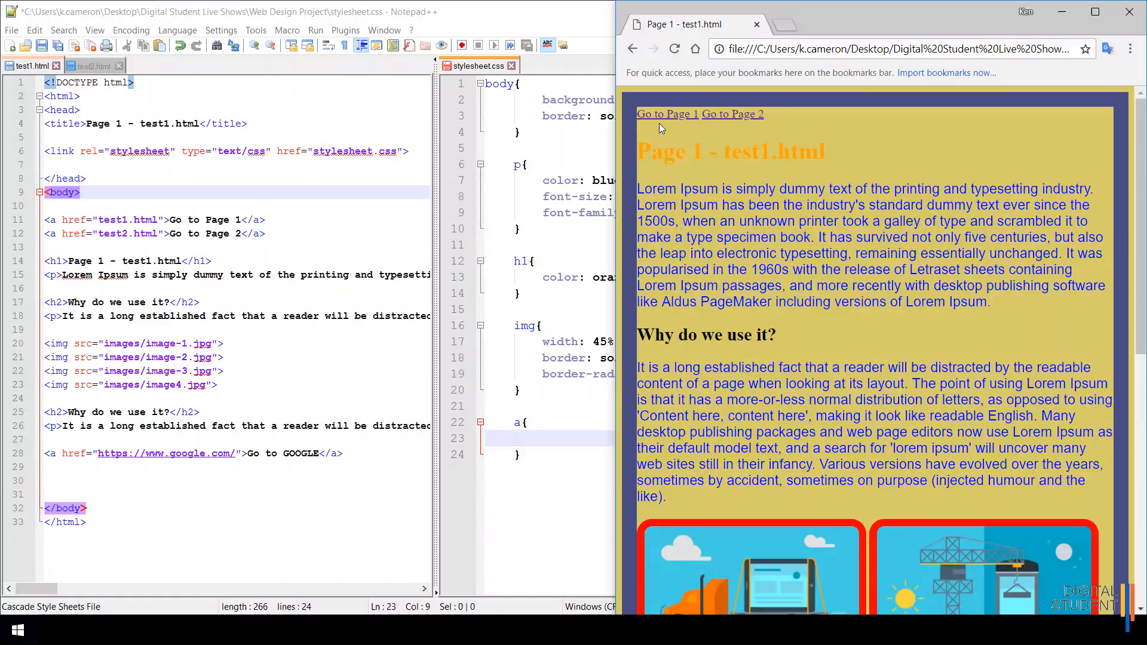
mouse_move(552, 21)
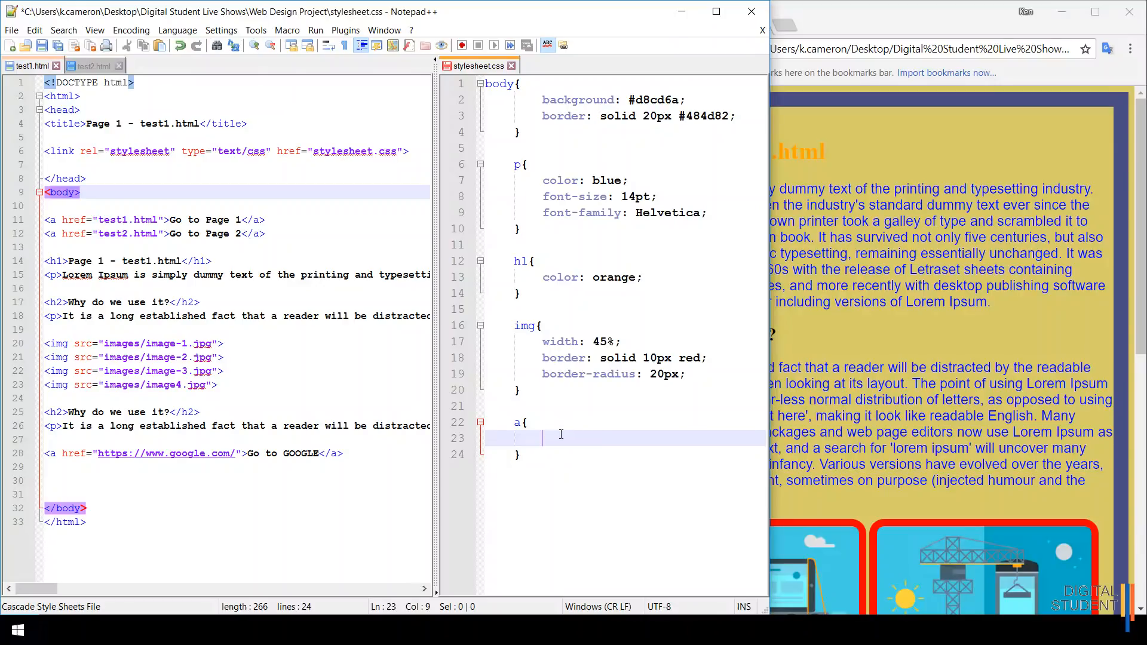
text(text-)
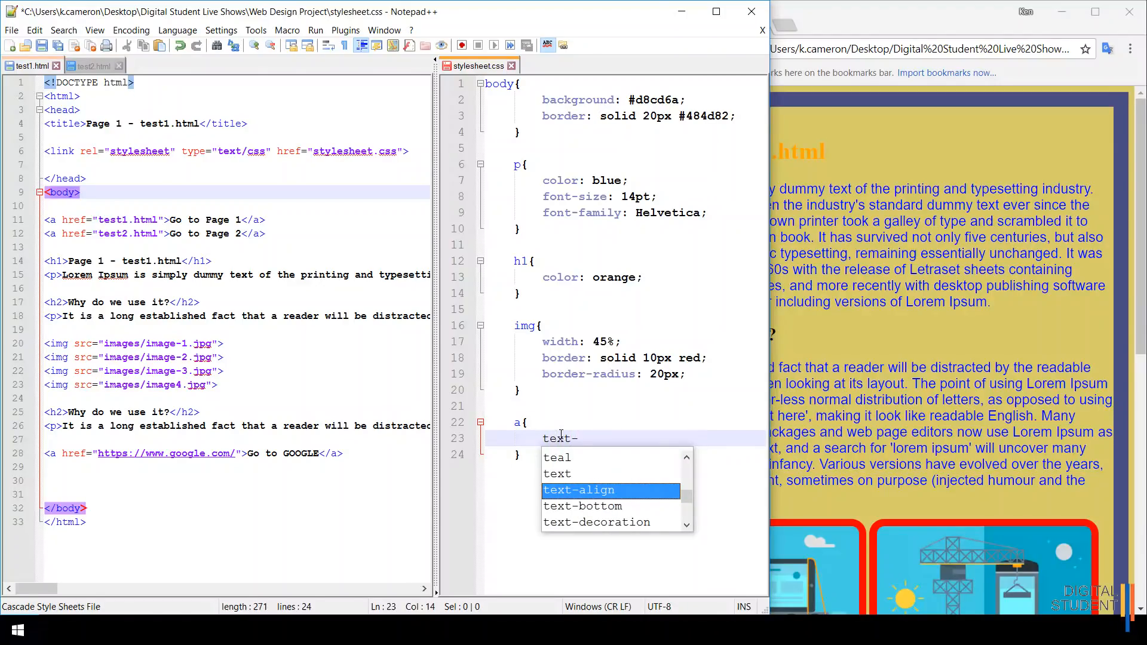
text(decoration:)
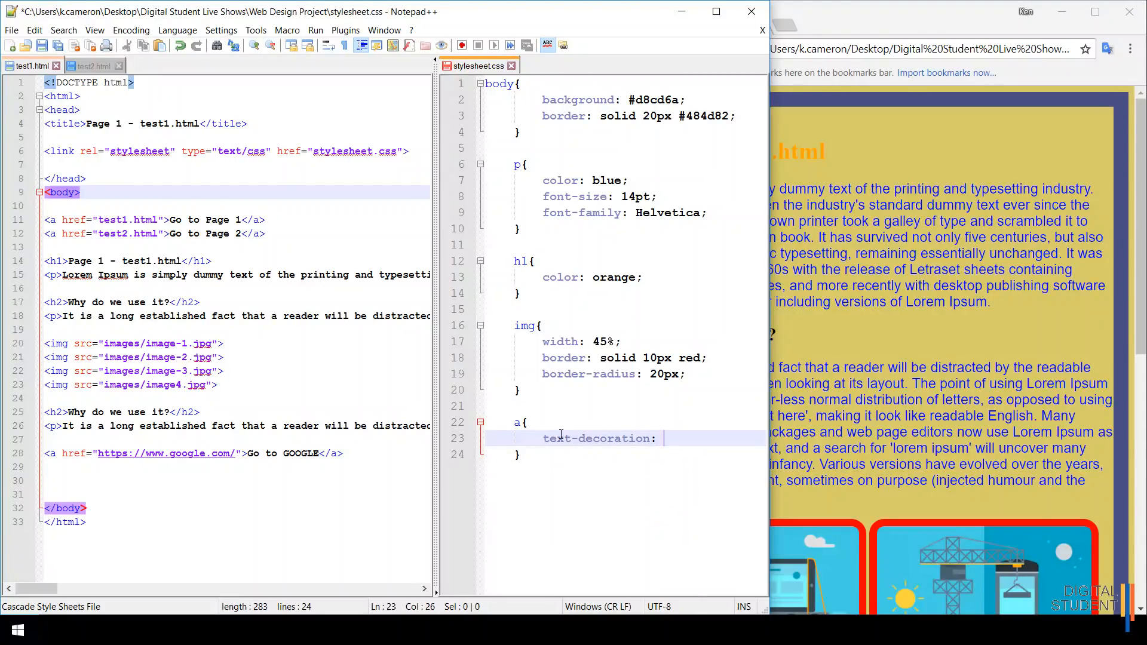
text(none;)
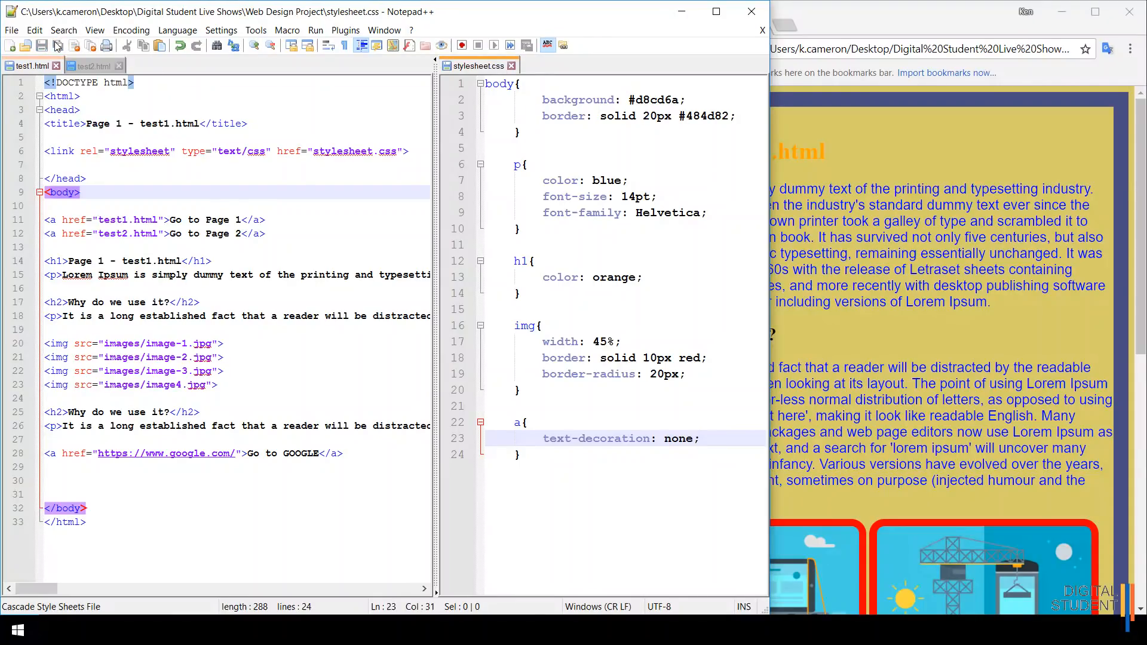
Step: Reload Page 1 in Chrome and open Page 2 to confirm links show without underlines
click(674, 49)
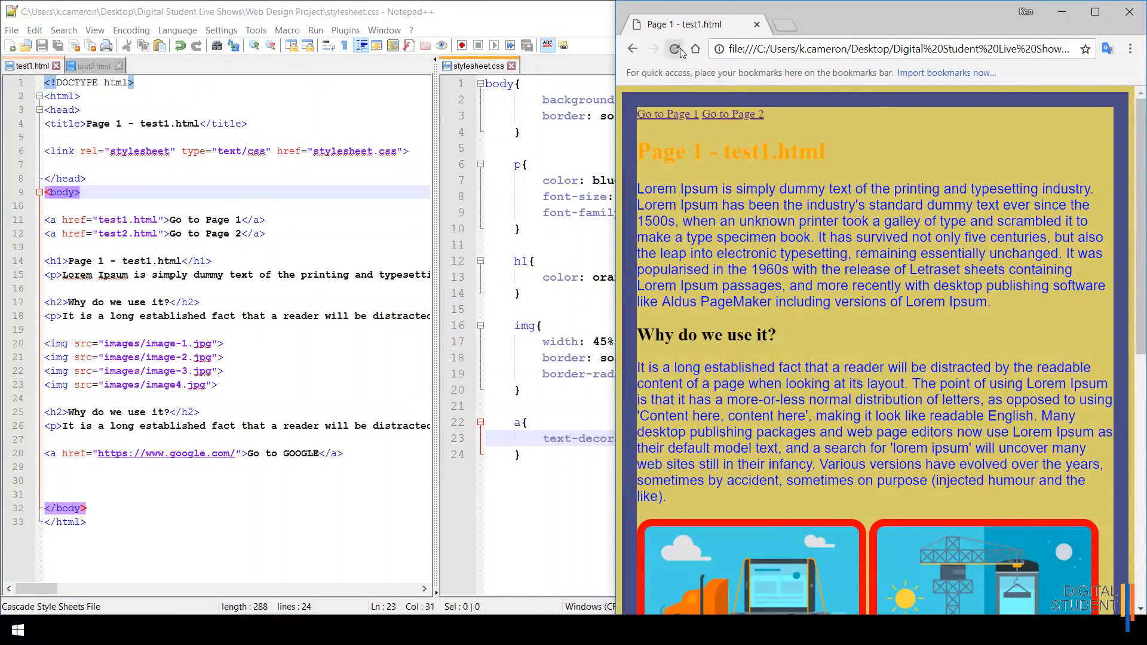
click(673, 49)
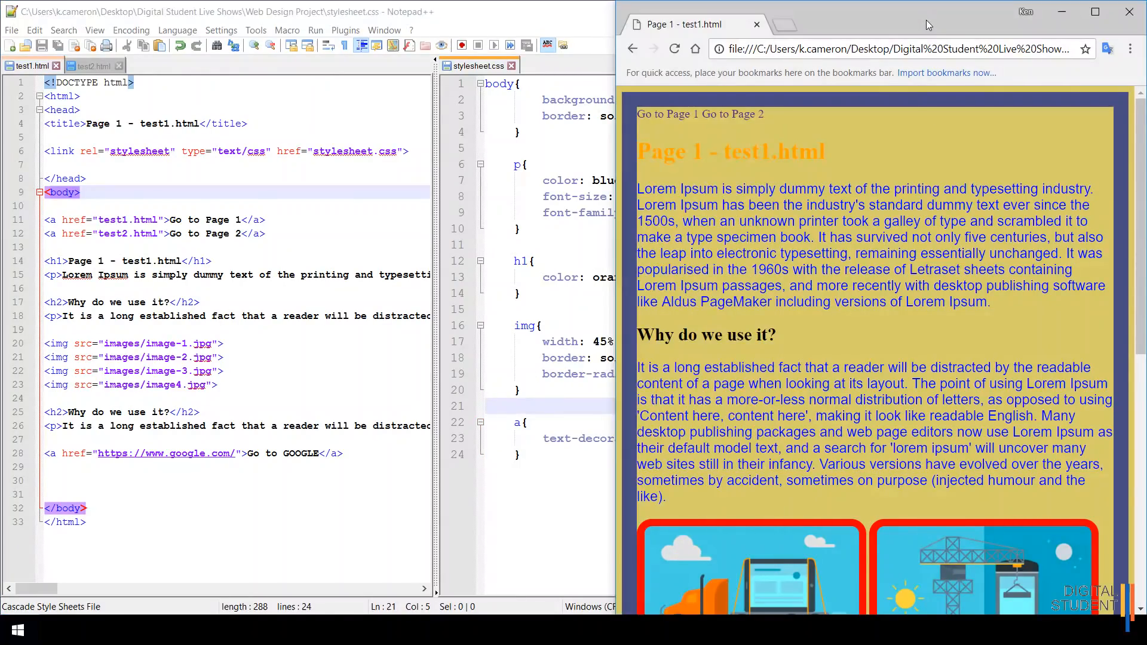
click(741, 114)
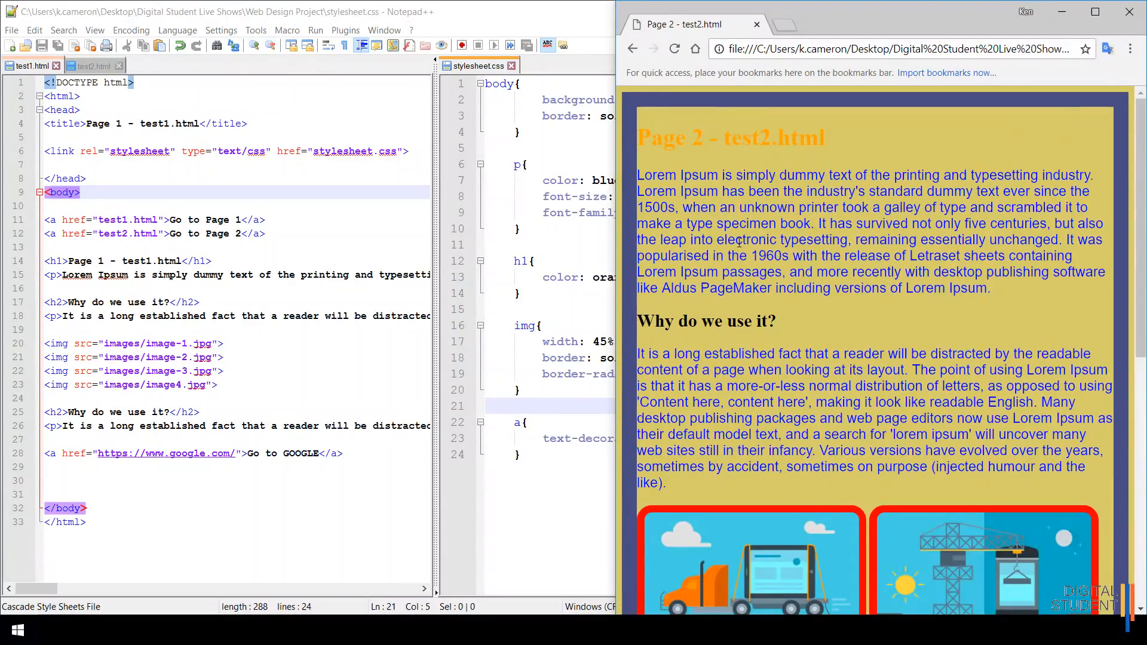
scroll(down, 3)
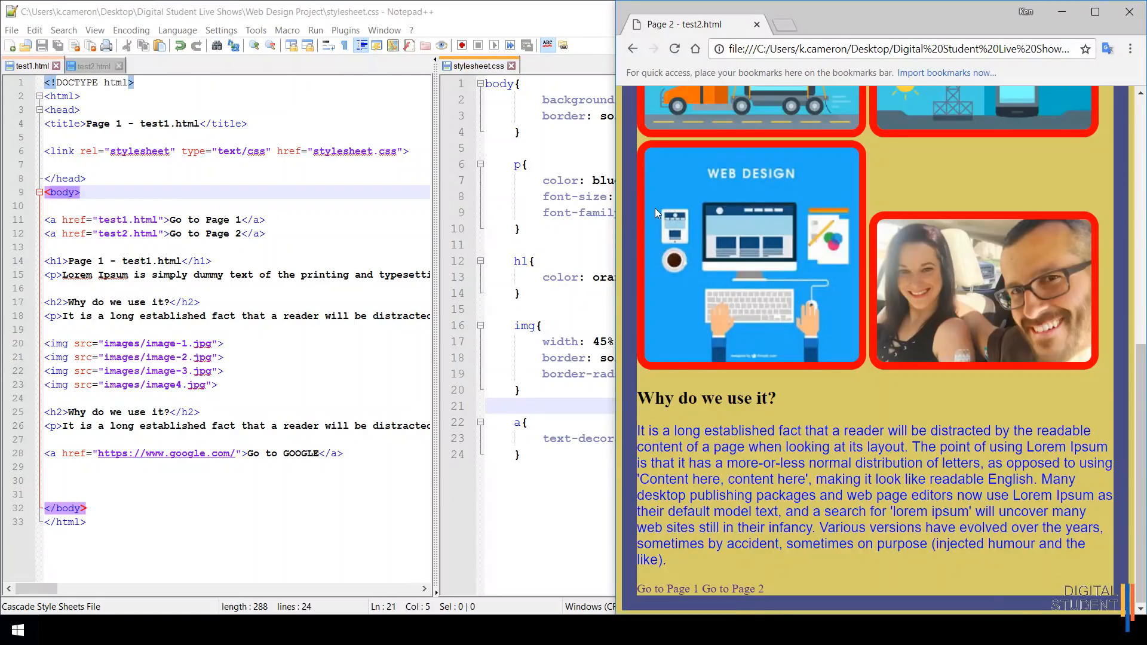
mouse_move(770, 243)
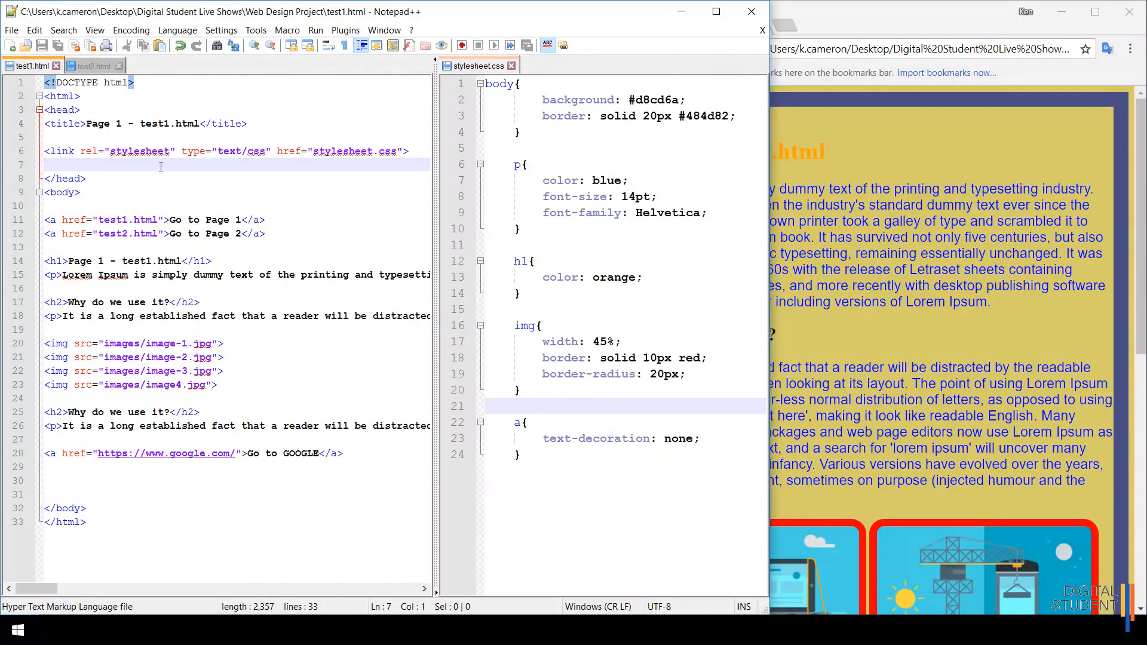
mouse_move(652, 341)
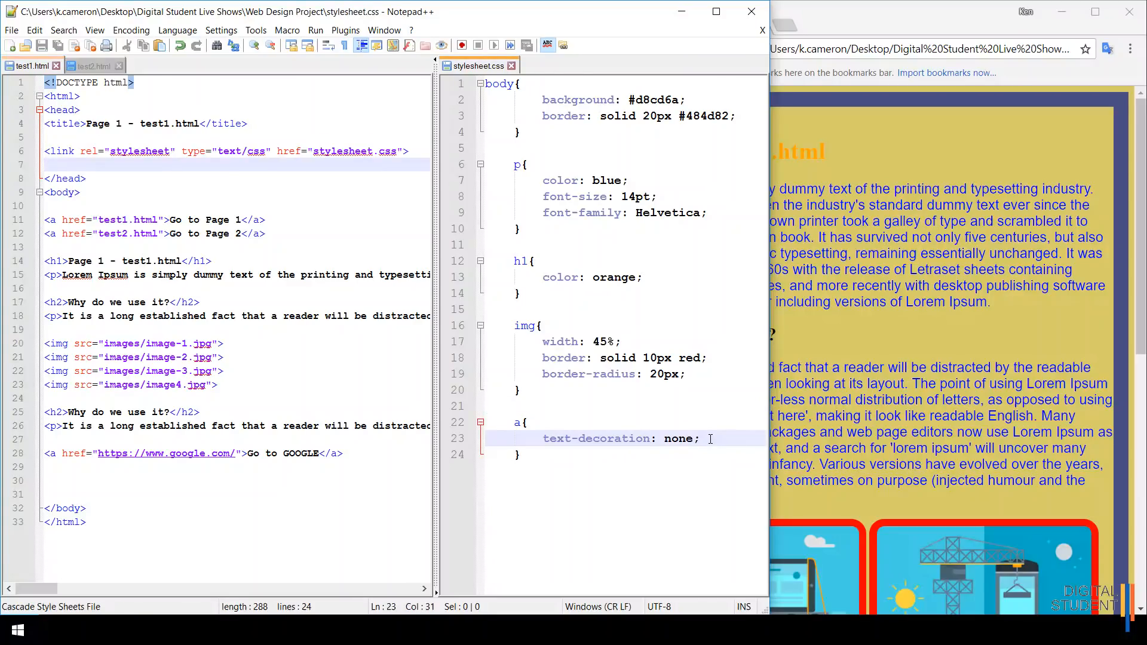
Step: Give the a rule color: white and font-size: 18pt
key(enter)
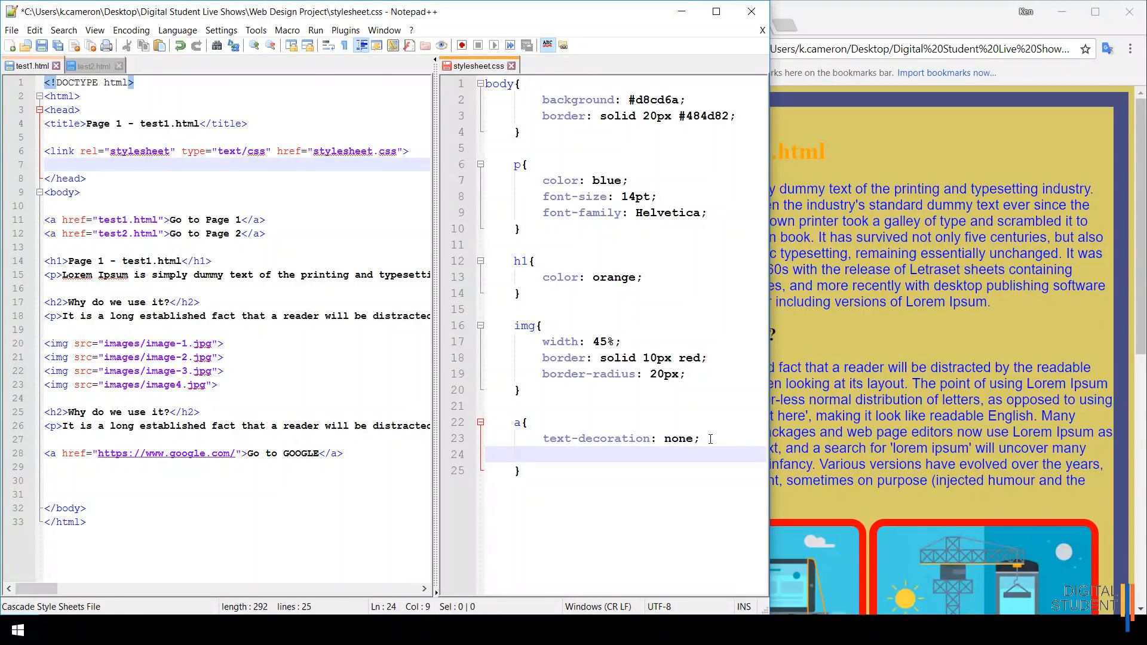
text(c)
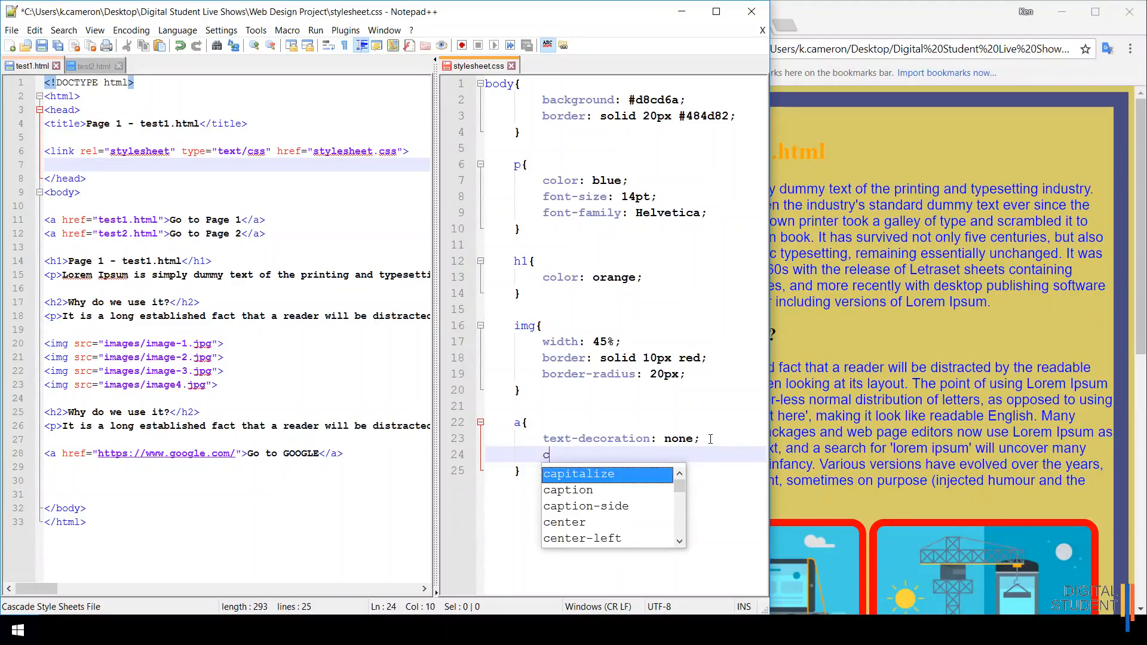
text(olor:)
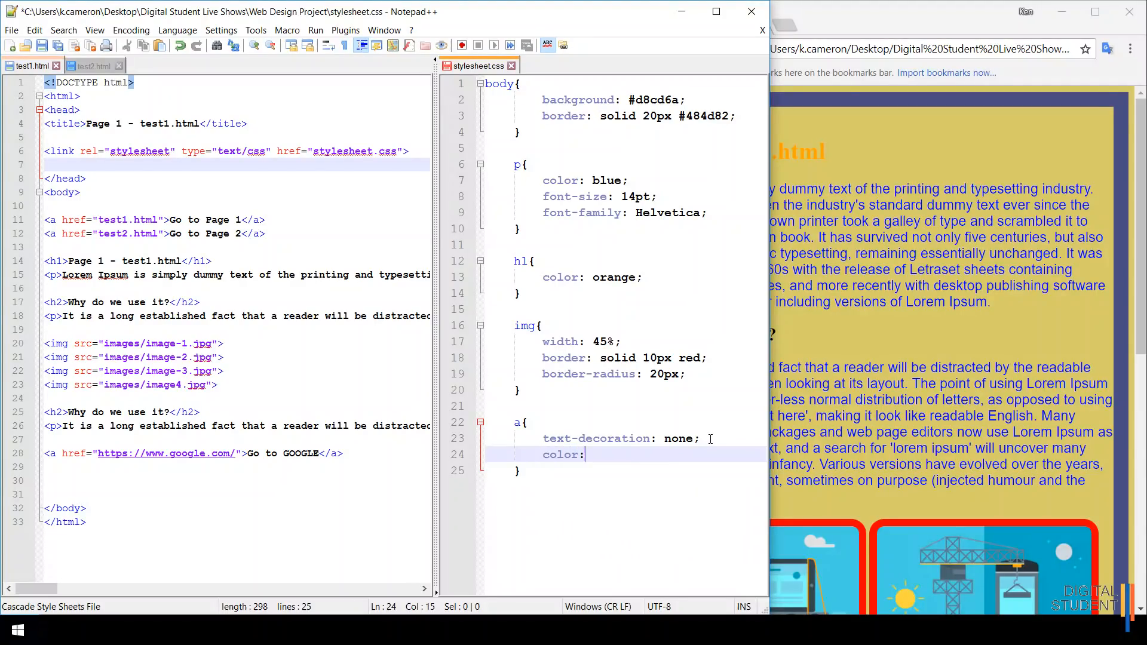
text(white;)
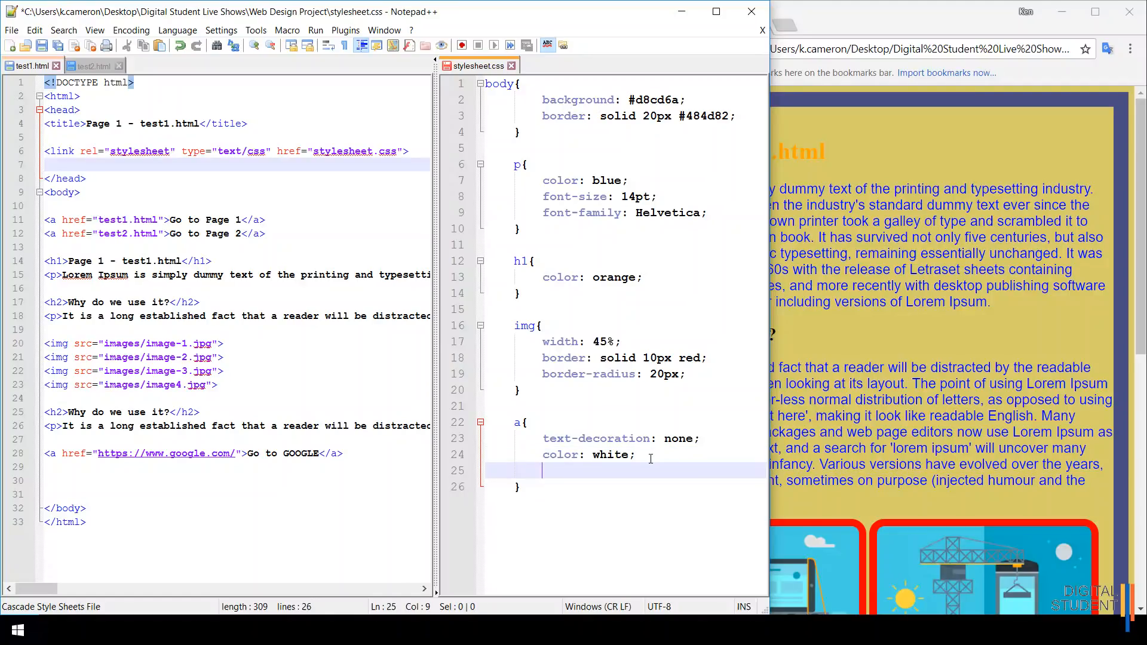
text(font)
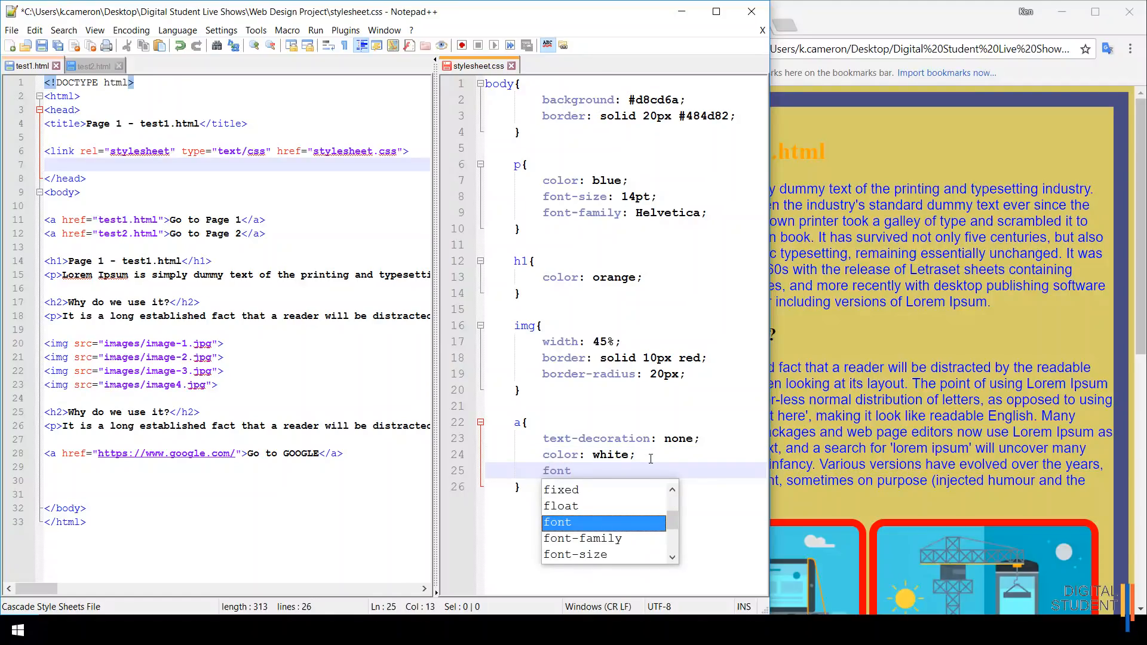
text(-si)
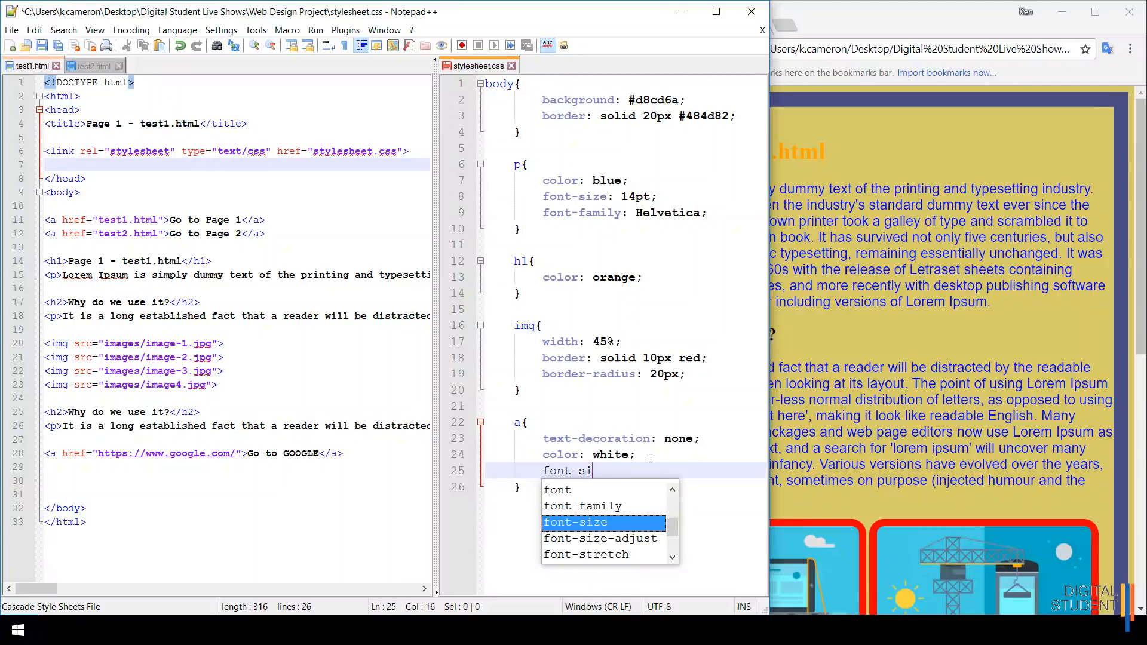
text(ze:)
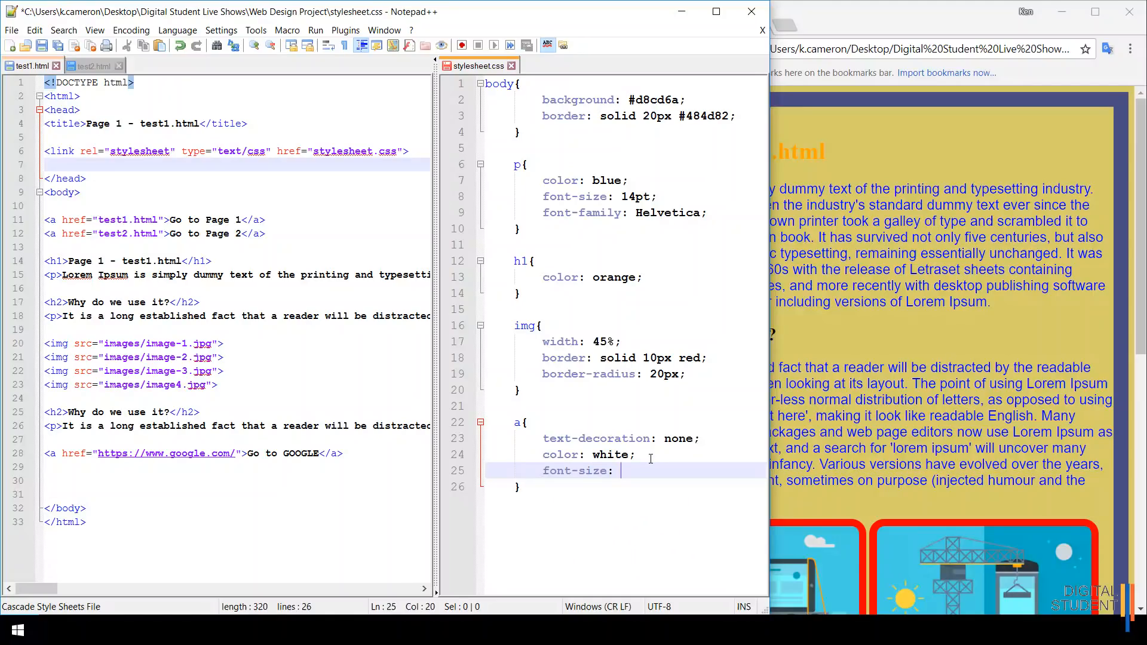
text(18)
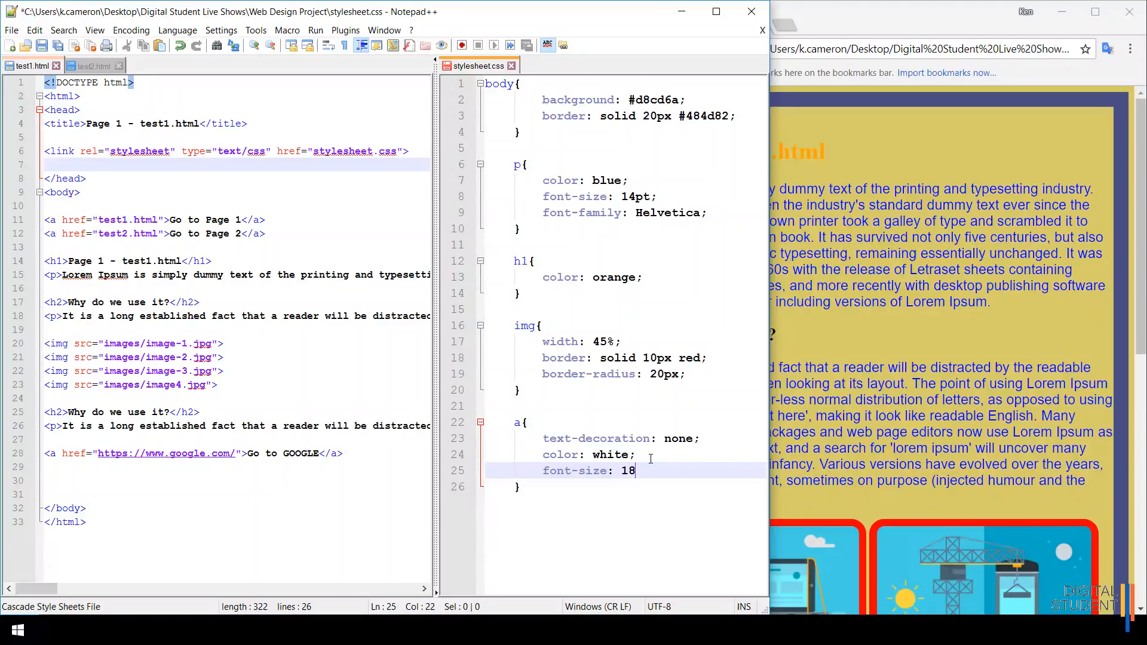
text(pt;)
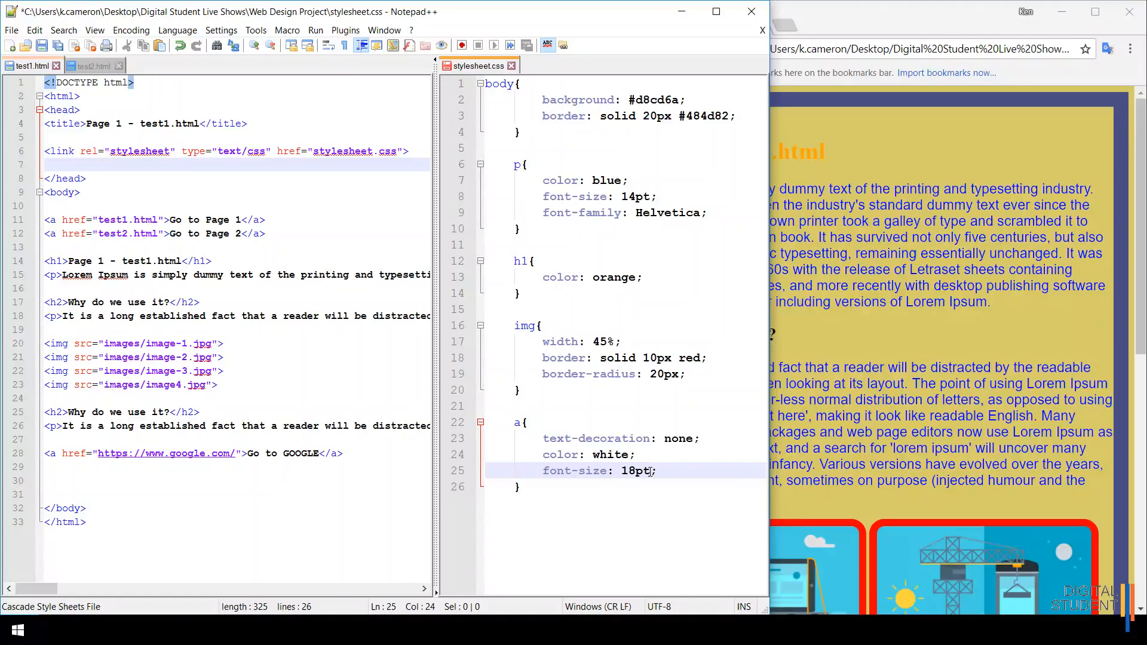
text(x)
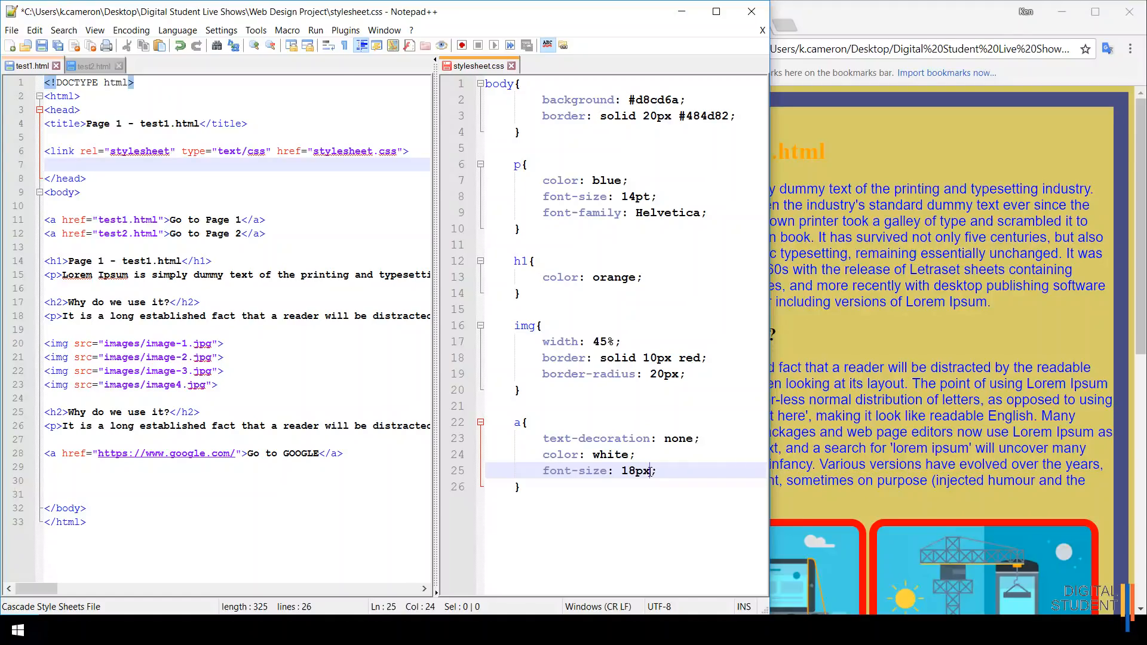
text(pt)
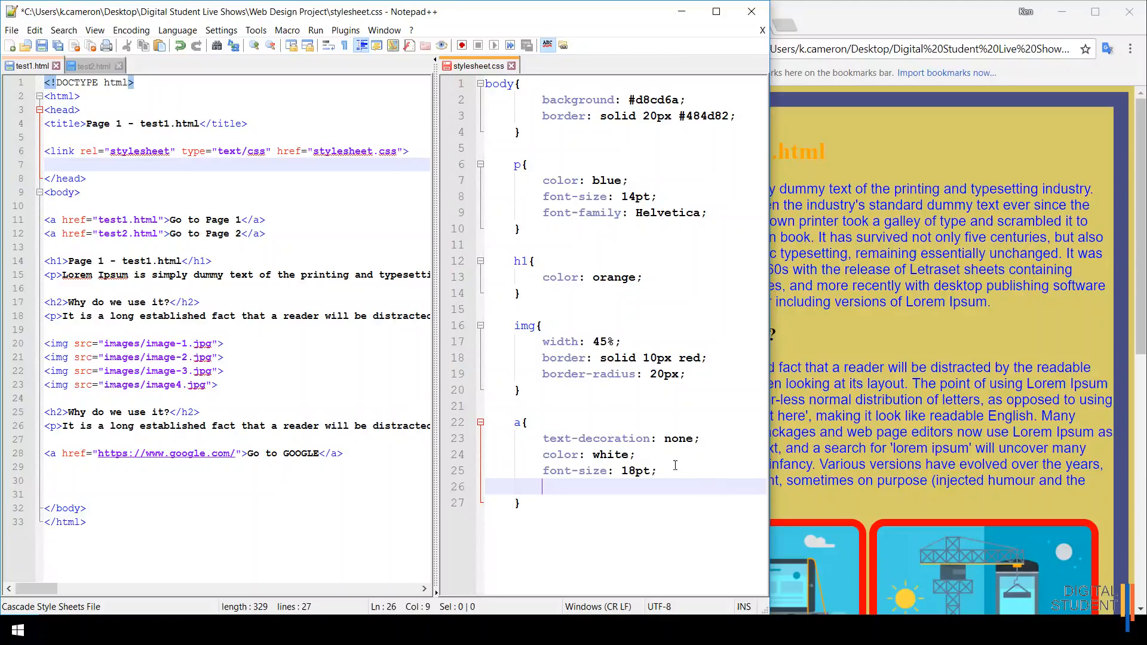
Step: Add border: solid green 5px and background: grey to the a rule
text(border:)
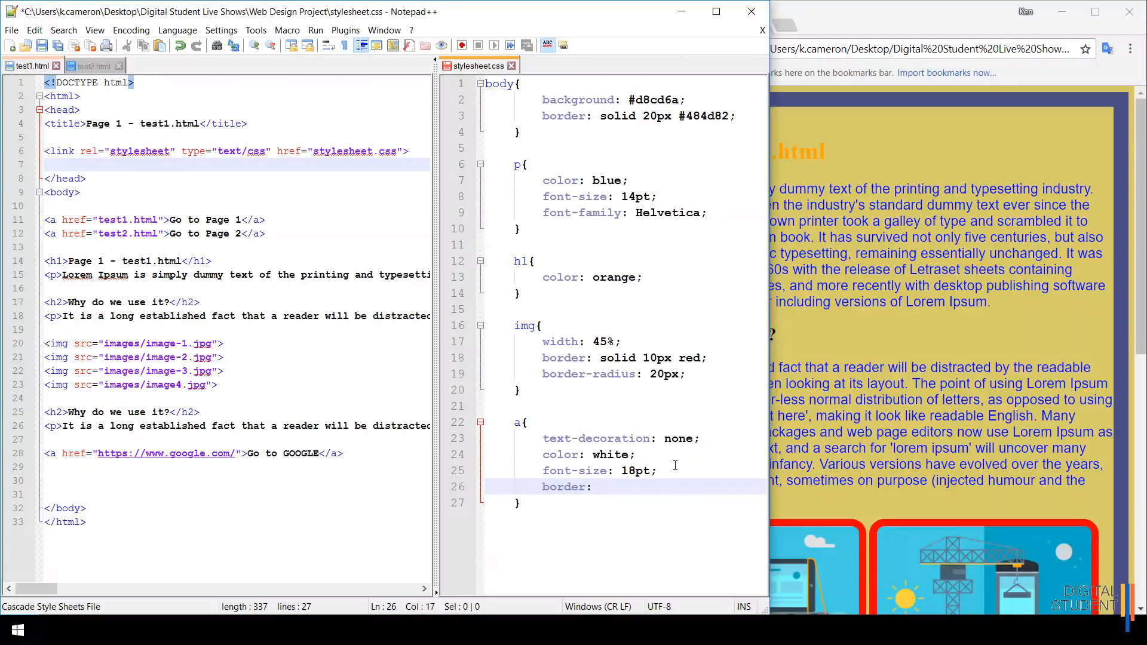
text(solid)
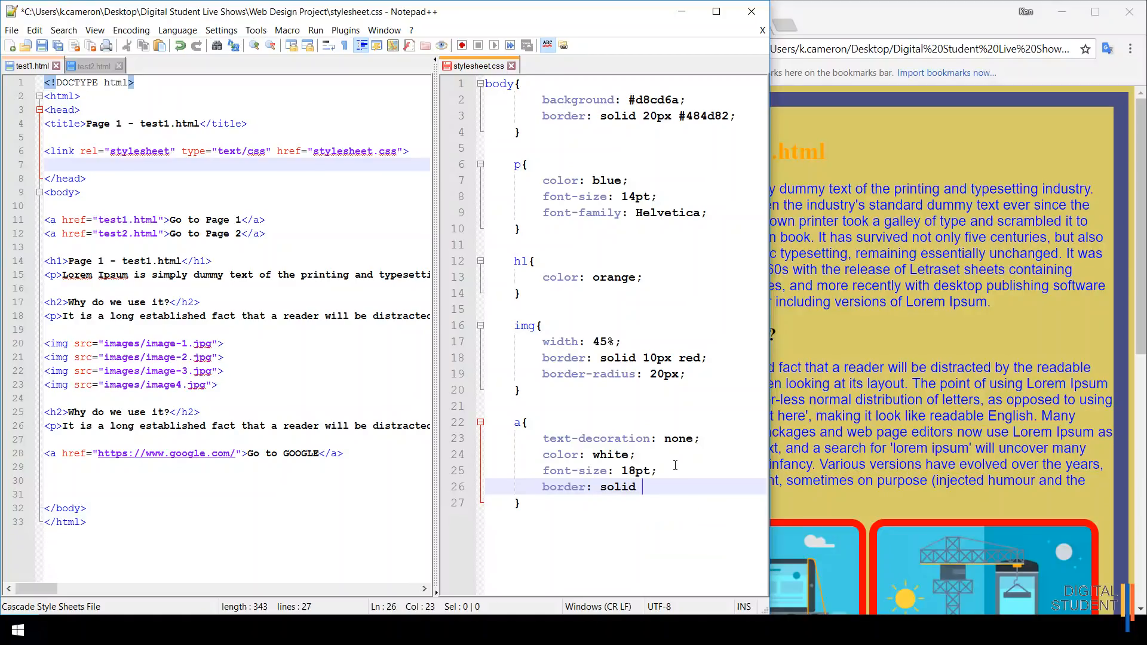
text(green)
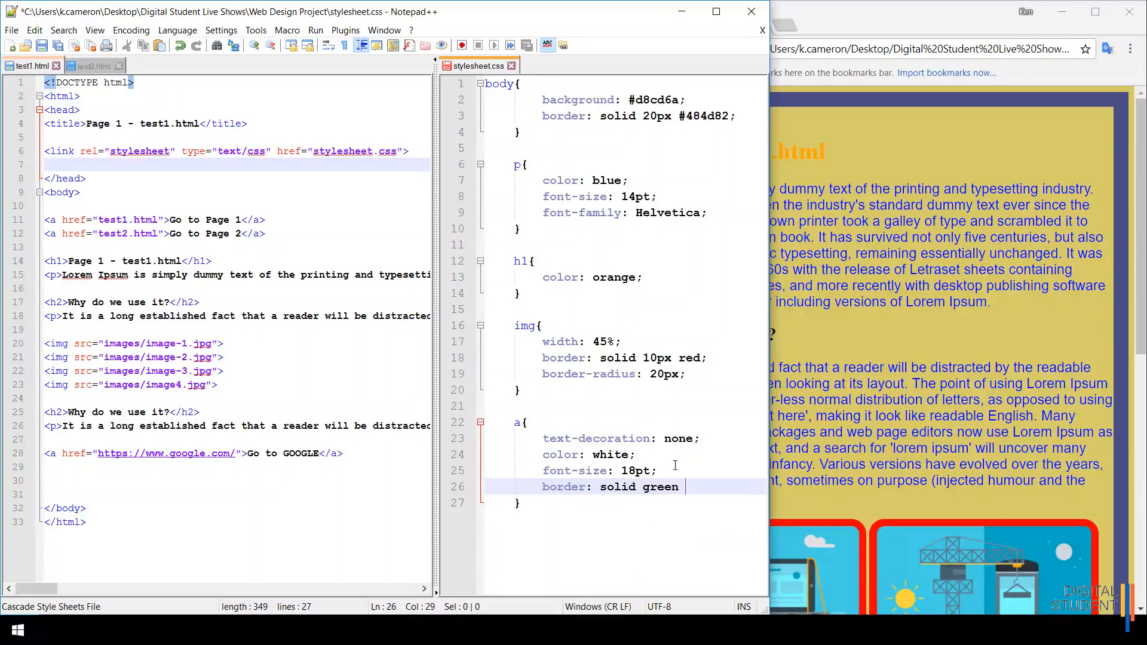
text(5px;)
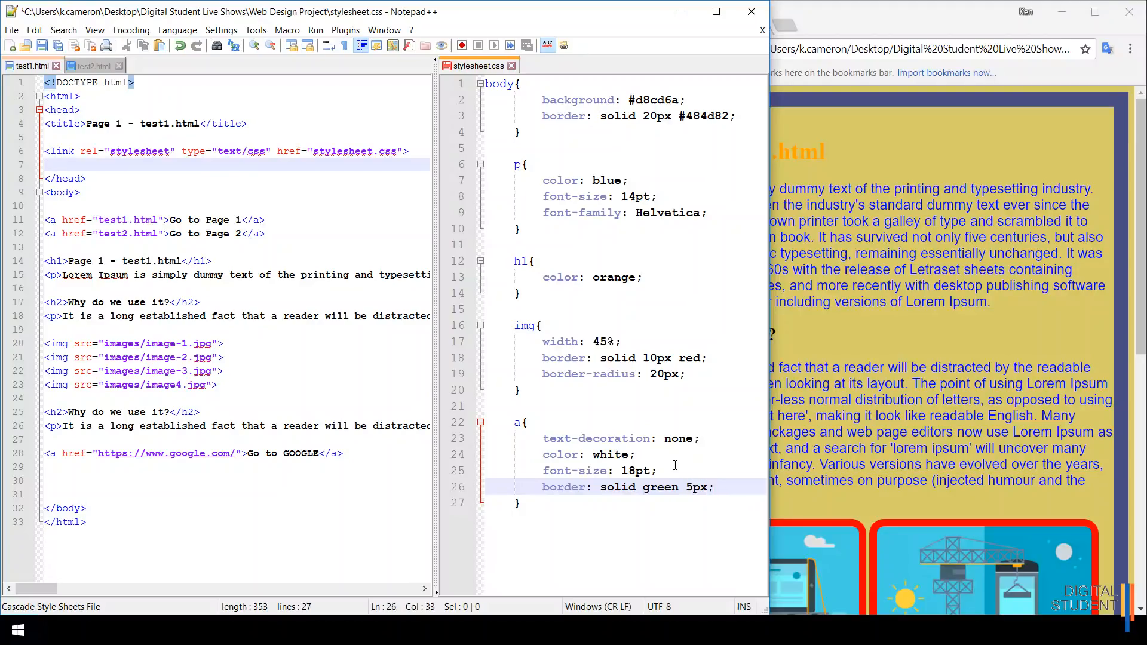
key(enter)
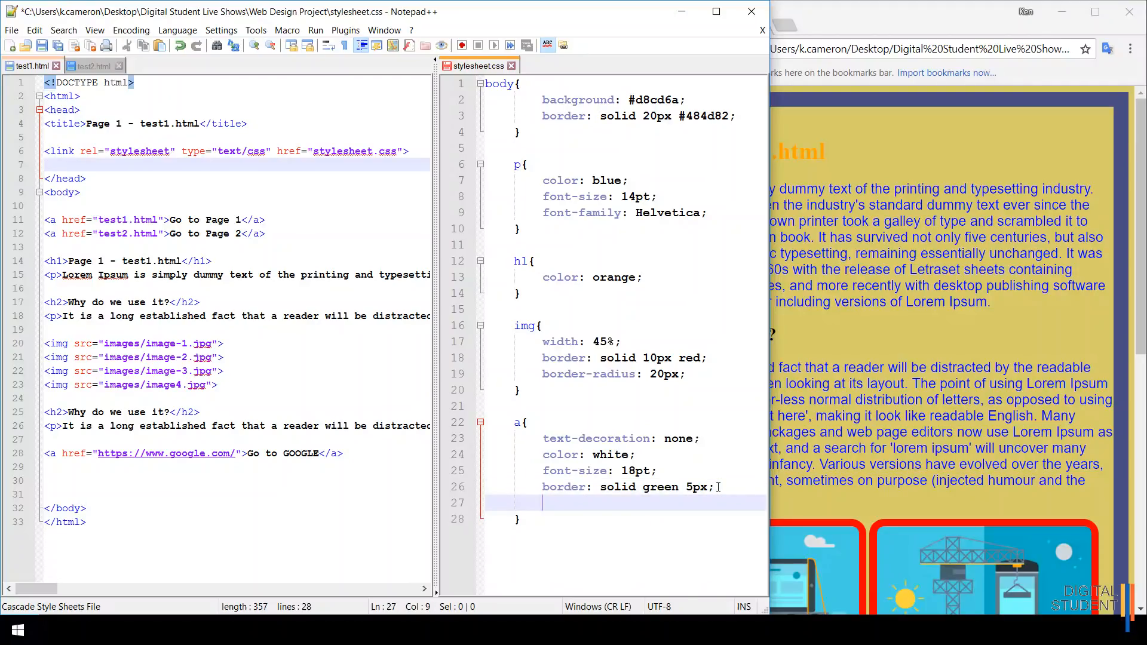
text(background:)
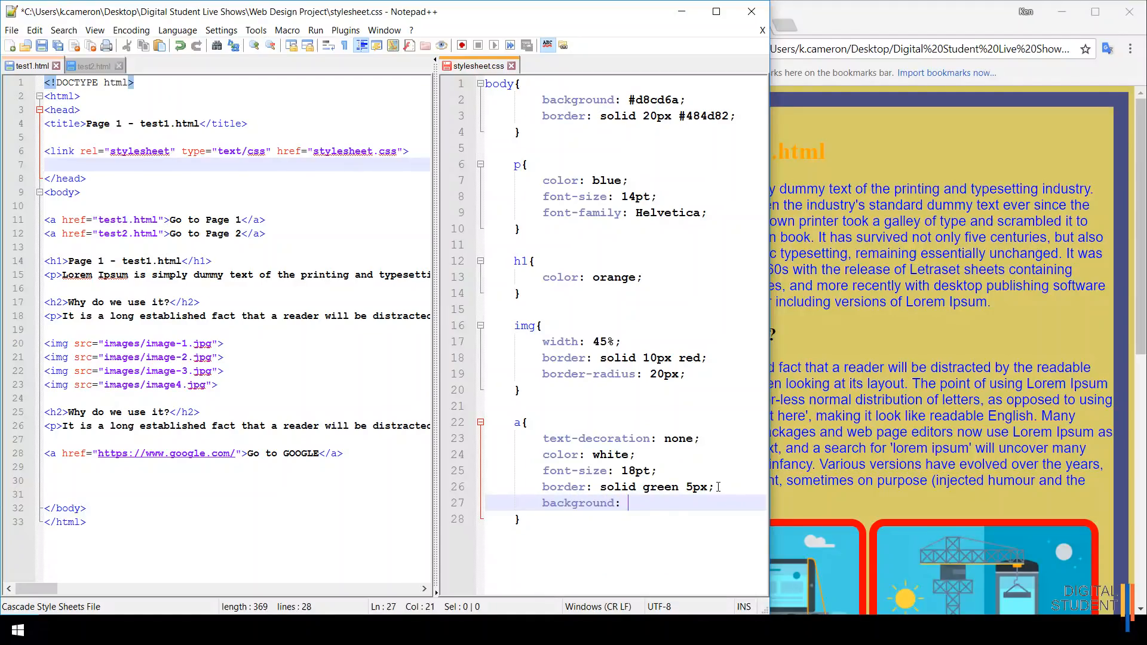
text(gre)
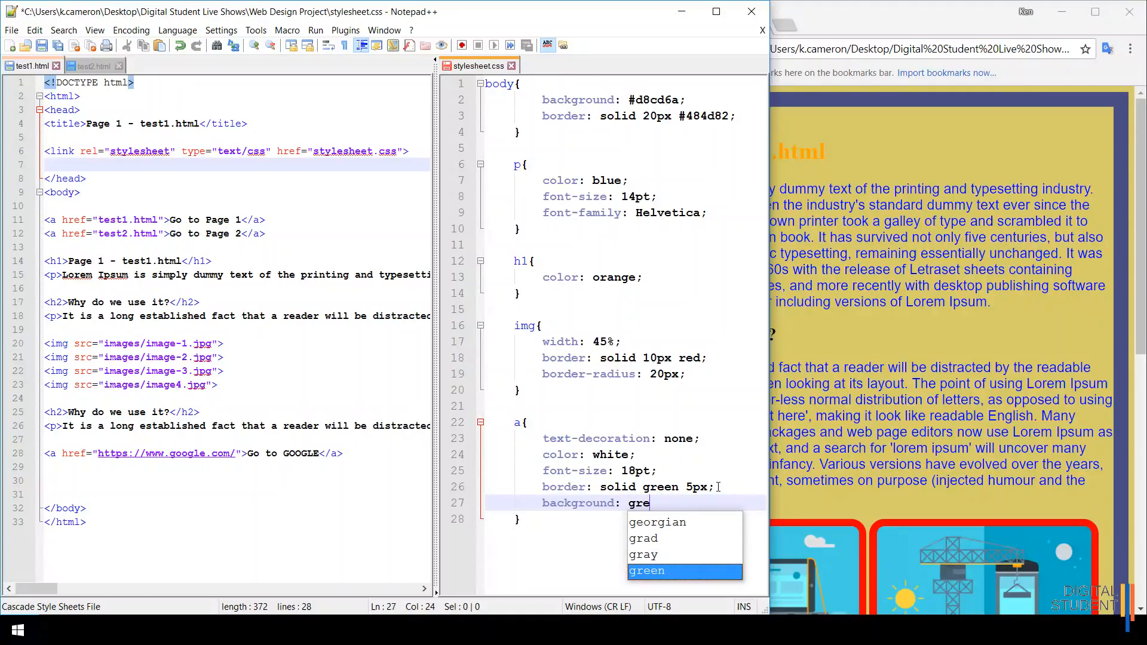
text(y;)
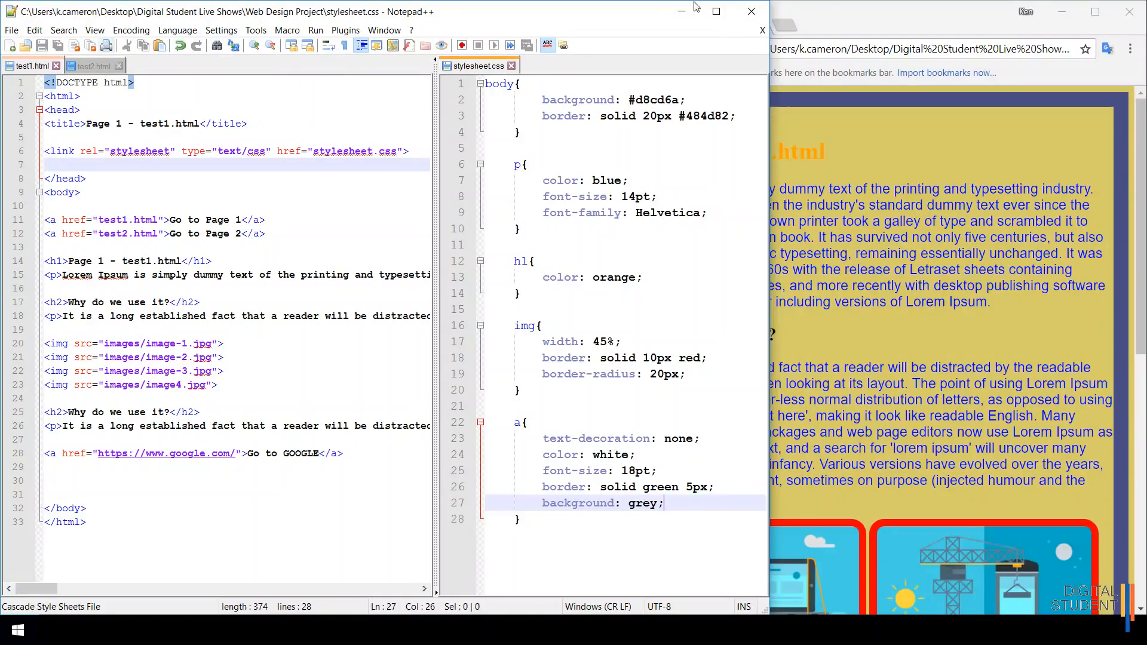
Step: Reload Page 1 in Chrome to see the links as white text in green-bordered grey boxes
click(673, 49)
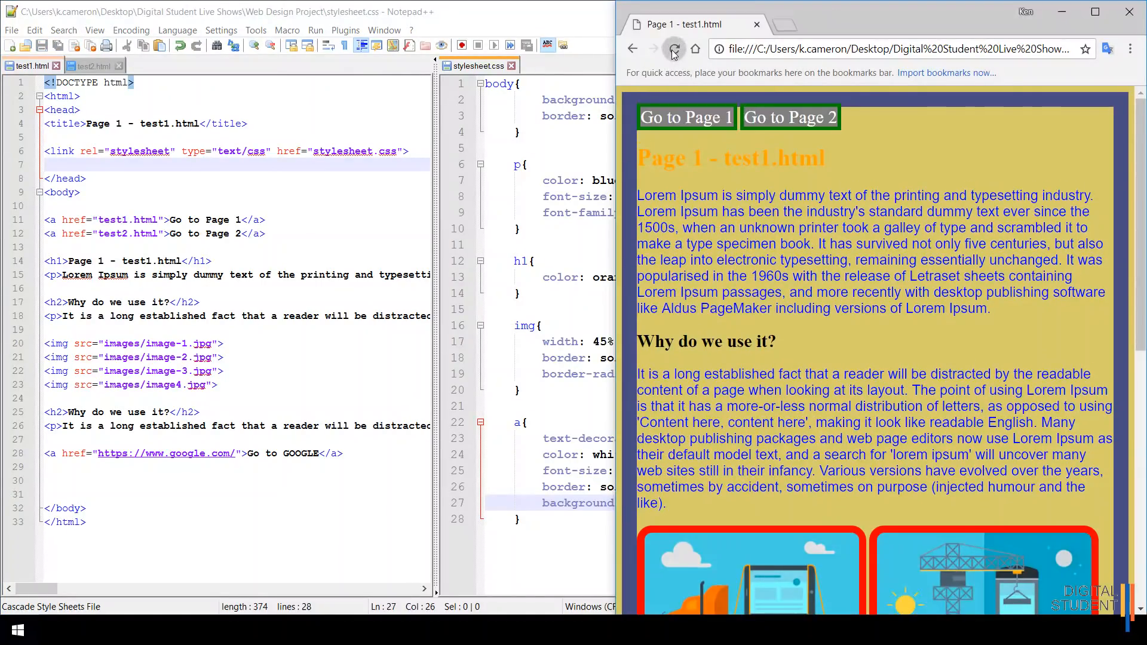
click(674, 49)
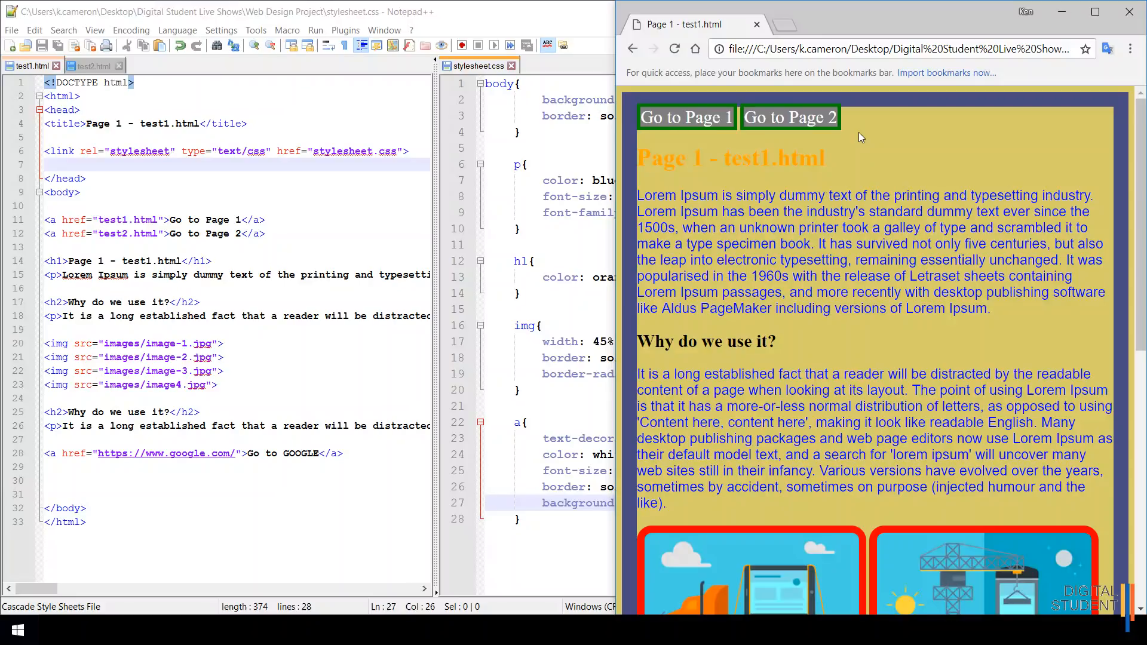
mouse_move(789, 118)
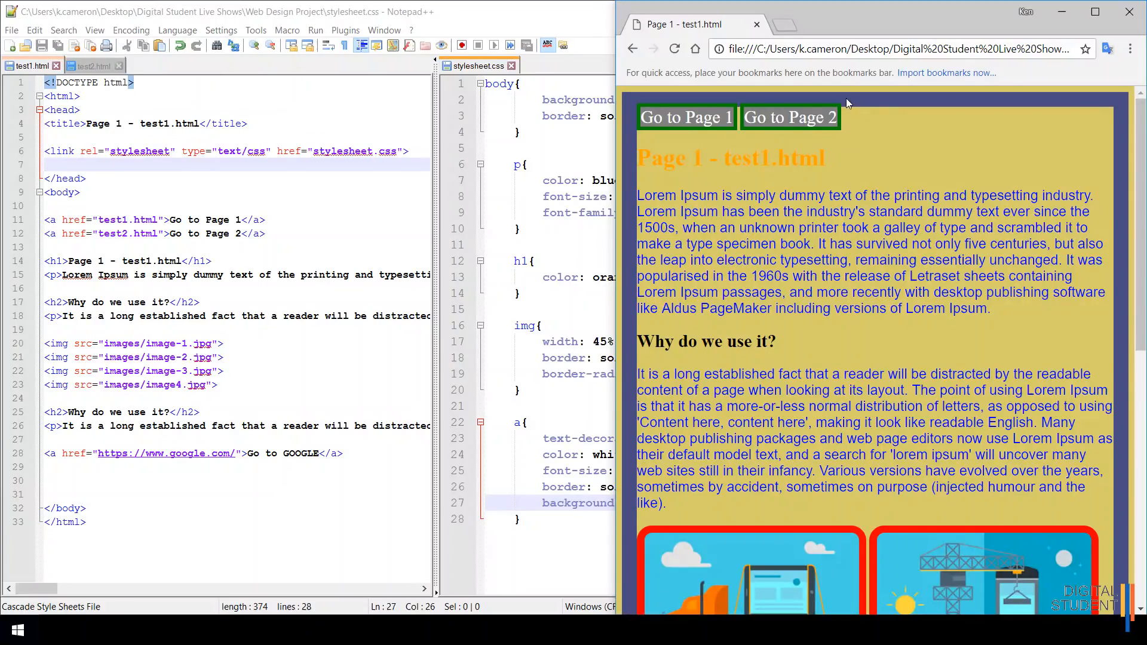
mouse_move(812, 117)
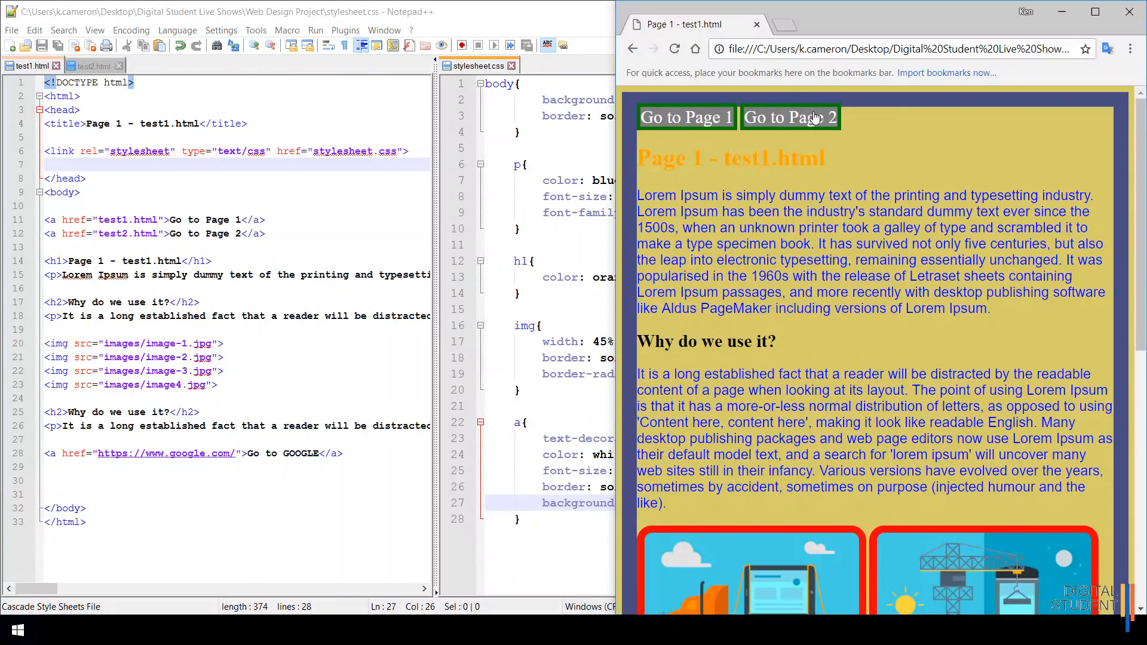
mouse_move(789, 117)
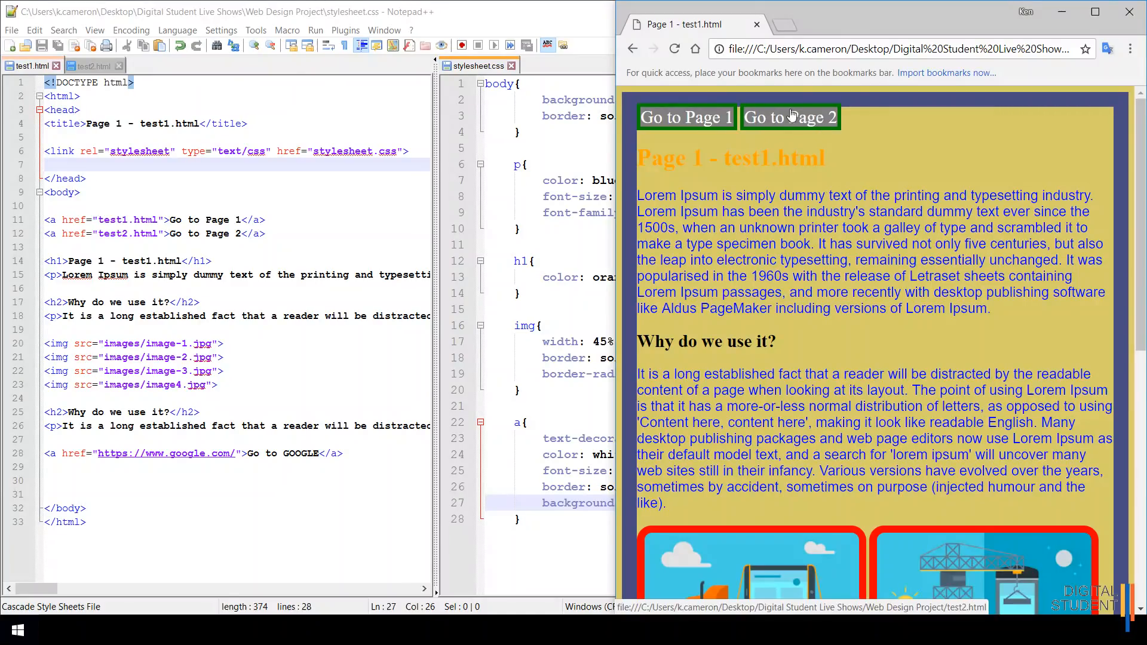
mouse_move(802, 124)
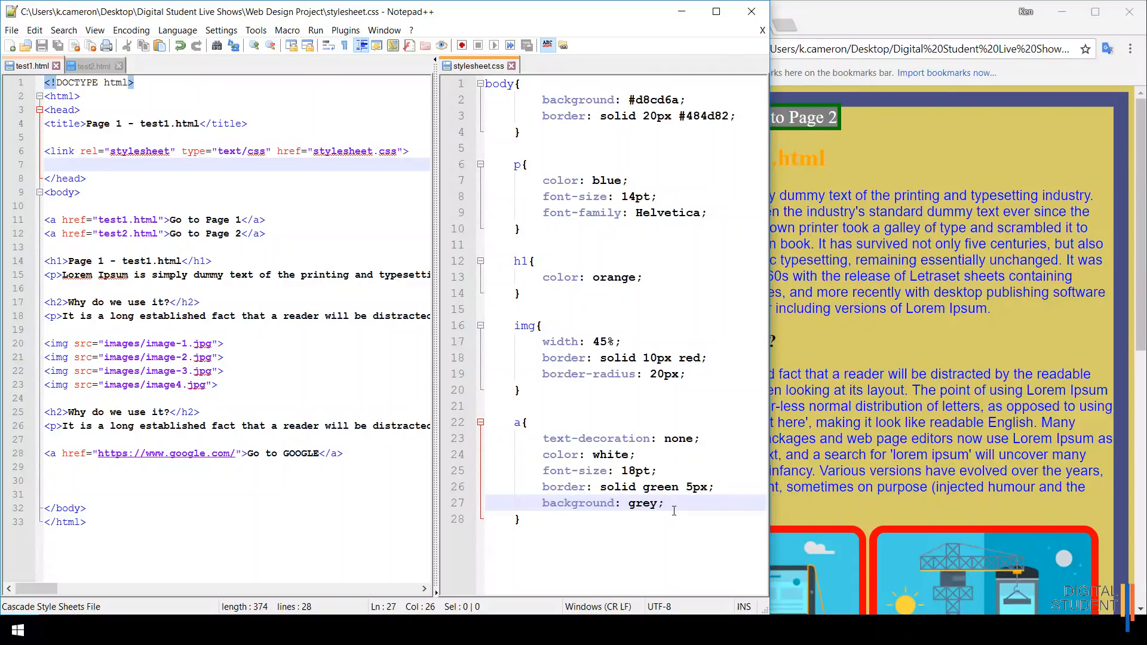
Step: Add padding: 20px to the a rule in stylesheet.css
text(padding 20px;)
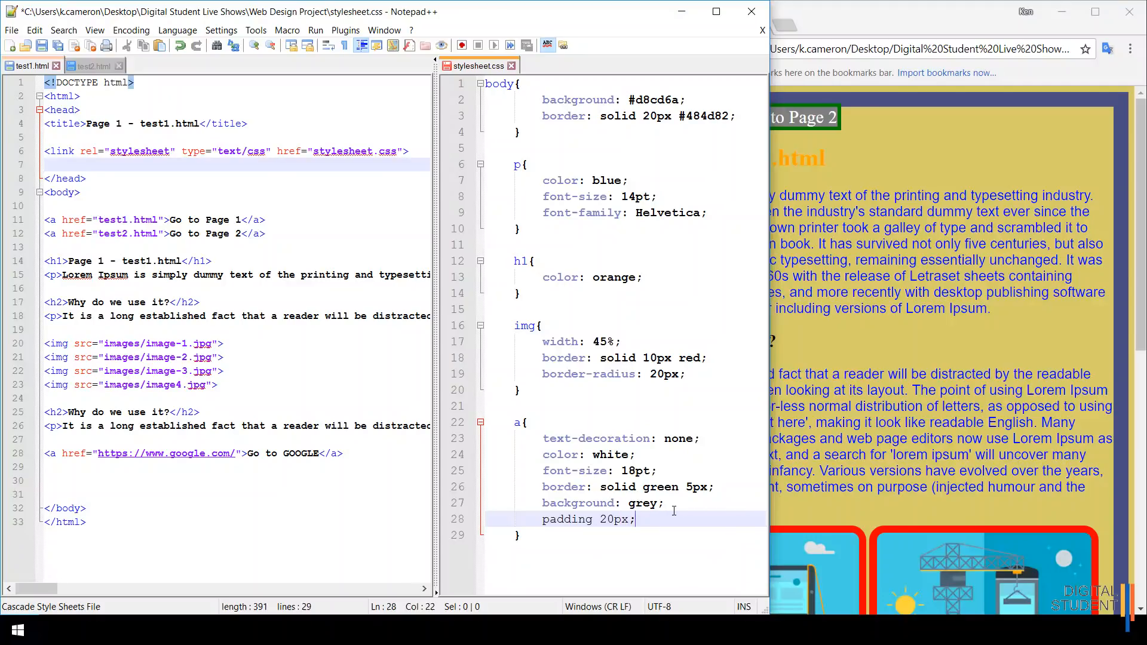
text(:)
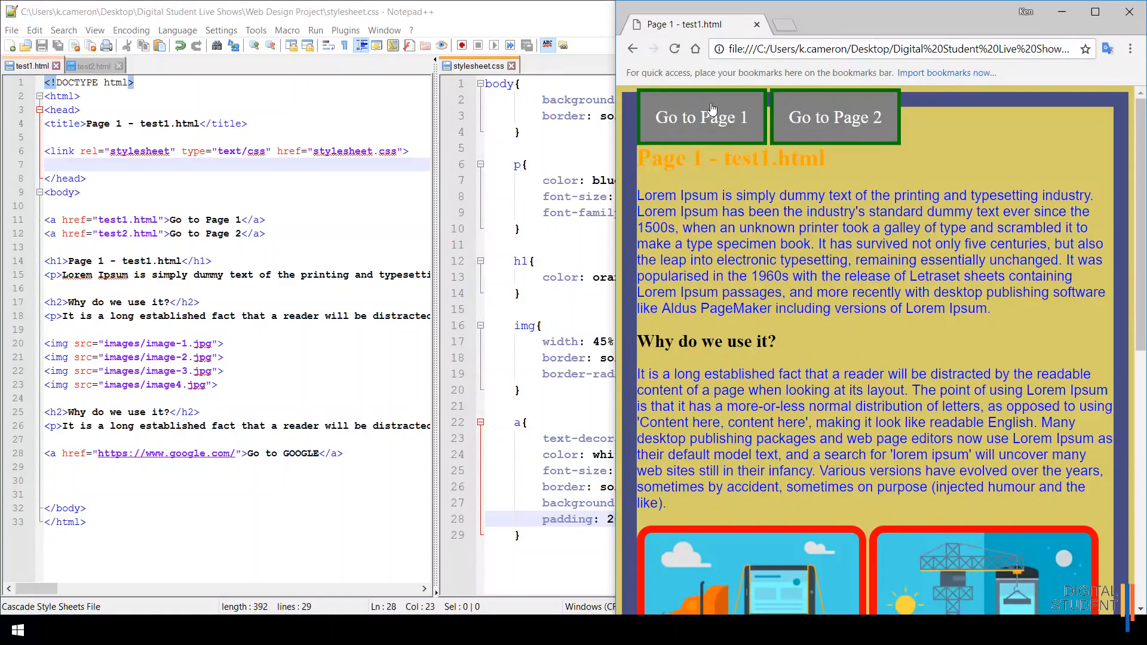
mouse_move(701, 118)
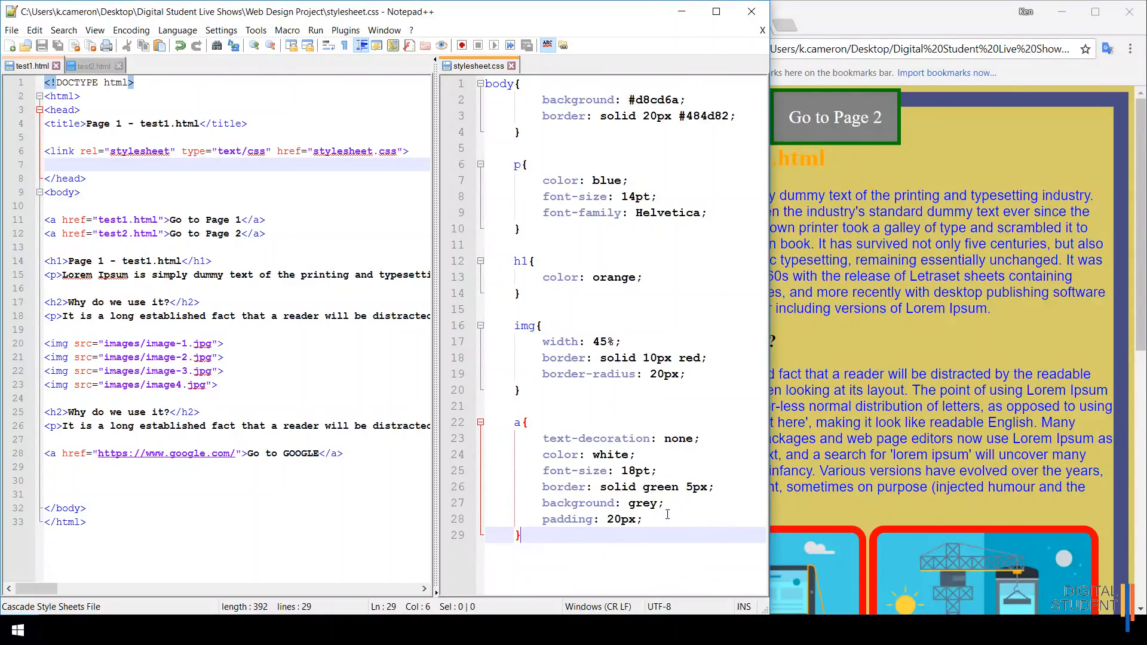
Step: Add margin: 20px to the a rule in stylesheet.css
text(margin:)
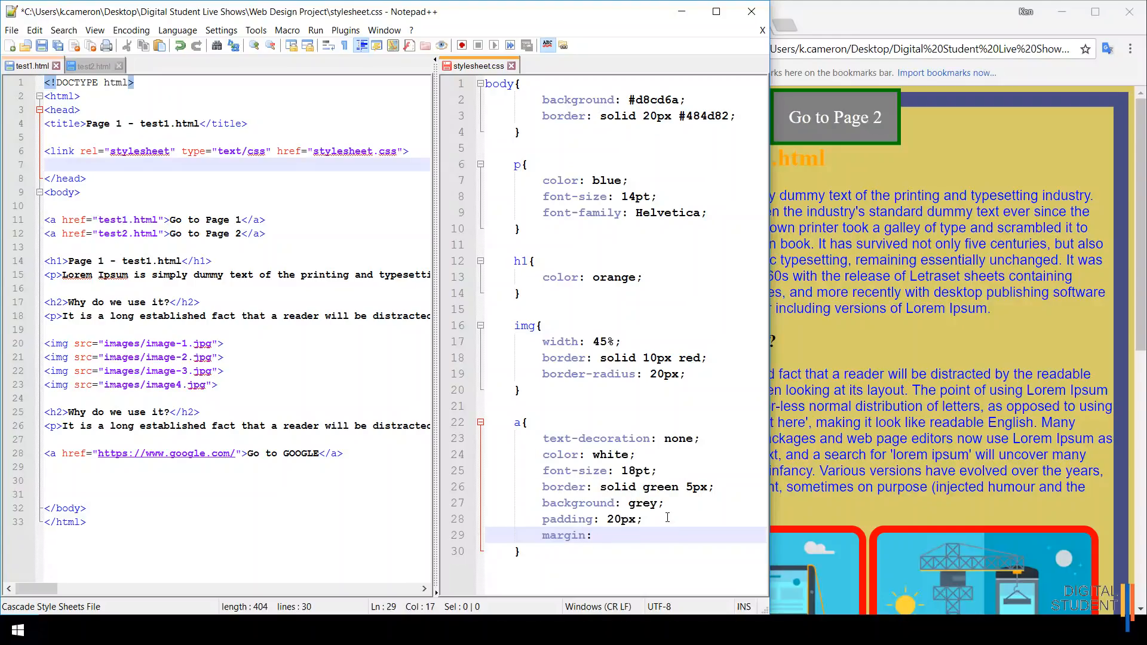
text(20px;)
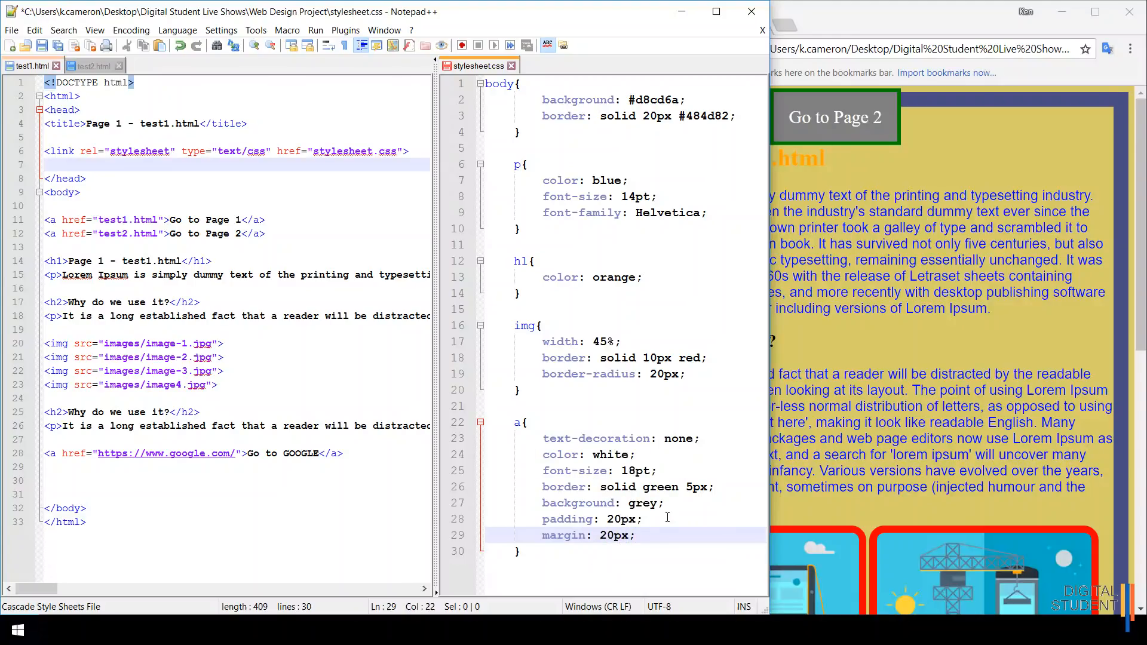
mouse_move(260, 218)
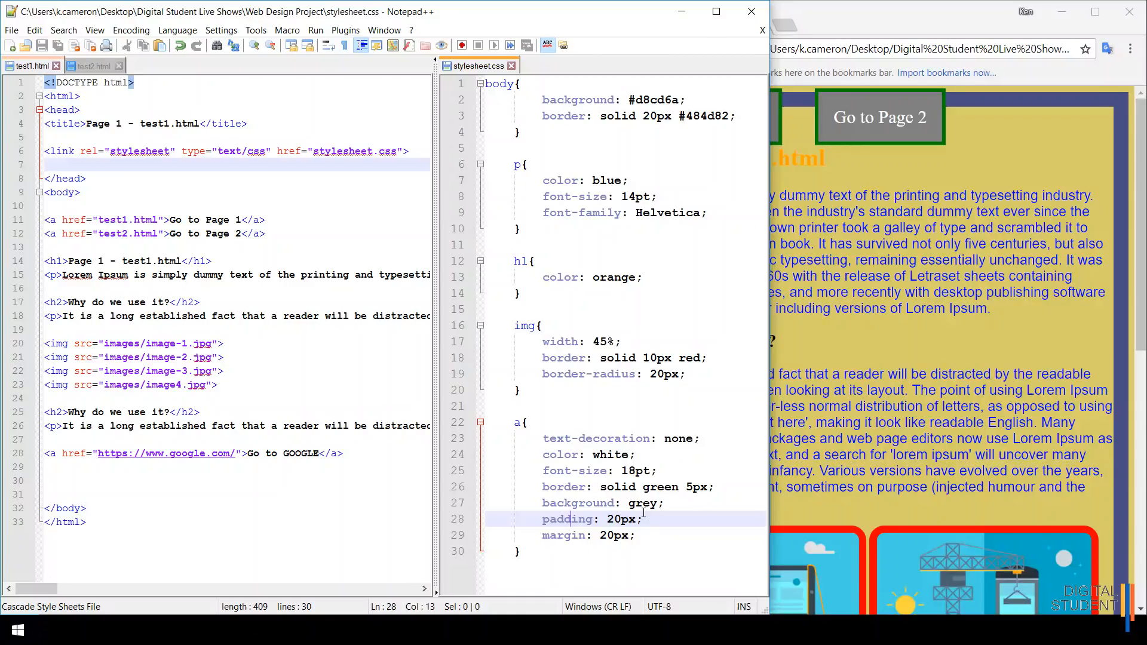
click(650, 520)
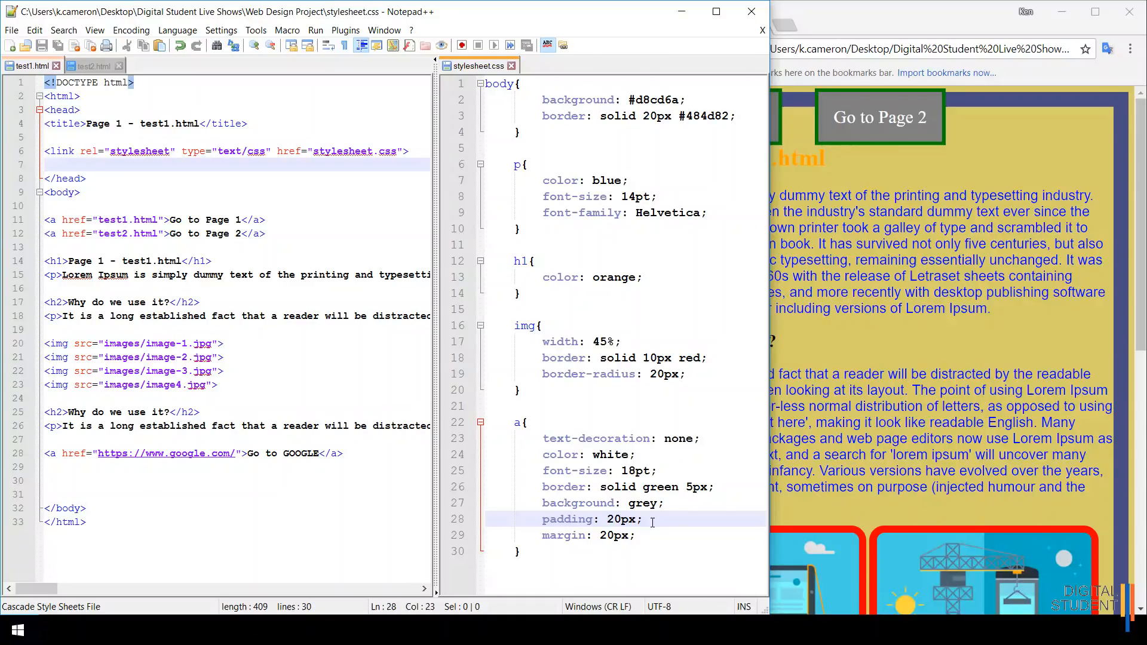